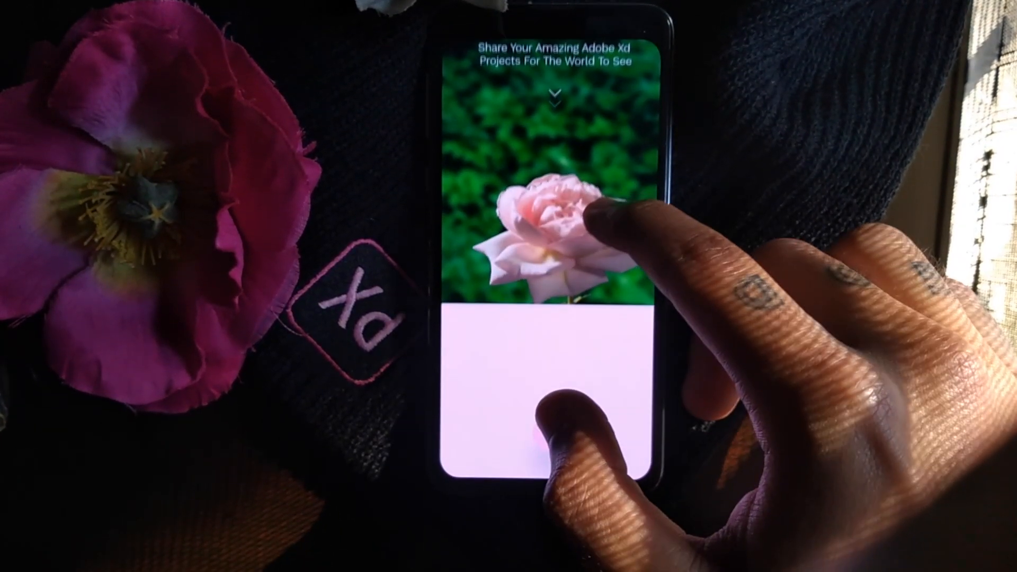
Review the Home artboards and reach Adobe XD's File menu to export the Bloom design to ProtoPie.
scroll("down", 3)
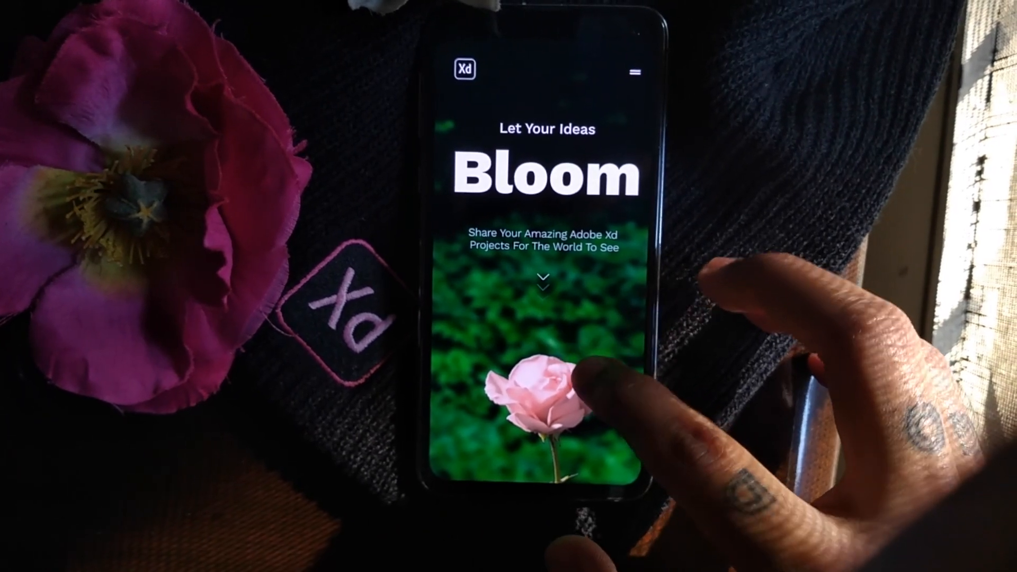
scroll("down", 3)
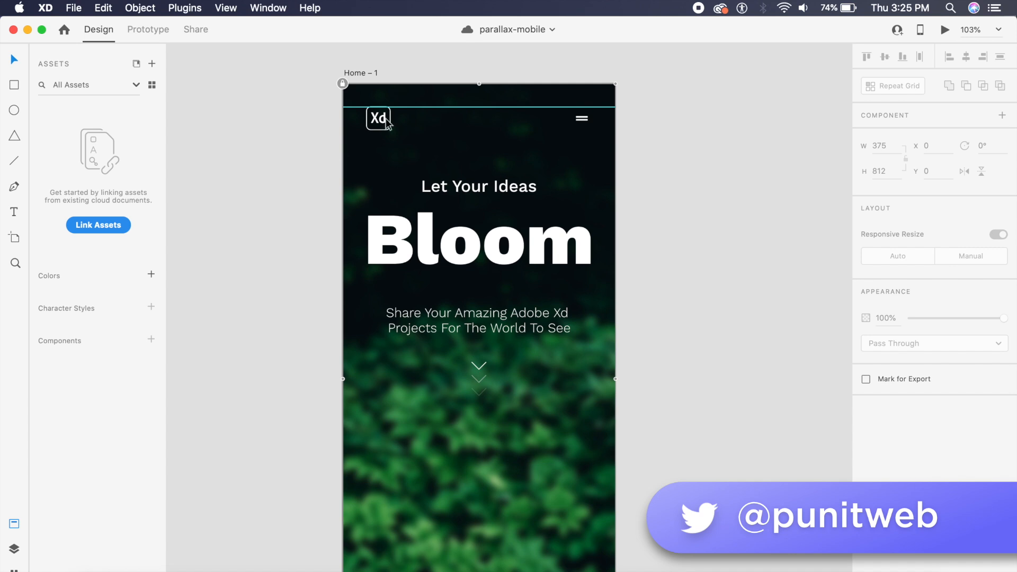
left_click(479, 373)
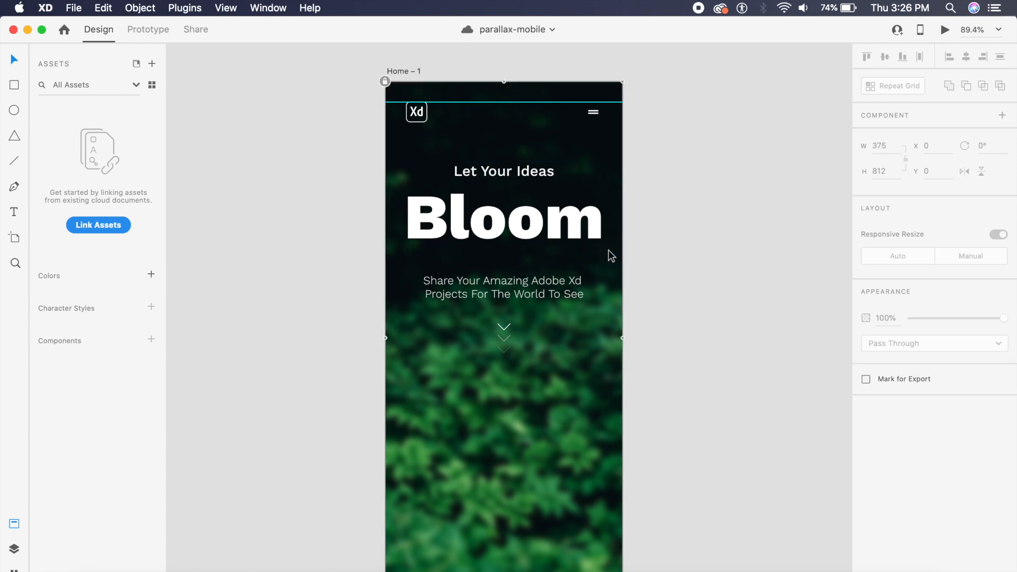
mouse_move(560, 365)
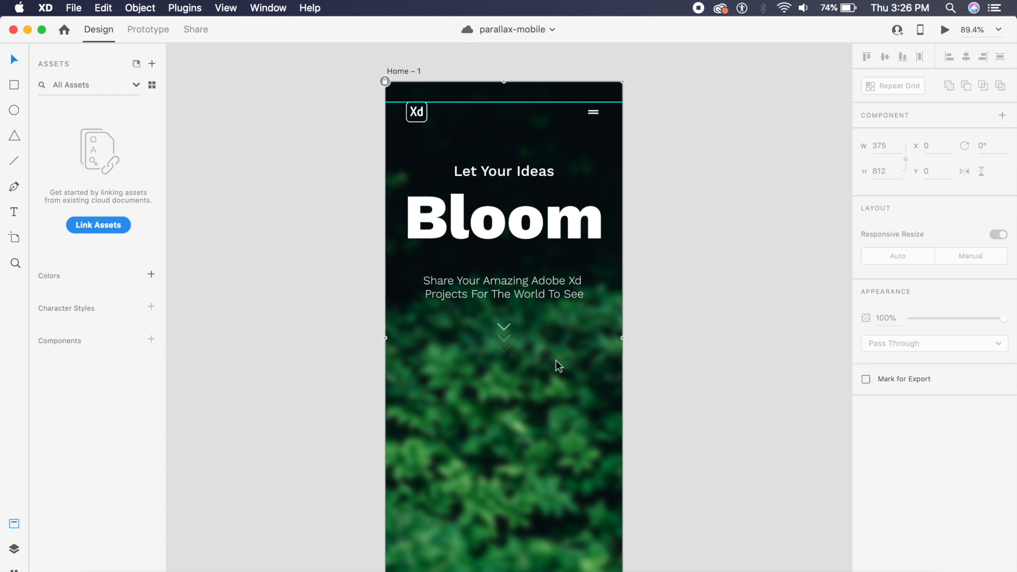
mouse_move(524, 484)
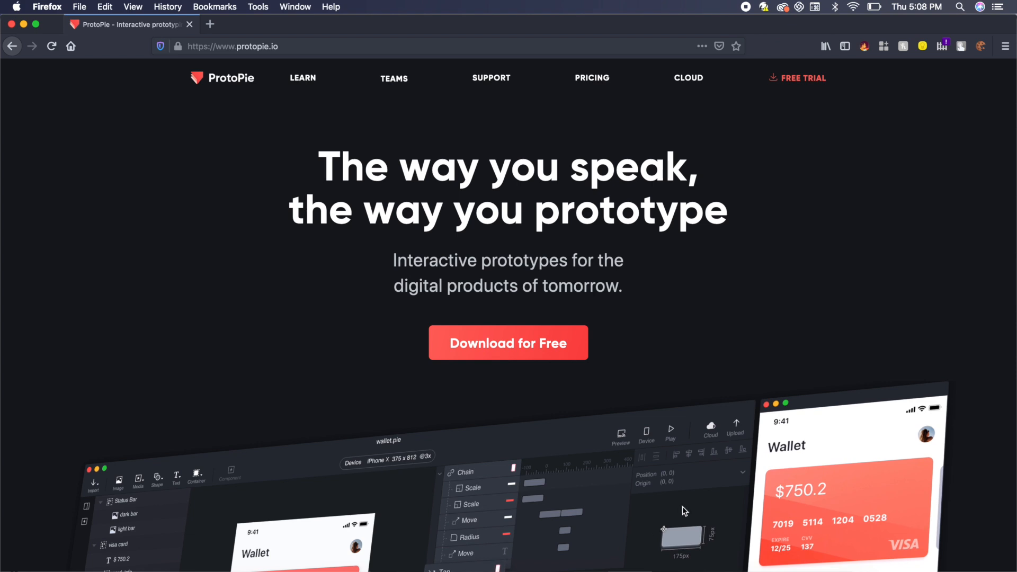
scroll("down", 3)
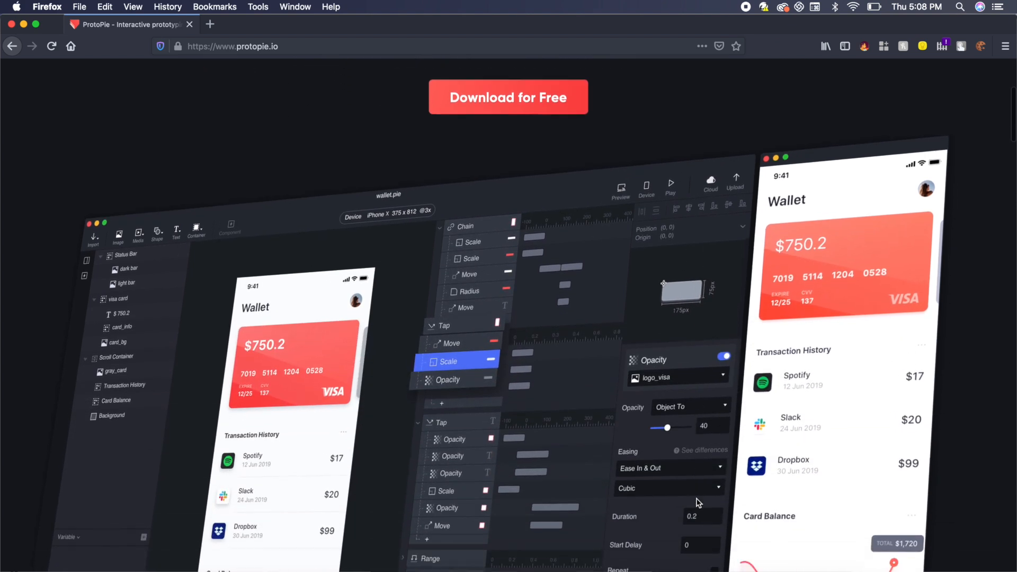
scroll("down", 3)
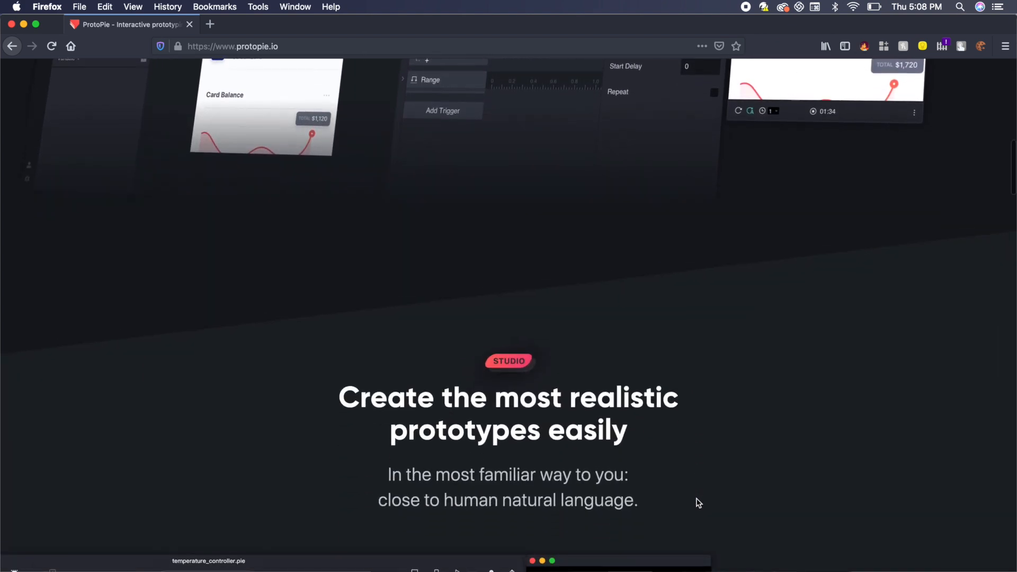
scroll("up", 3)
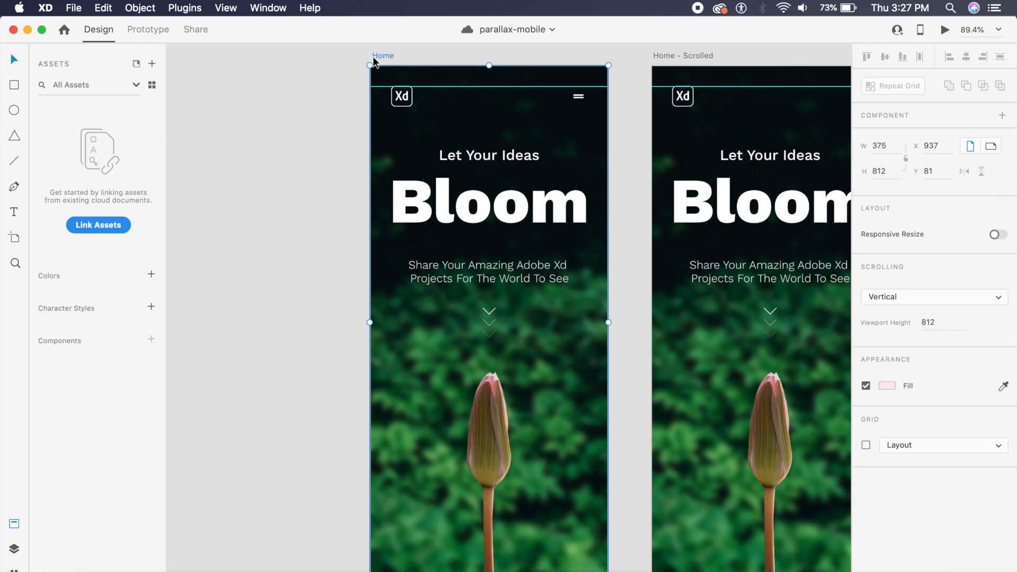
mouse_move(565, 96)
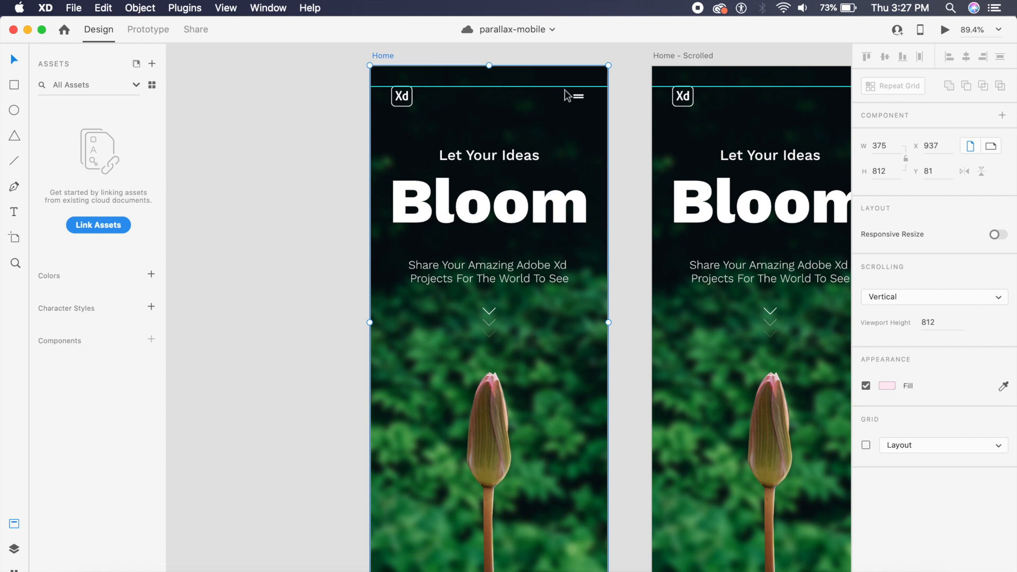
mouse_move(533, 398)
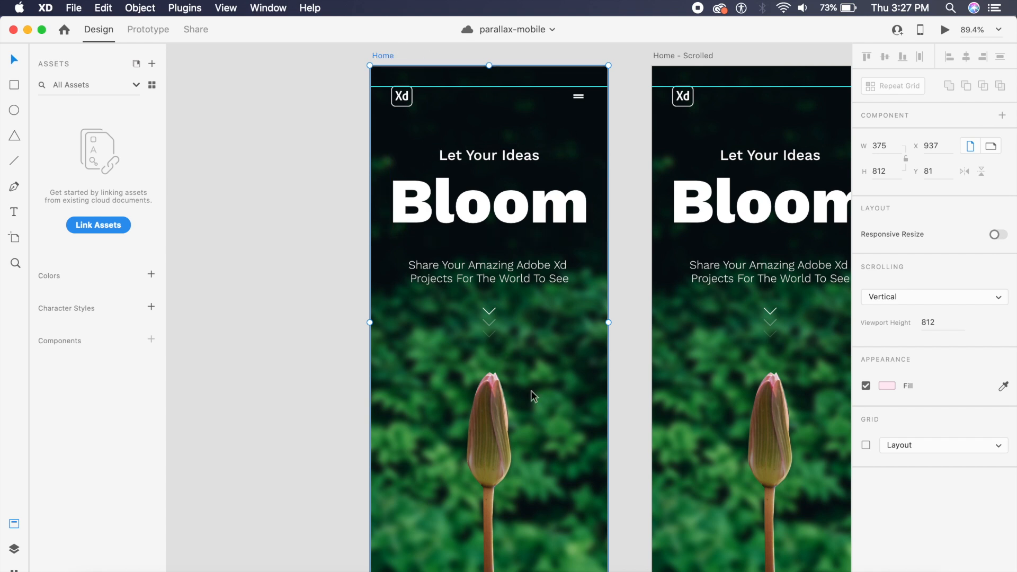
mouse_move(73, 8)
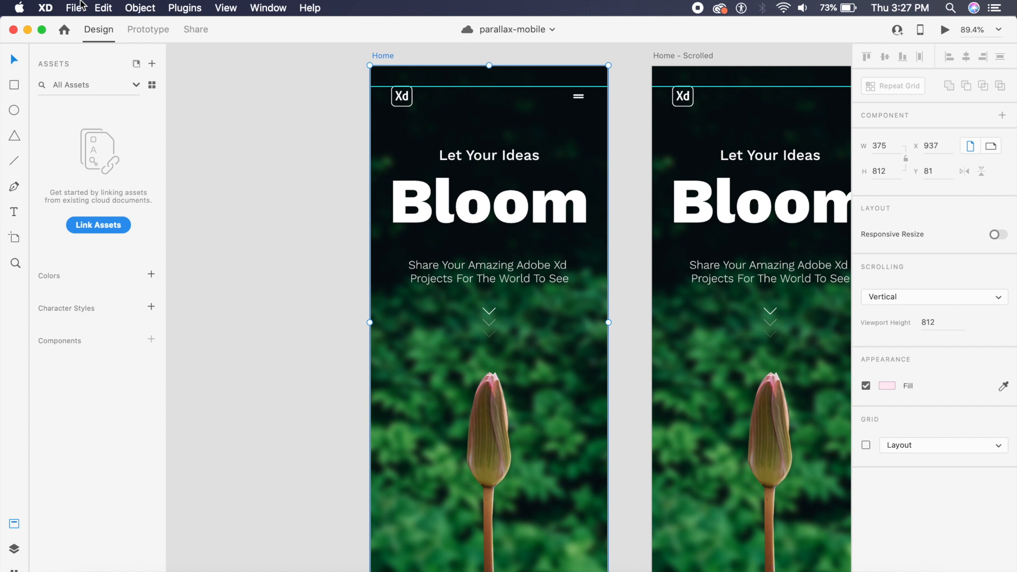
left_click(74, 7)
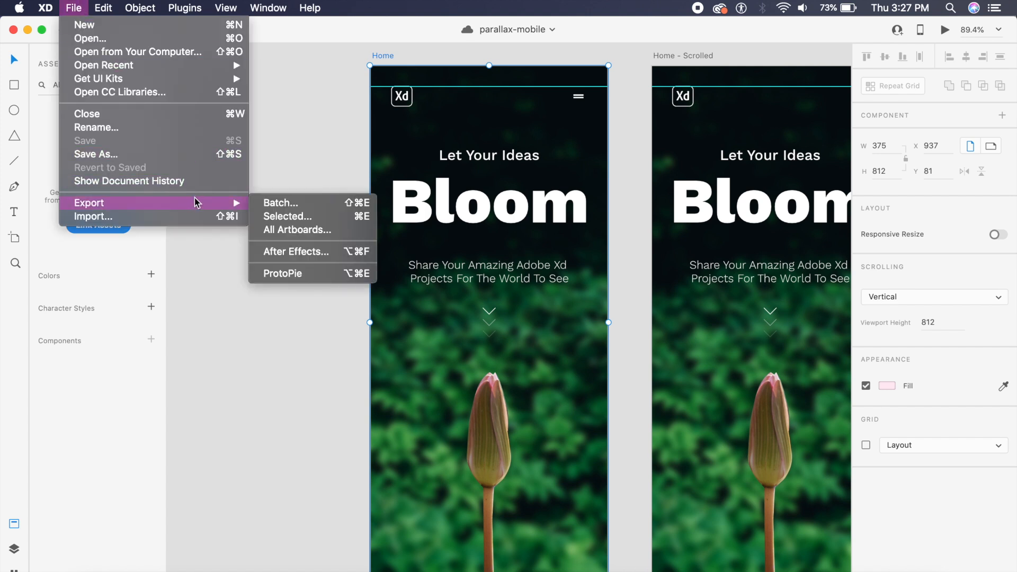
mouse_move(294, 252)
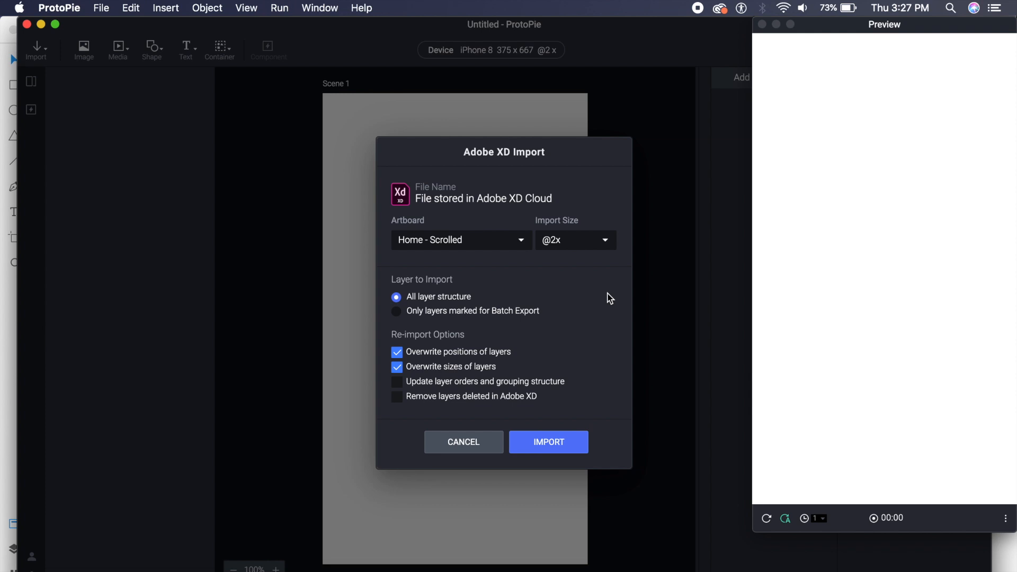
mouse_move(535, 289)
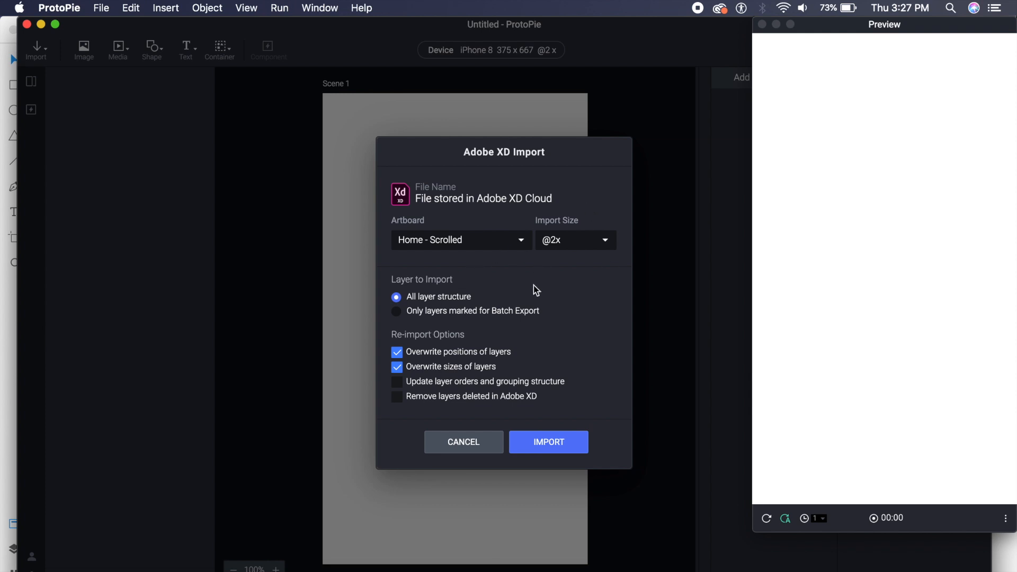
left_click(573, 240)
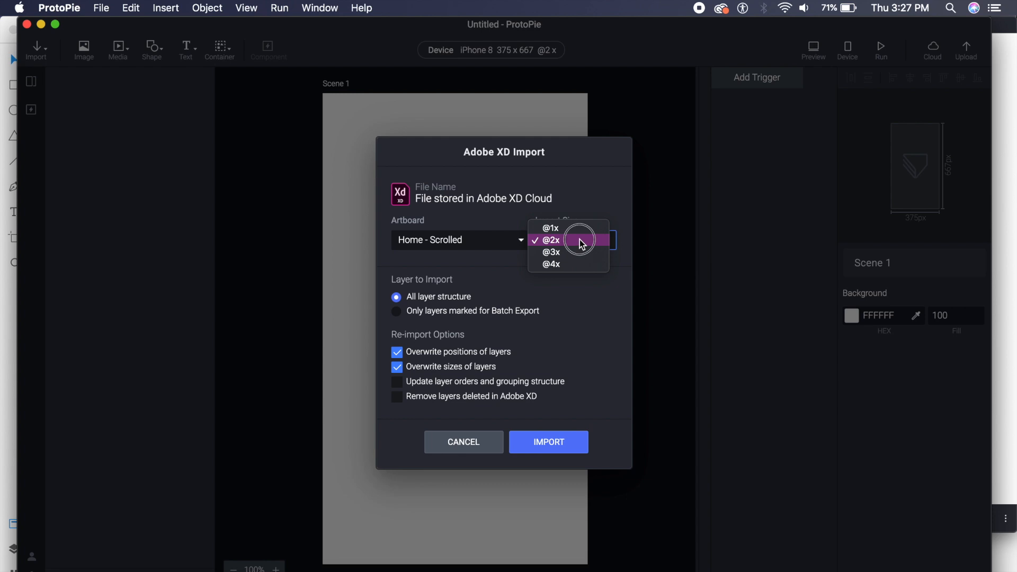
left_click(551, 240)
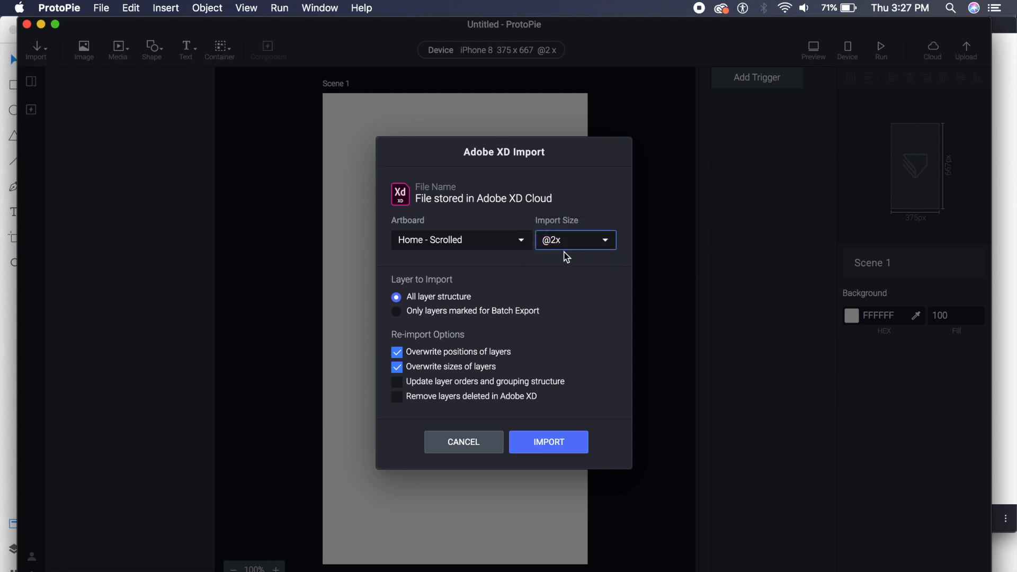
mouse_move(441, 242)
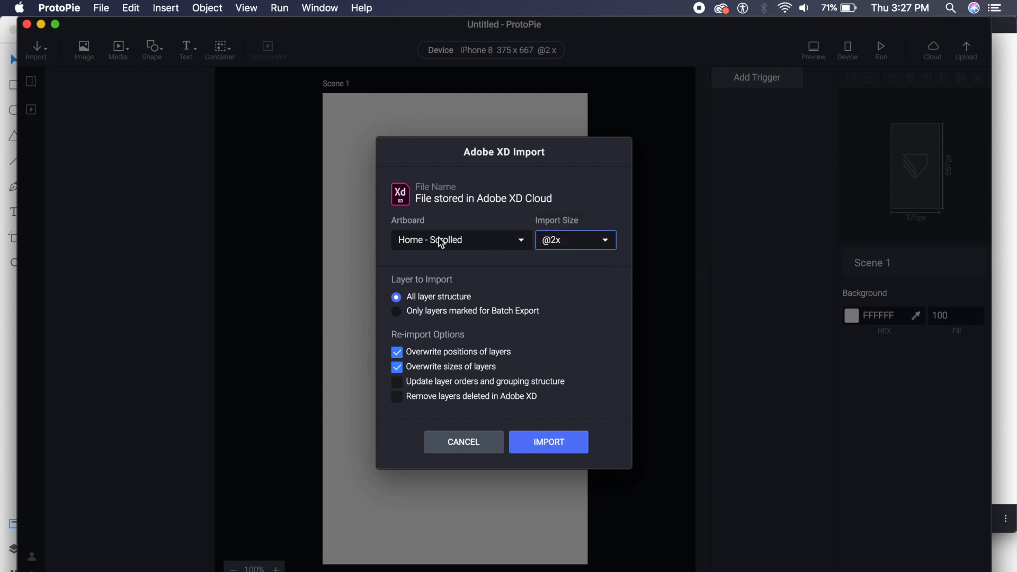
left_click(461, 239)
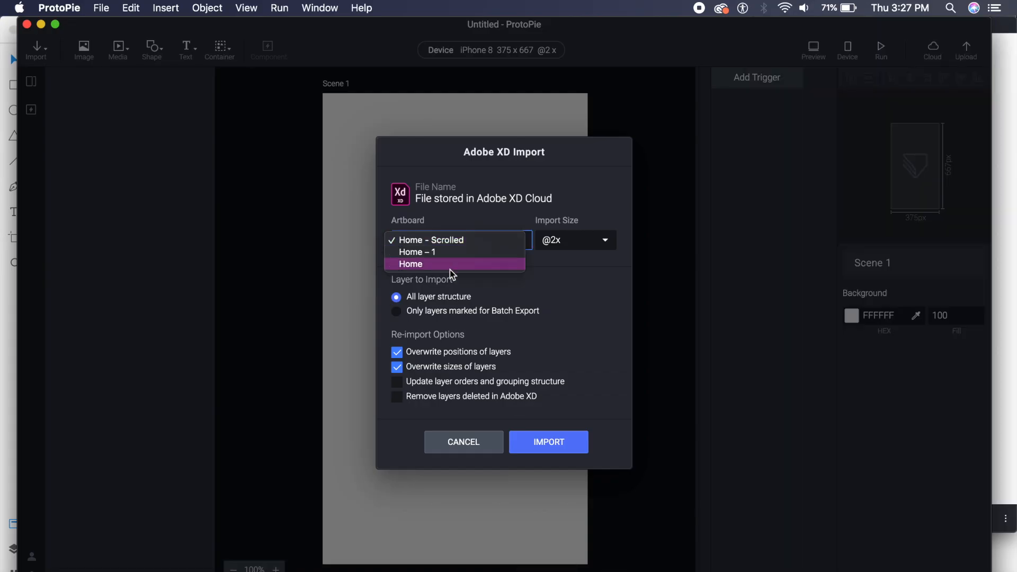
left_click(411, 263)
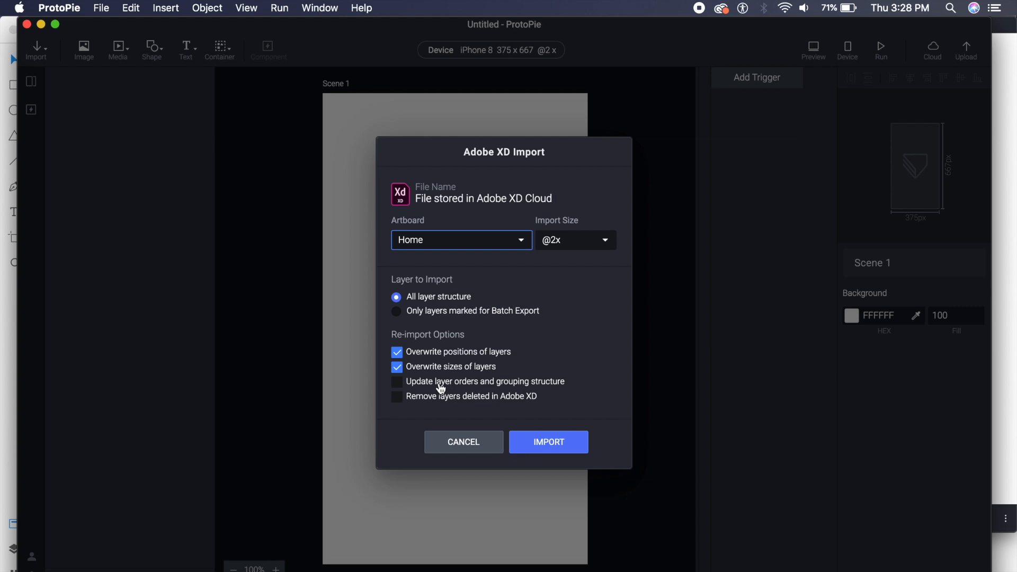
left_click(397, 382)
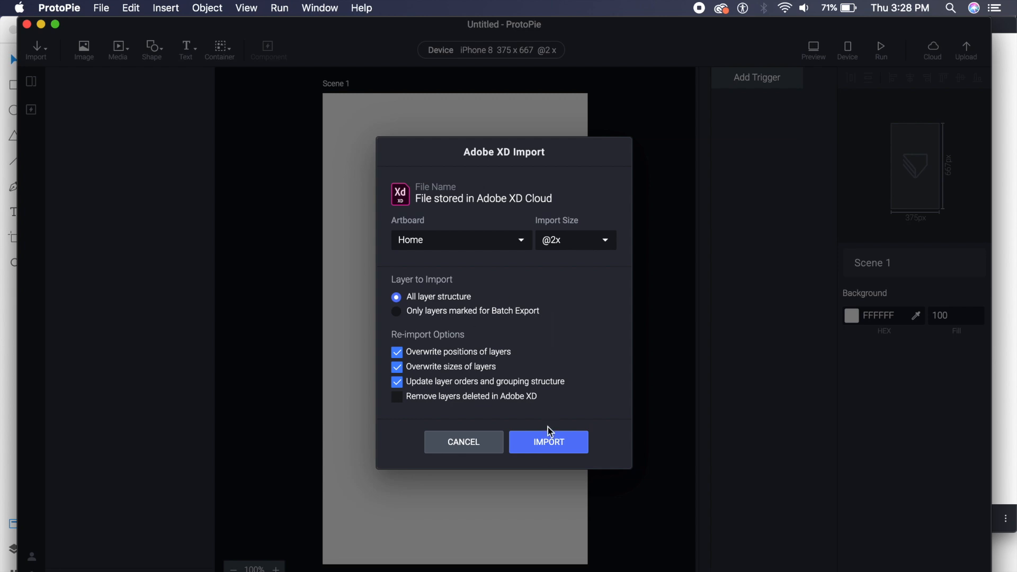
left_click(548, 441)
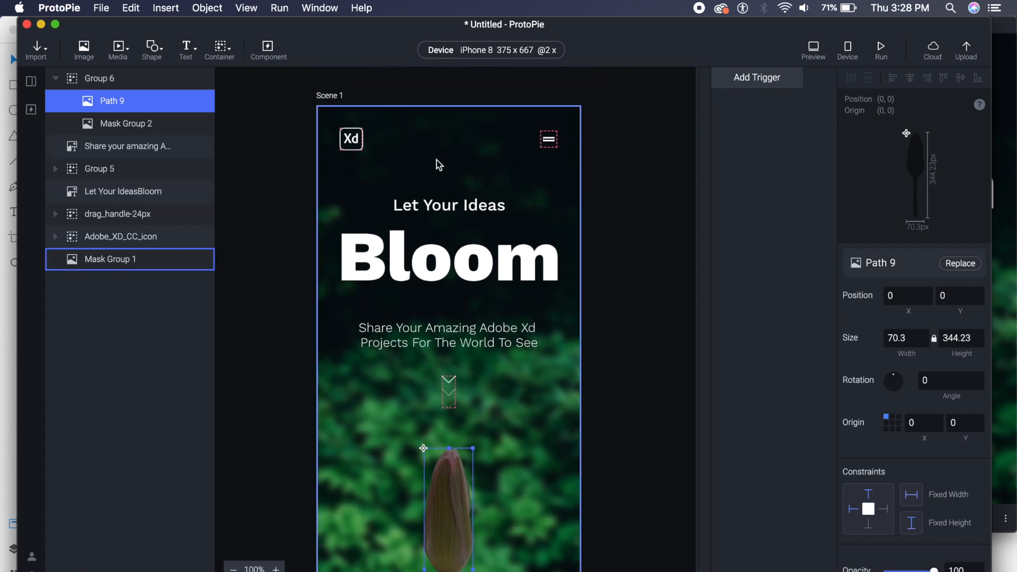
Select the Let Your IdeasBloom heading and bring up the scene's device picker.
left_click(123, 192)
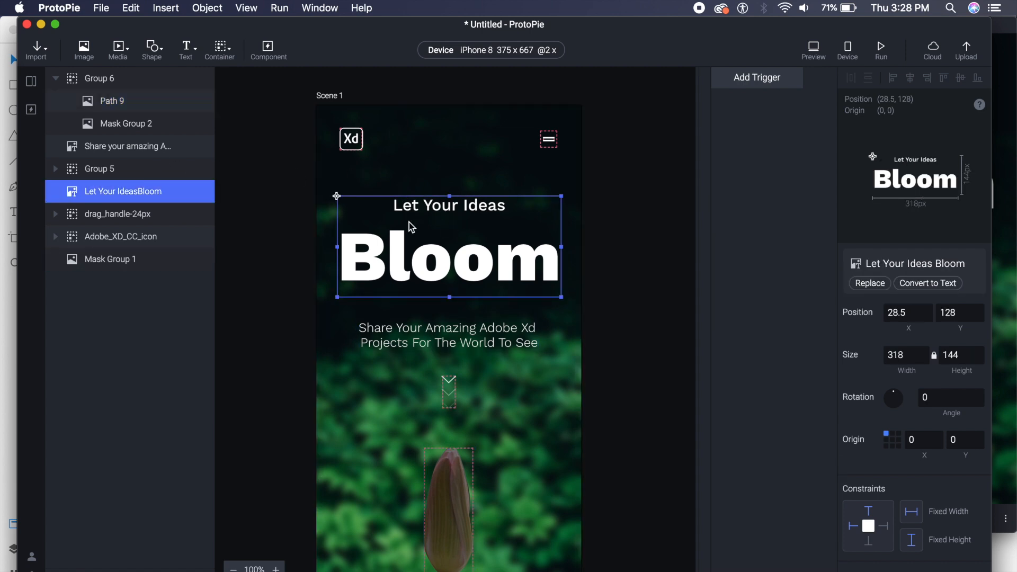
mouse_move(478, 109)
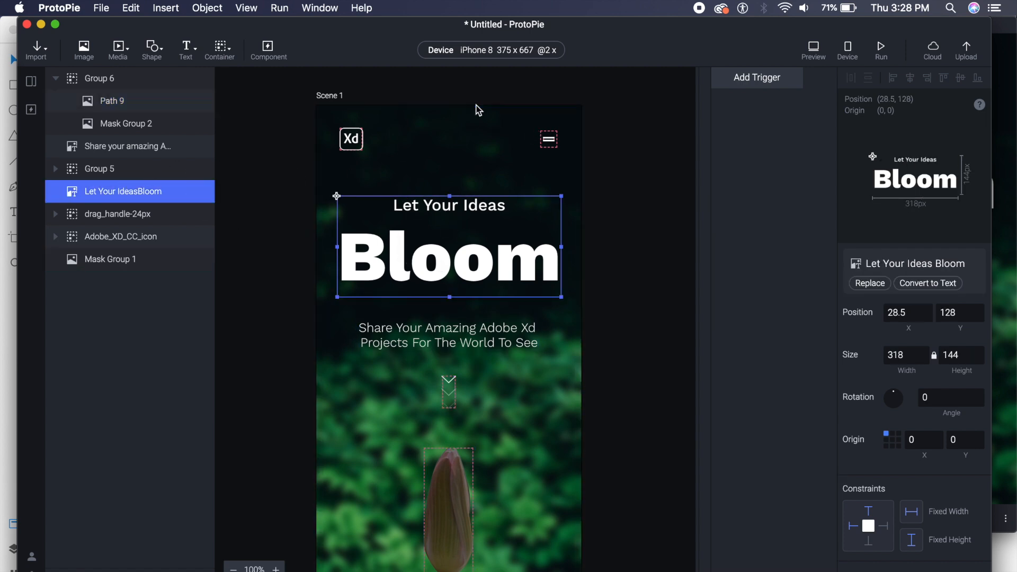
left_click(110, 259)
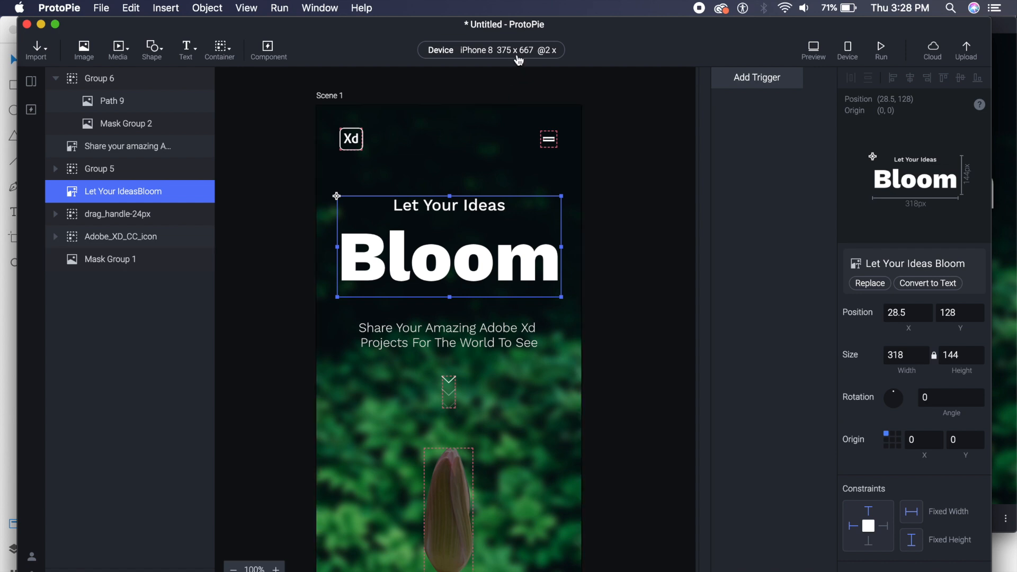
left_click(490, 50)
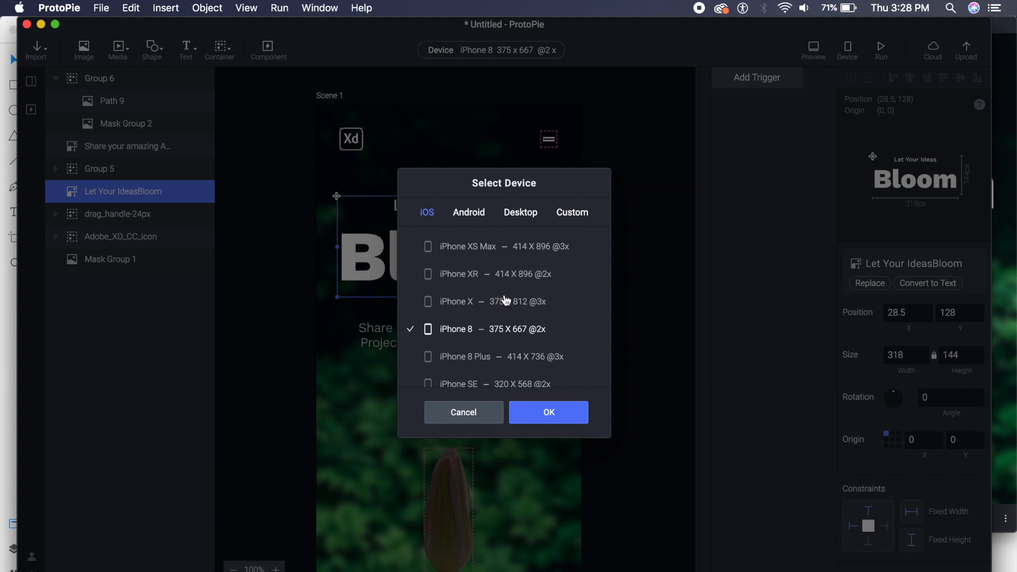
mouse_move(470, 229)
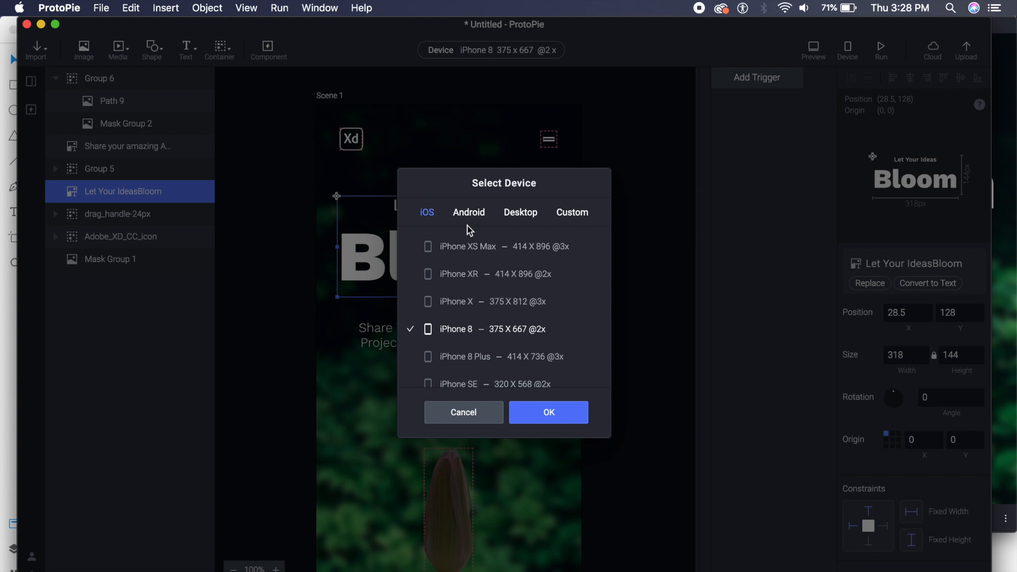
mouse_move(526, 217)
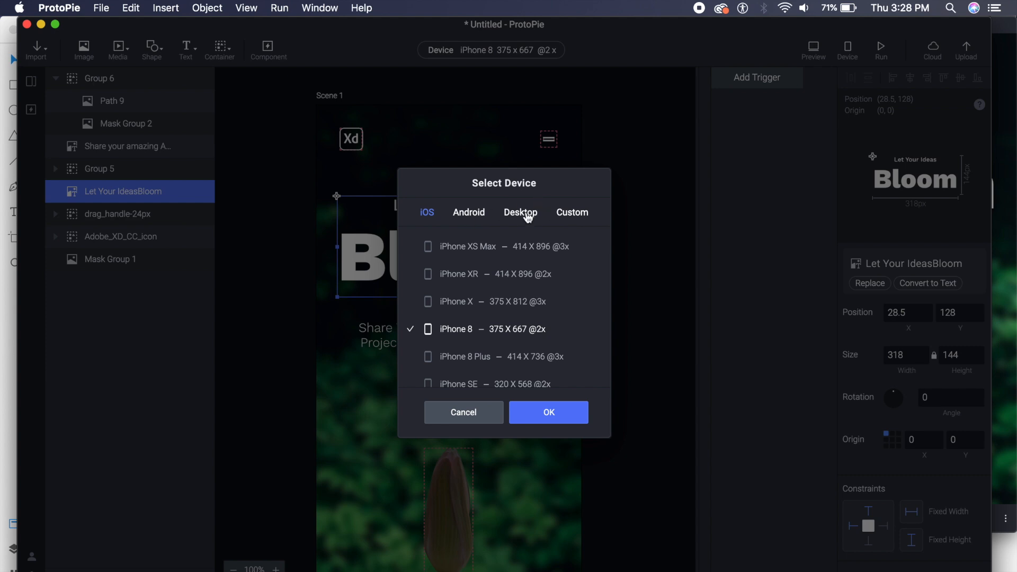
mouse_move(496, 306)
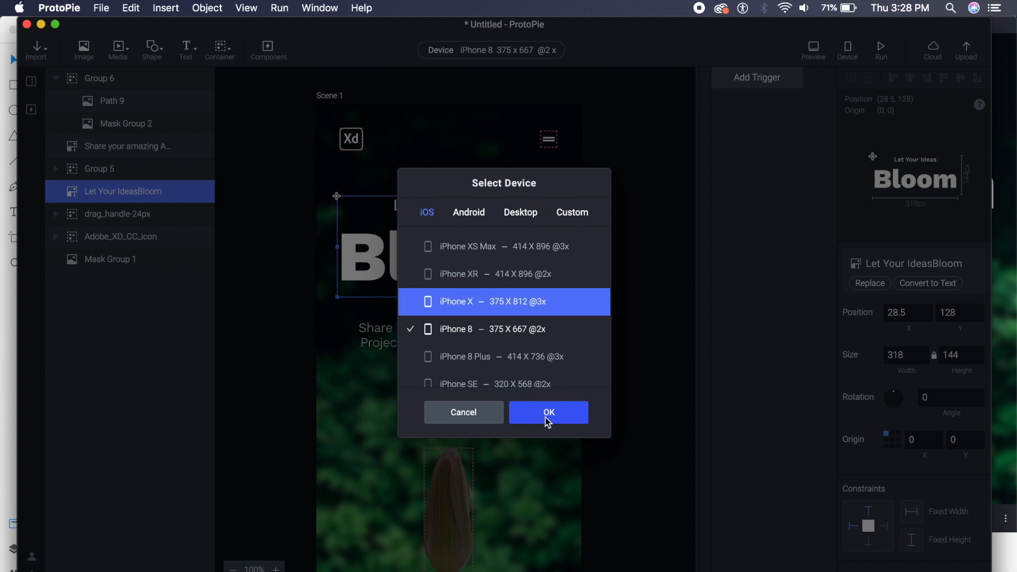
left_click(548, 412)
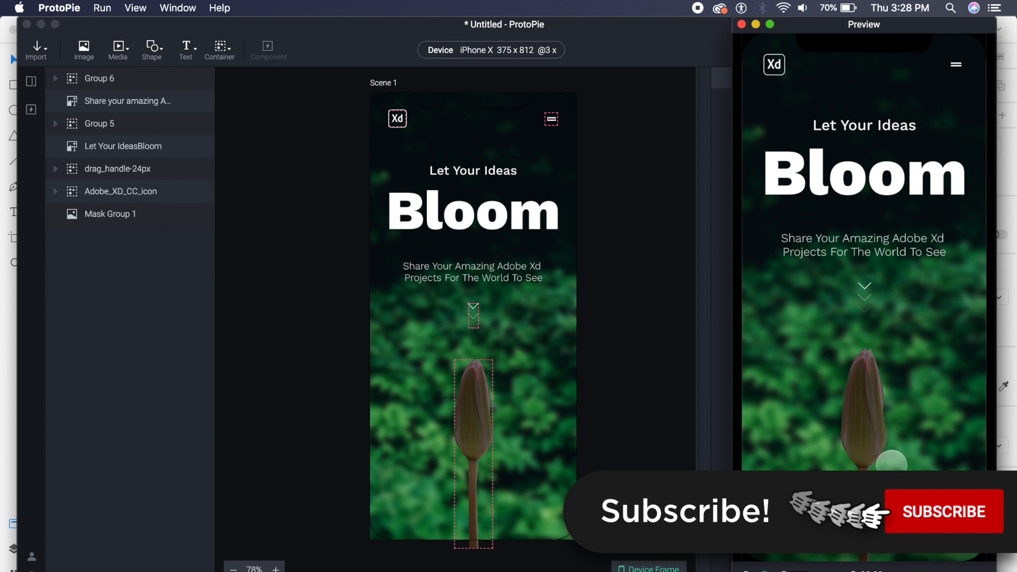
Close the prototype preview and select the Mask Group 1 leafy background.
left_click(110, 214)
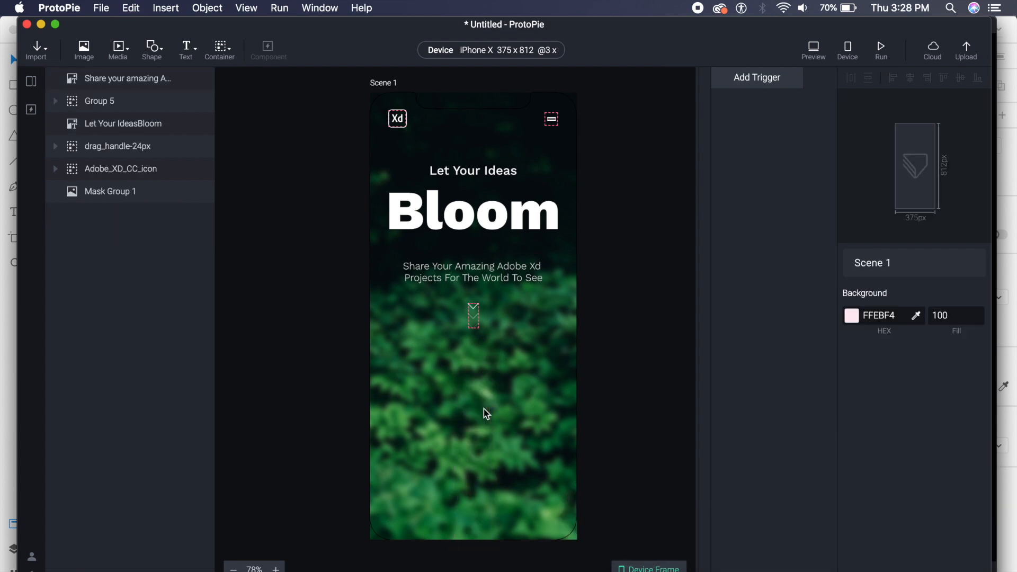
left_click(110, 191)
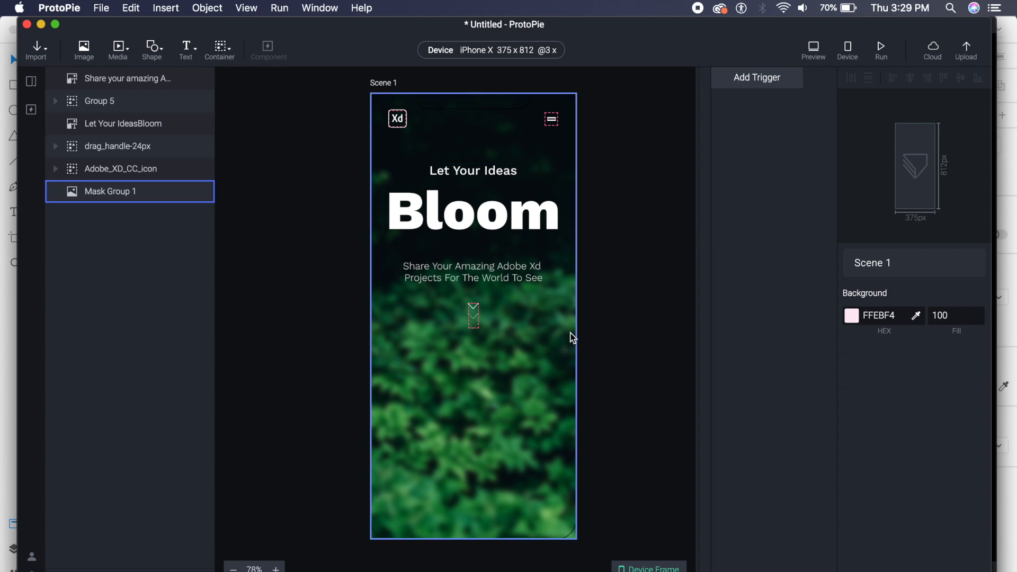
mouse_move(473, 438)
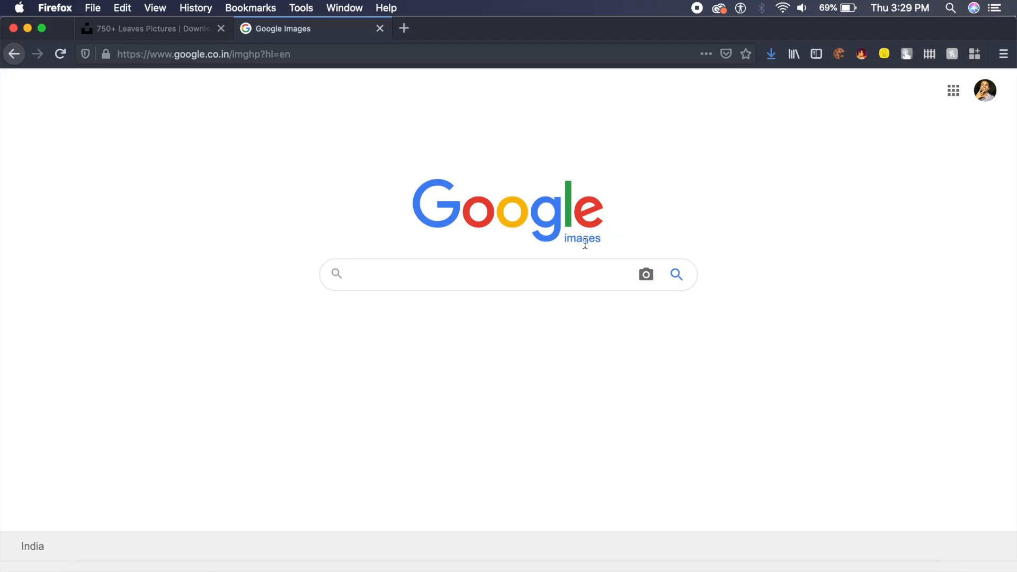
Search Google Images for 'rose blooming gif'.
left_click(480, 275)
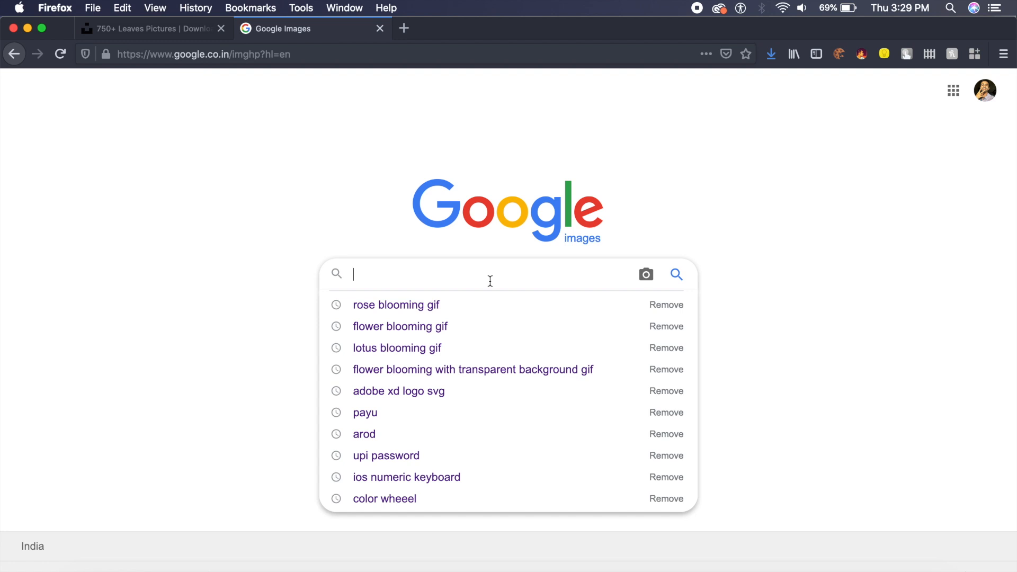
type("rose blo")
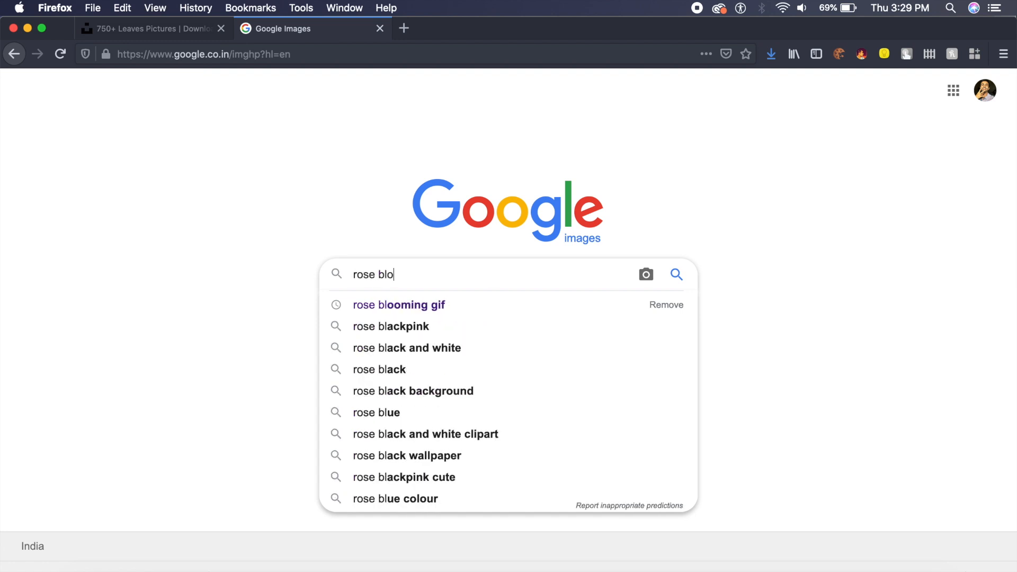
left_click(399, 305)
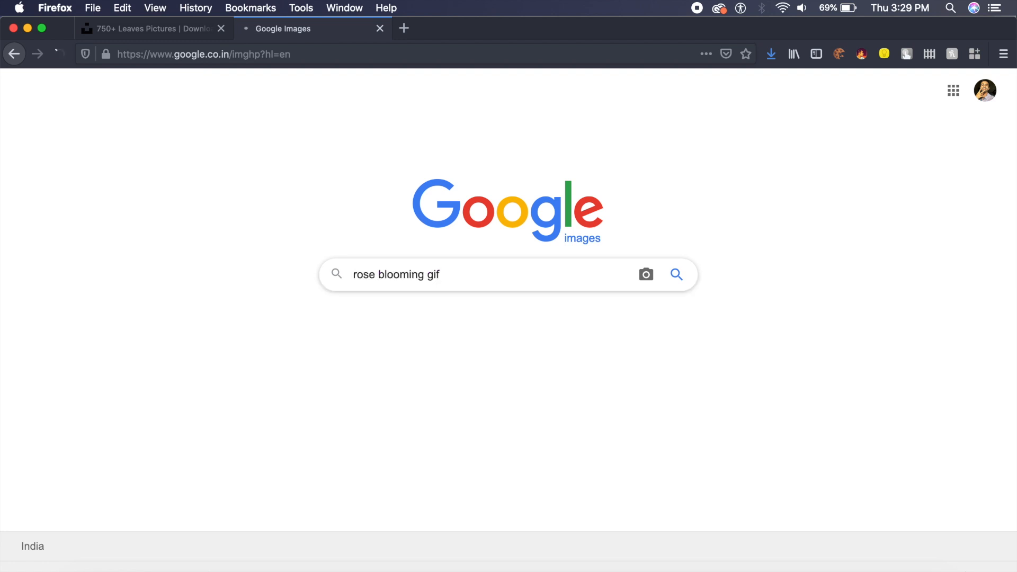
key("enter")
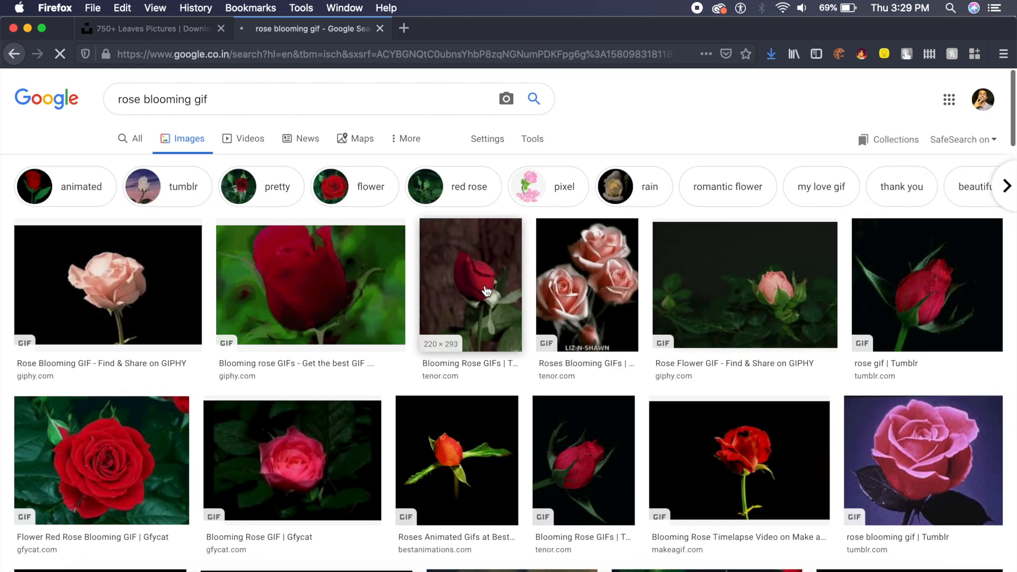
Filter results to transparent images and open the pink Blooming Flower Gif result.
left_click(532, 138)
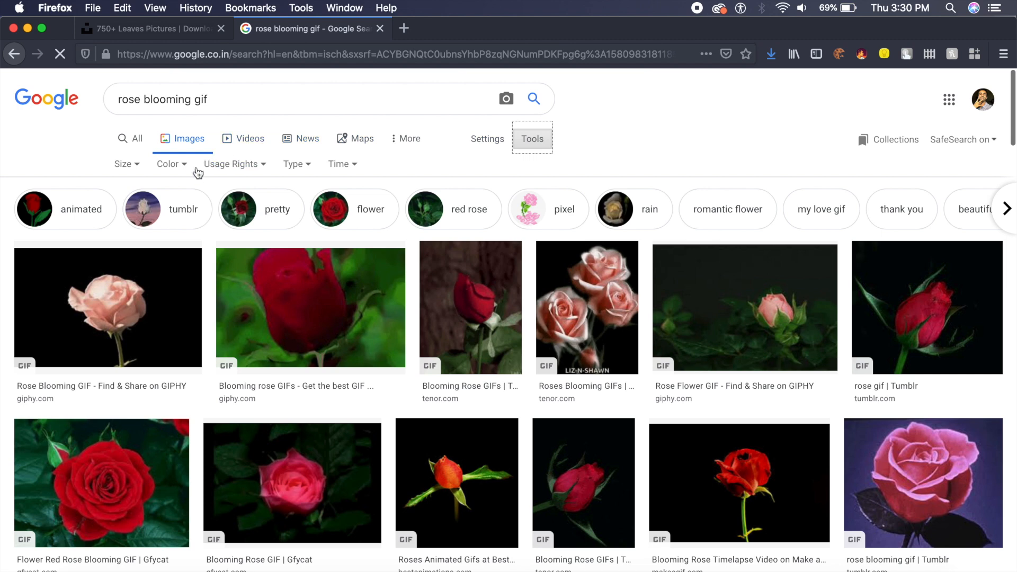
left_click(171, 163)
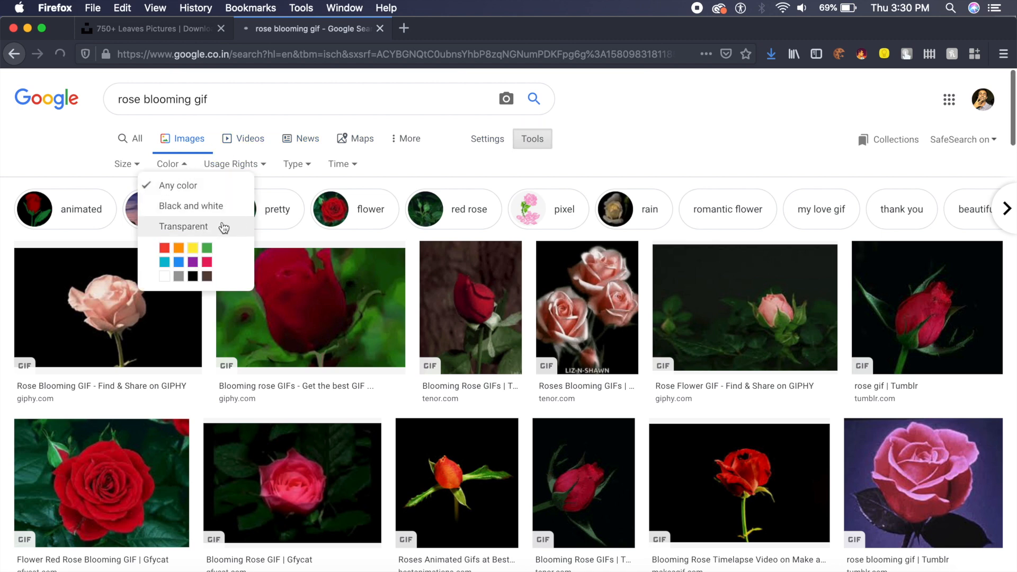
left_click(183, 227)
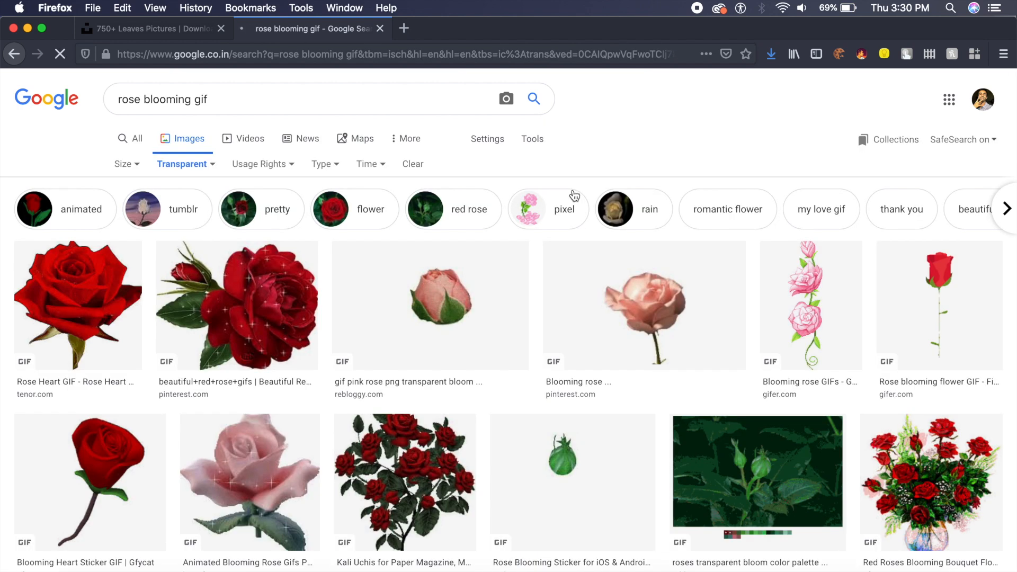
scroll("down", 3)
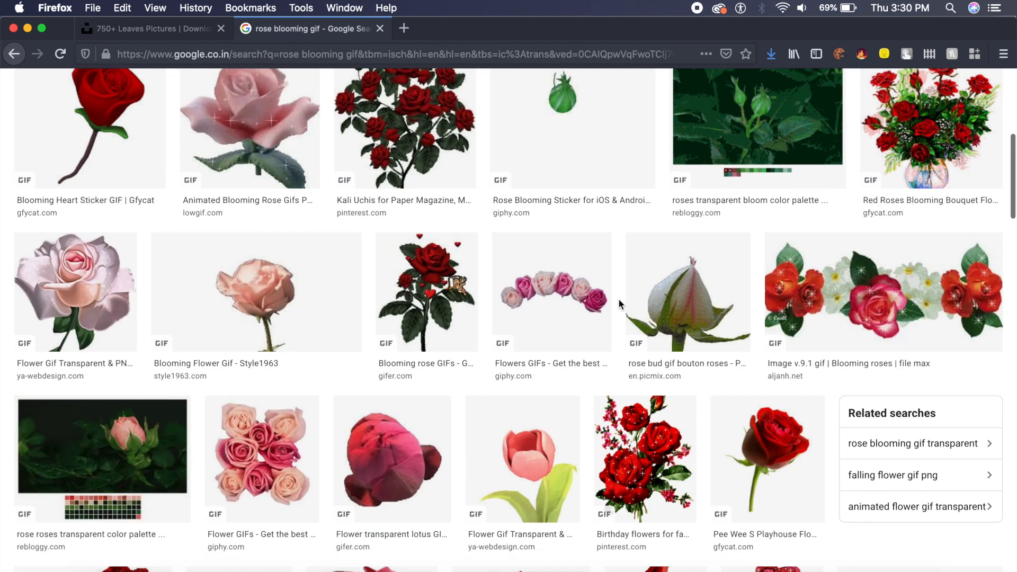
mouse_move(201, 322)
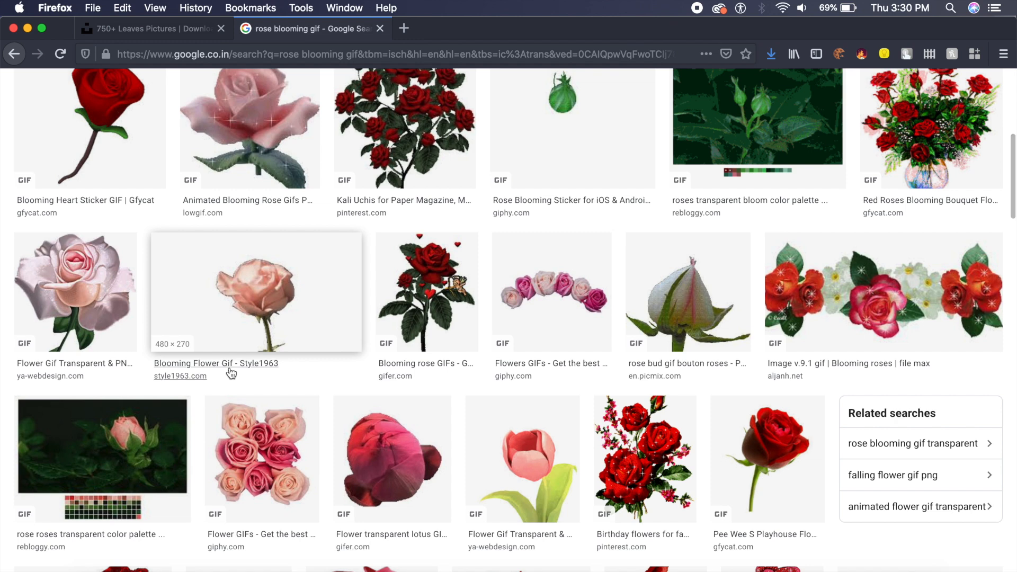
mouse_move(314, 300)
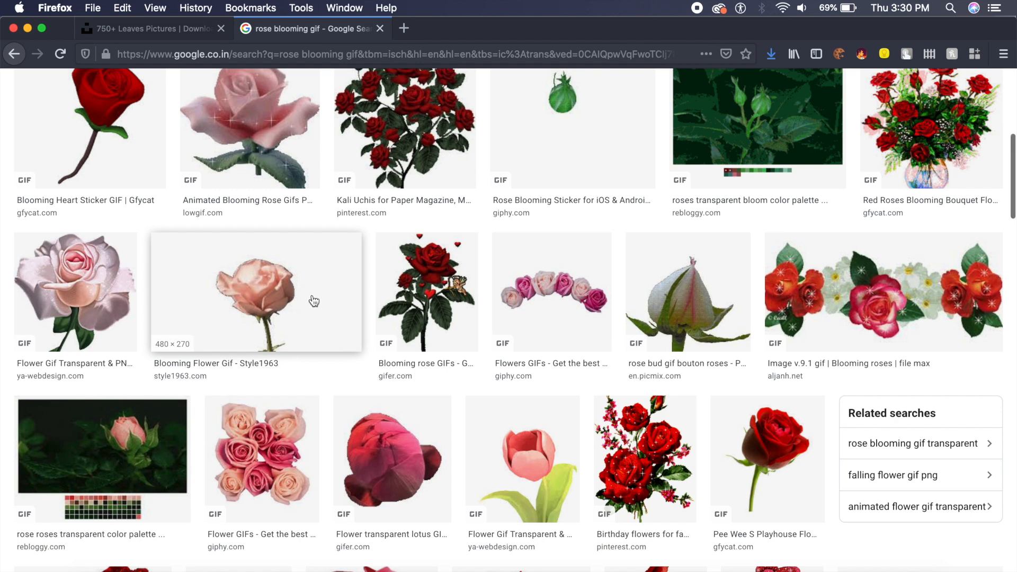
left_click(255, 292)
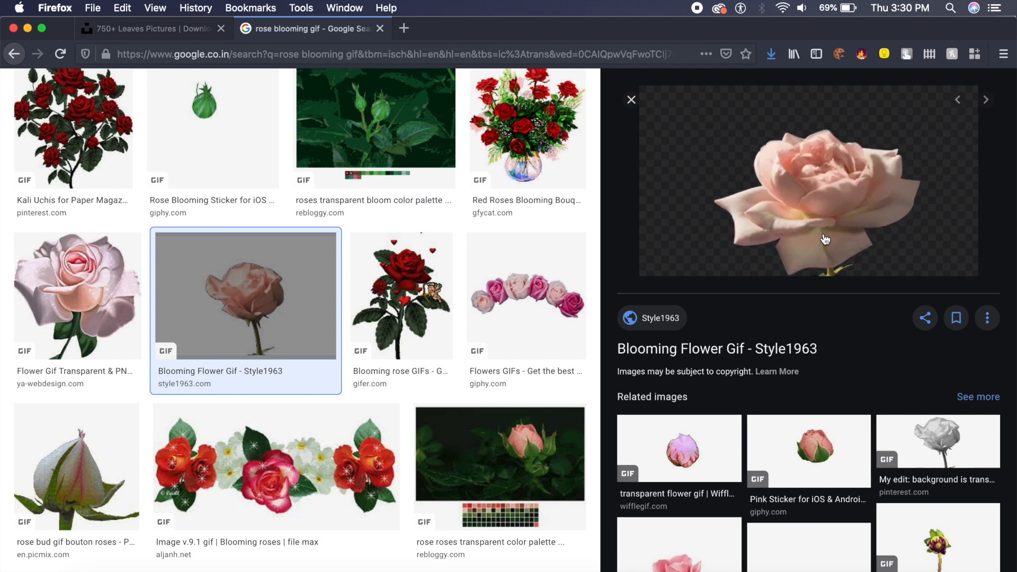
Save the pink rose preview image to Downloads as Blooming-Flower-Gif.gif.
right_click(825, 240)
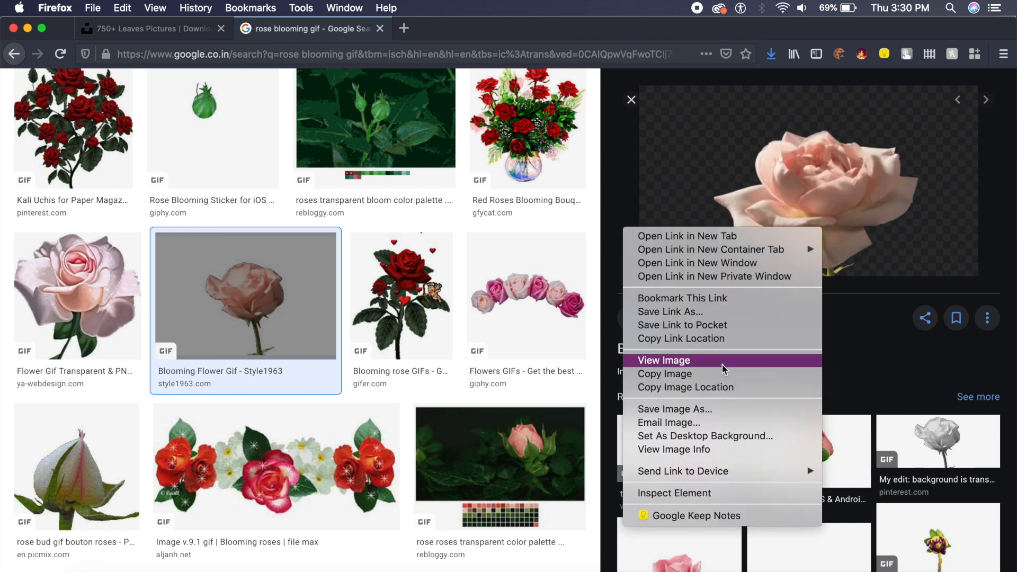
left_click(674, 409)
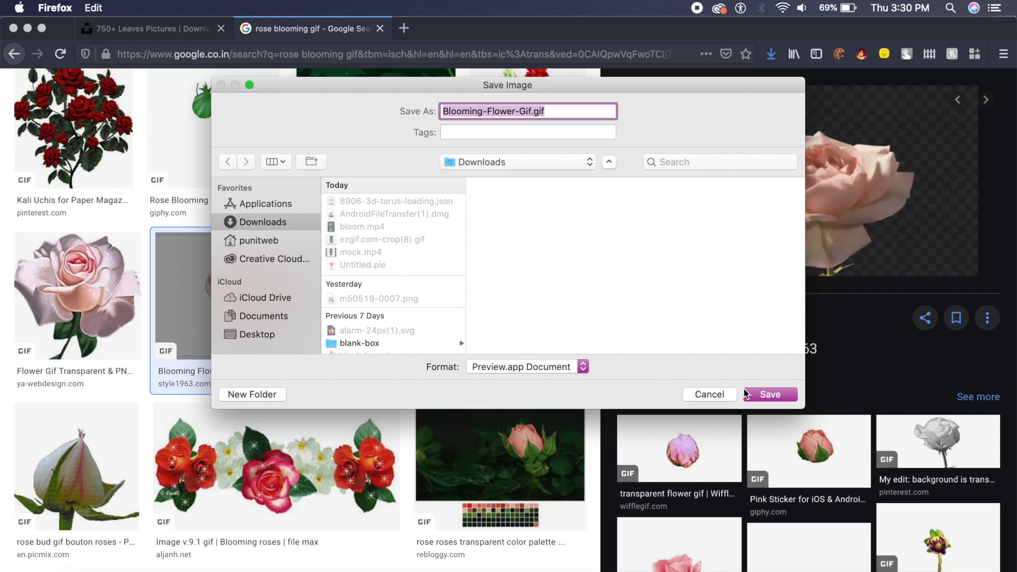
left_click(708, 395)
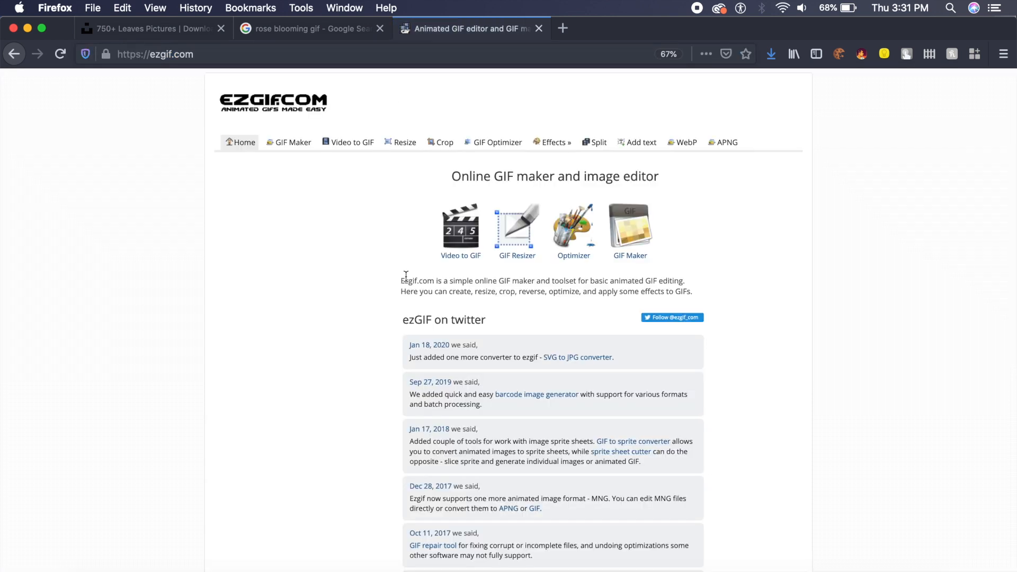
Load Blooming-Flower-Gif.gif from Downloads into ezgif's GIF splitter.
left_click(594, 142)
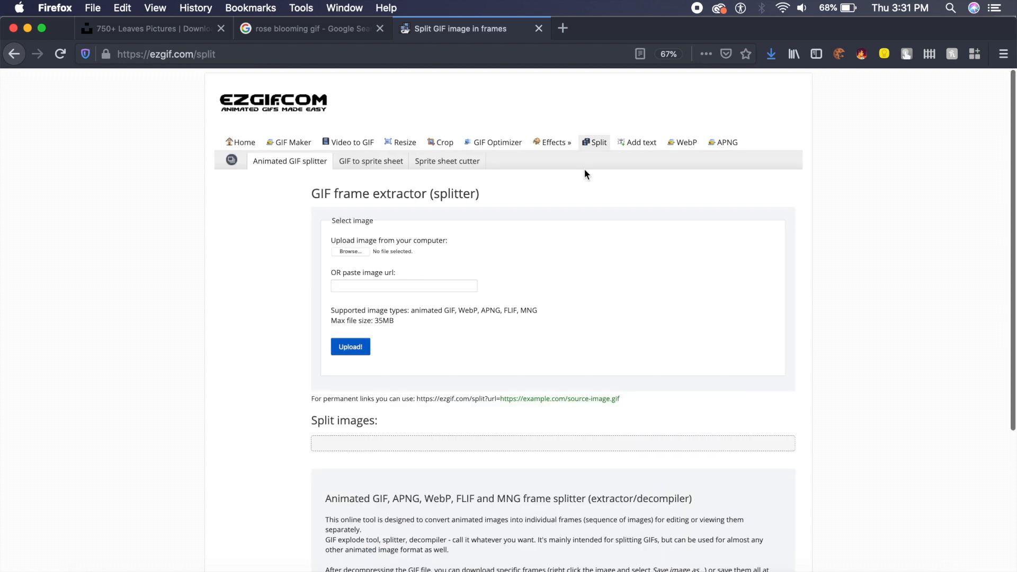
mouse_move(595, 150)
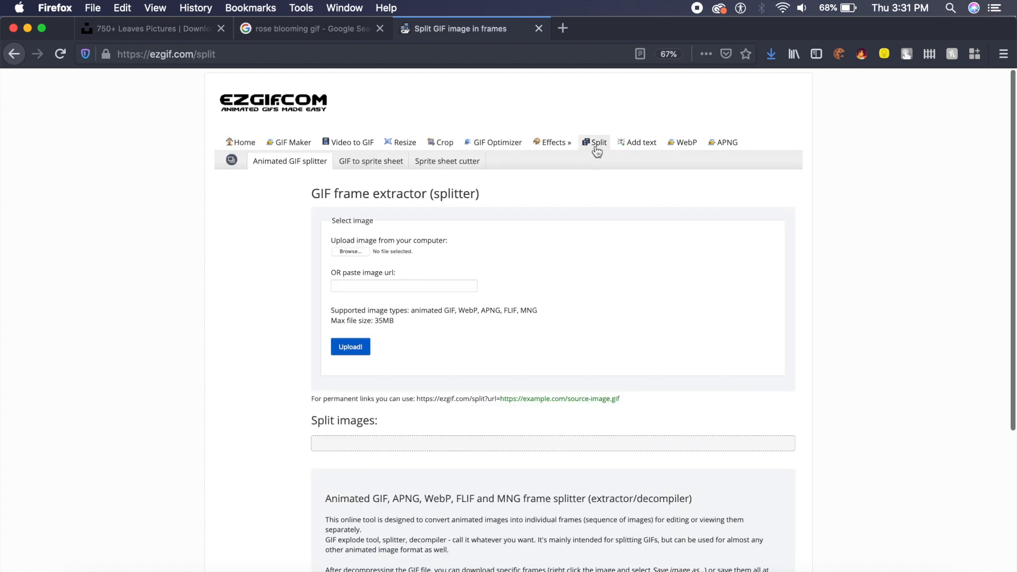
mouse_move(357, 261)
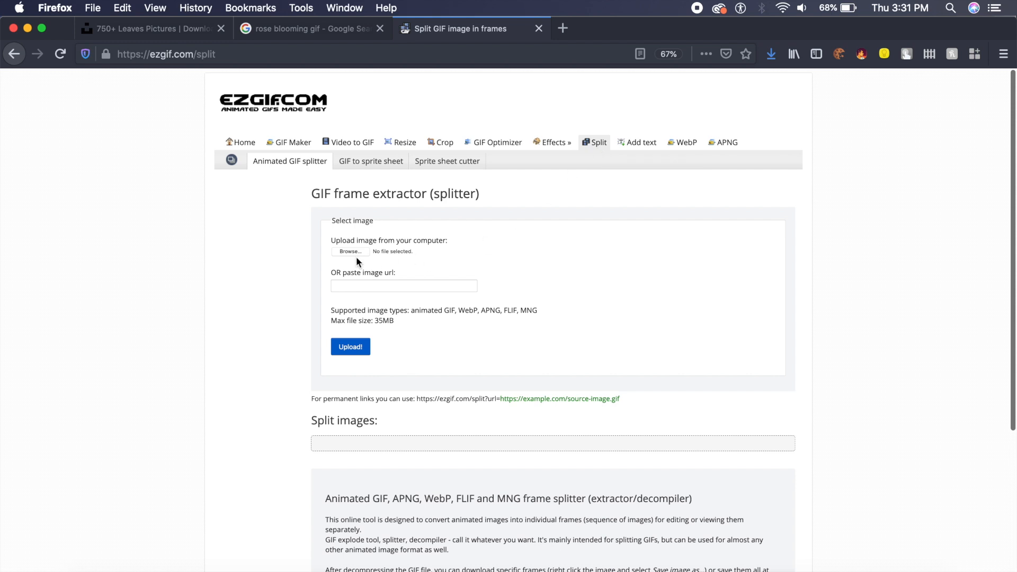
left_click(350, 253)
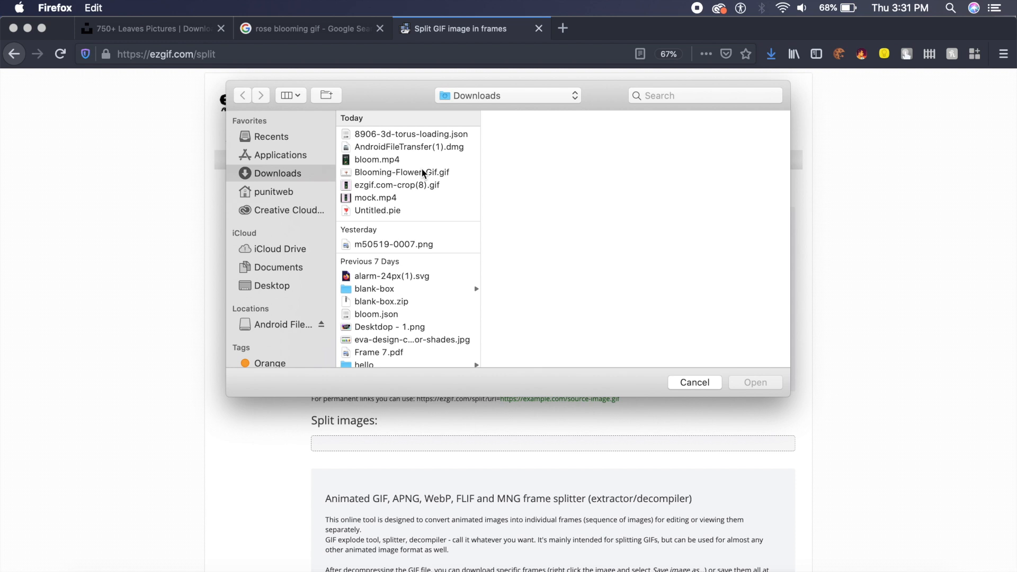
left_click(401, 172)
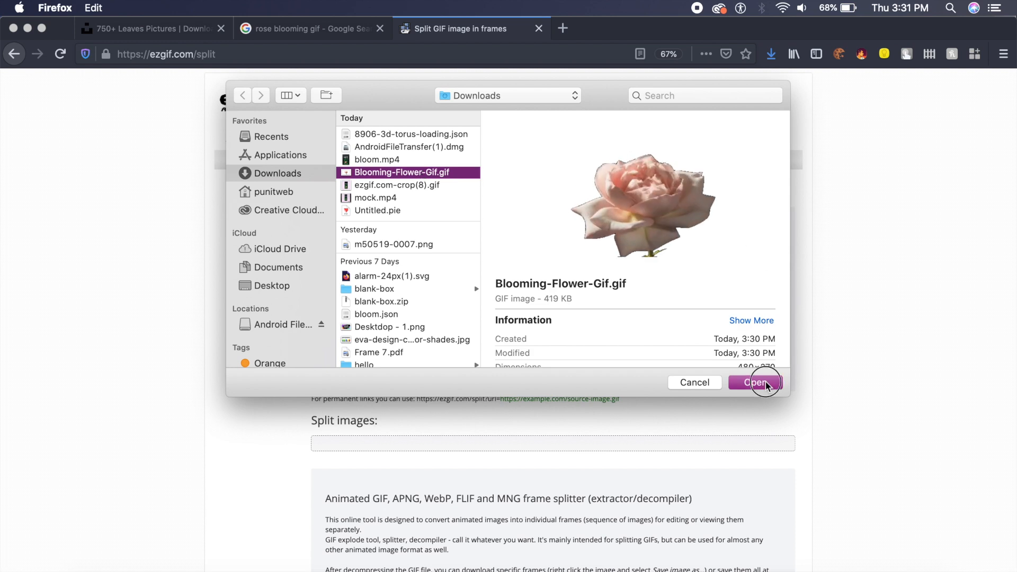
left_click(755, 383)
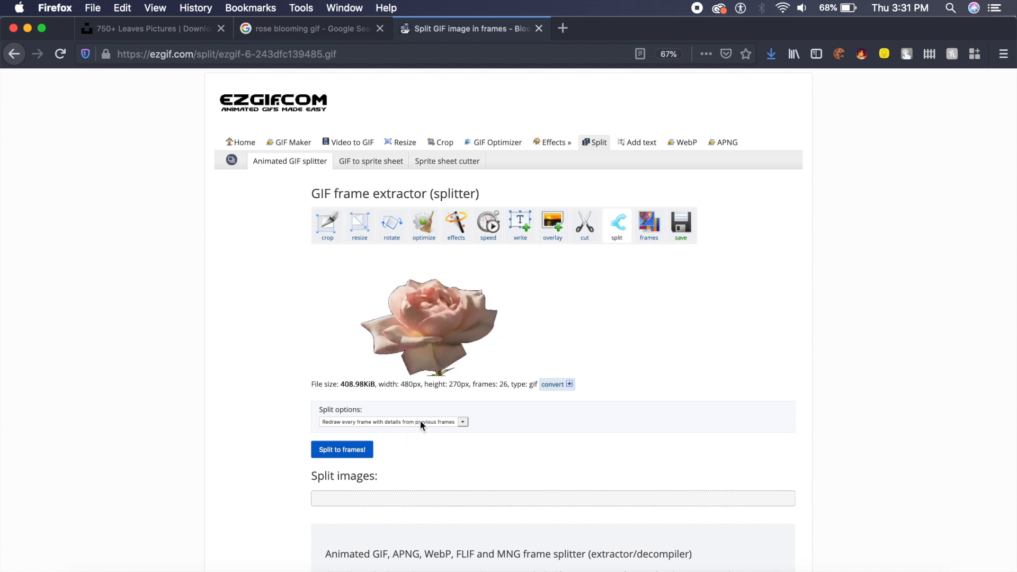
Split the rose GIF into separate PNG frames.
left_click(393, 422)
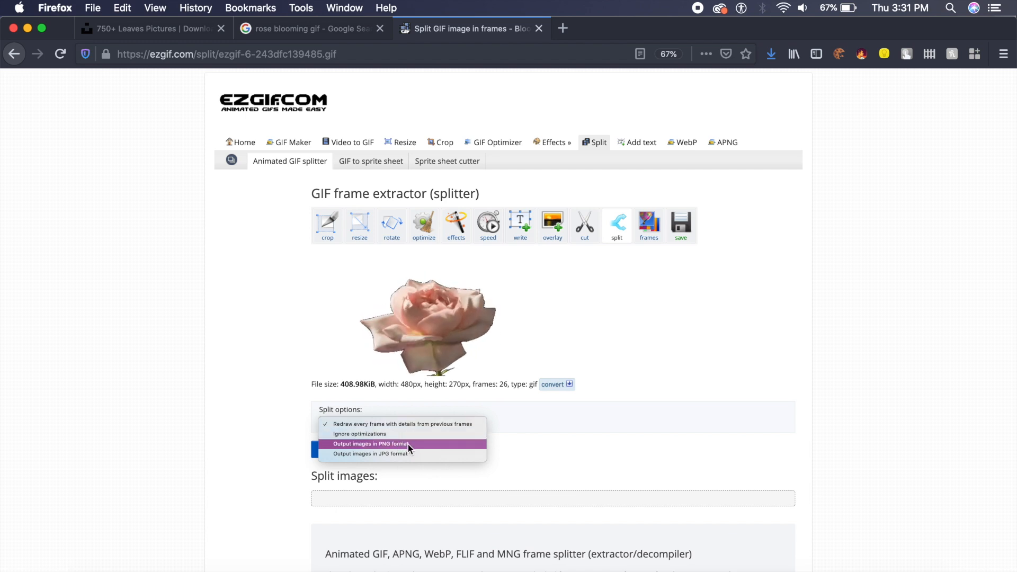
left_click(370, 444)
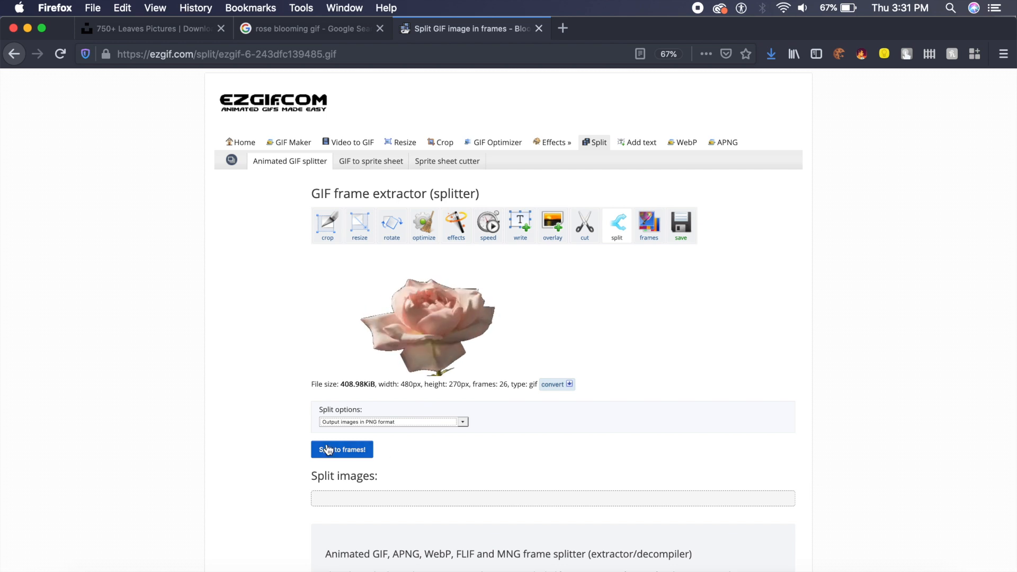
left_click(342, 449)
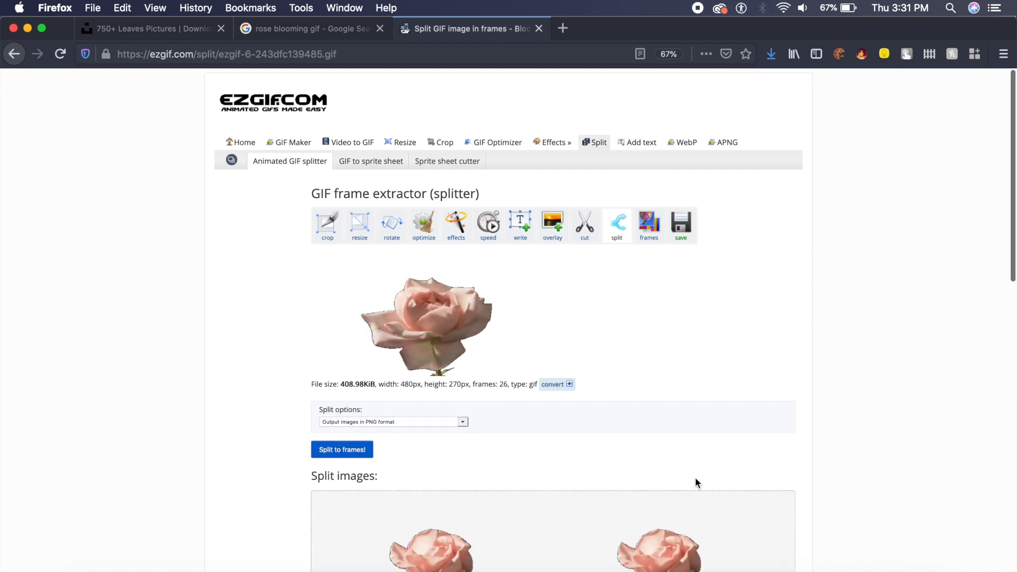
Download all the split rose frames as one ZIP archive.
scroll("down", 3)
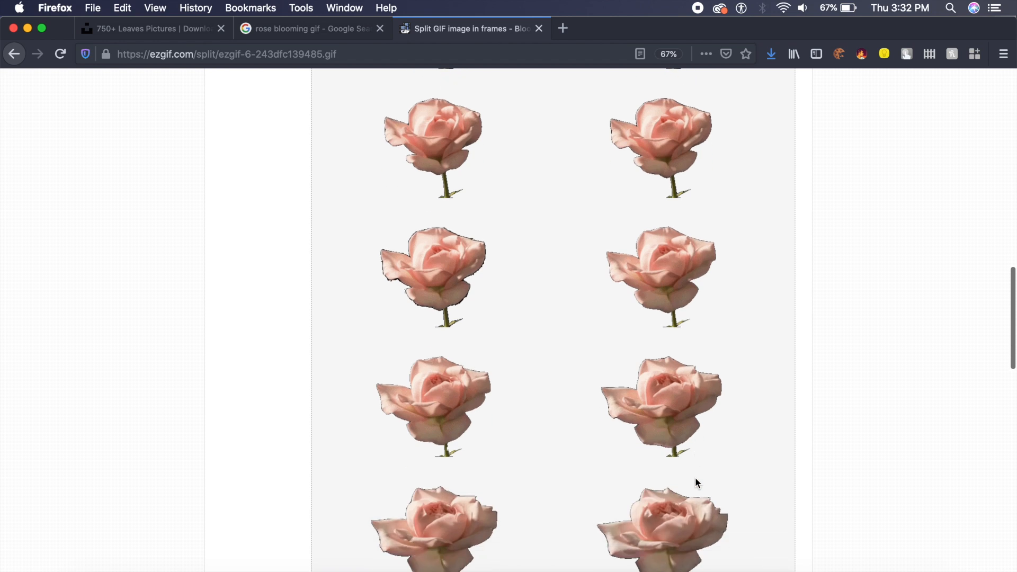
scroll("down", 3)
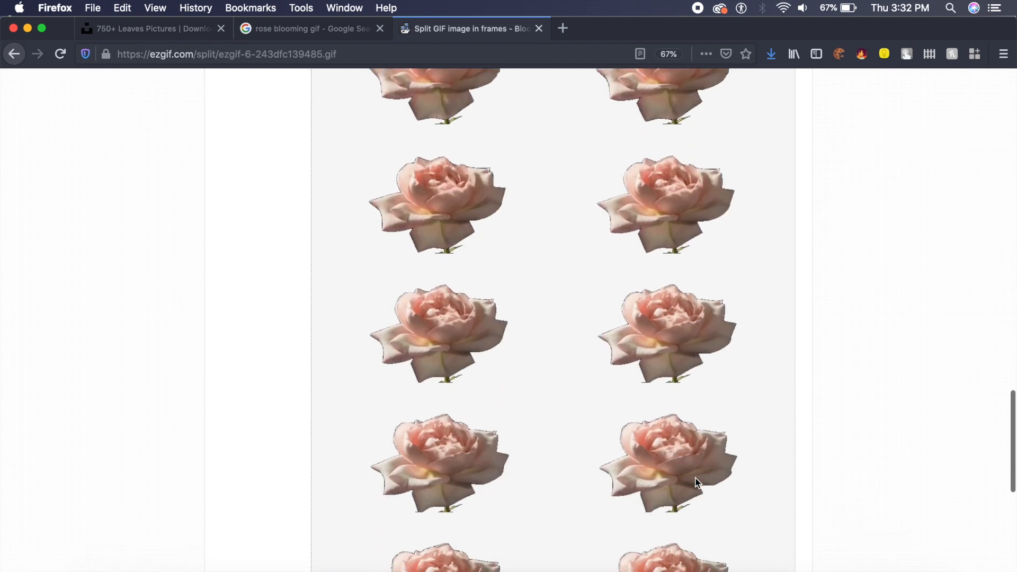
scroll("down", 3)
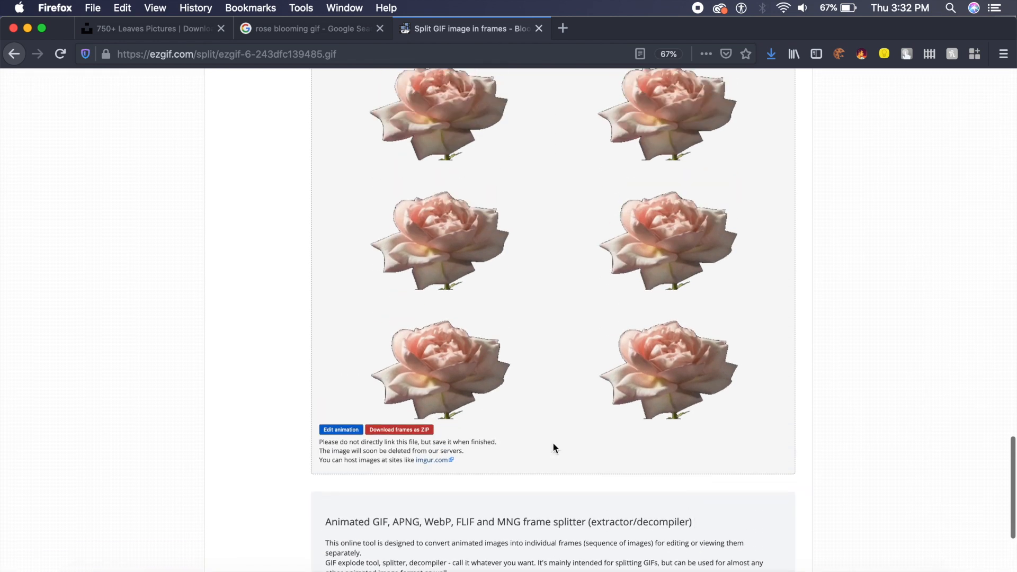
left_click(399, 429)
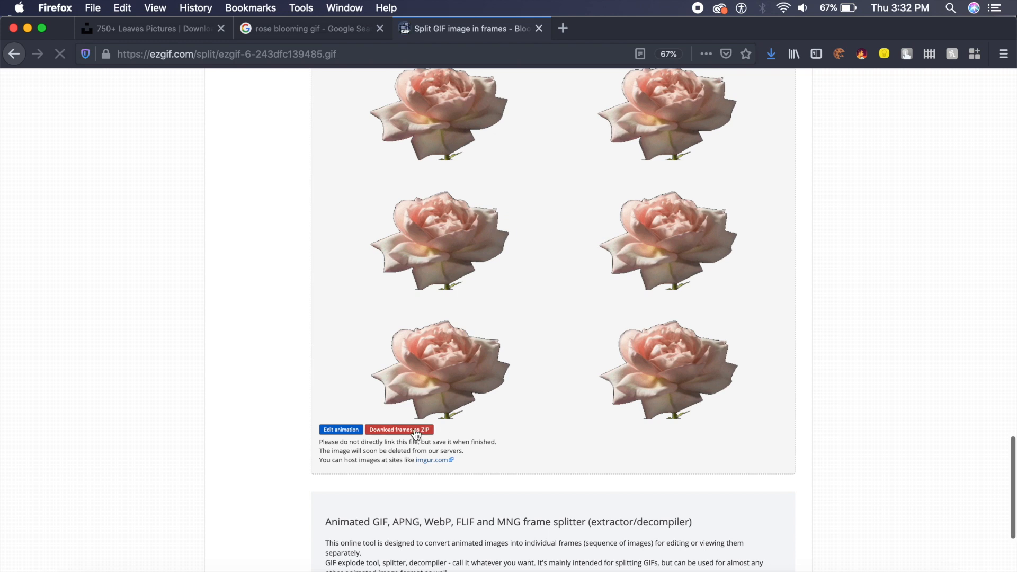
left_click(398, 429)
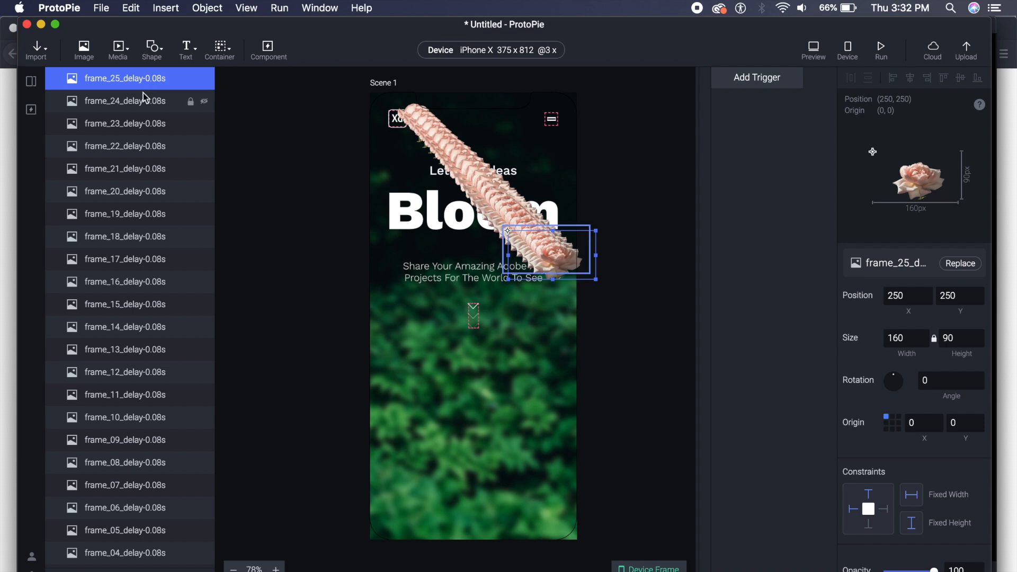
Select all 26 rose frame layers through frame_00 so they can be stacked in one spot.
scroll("down", 3)
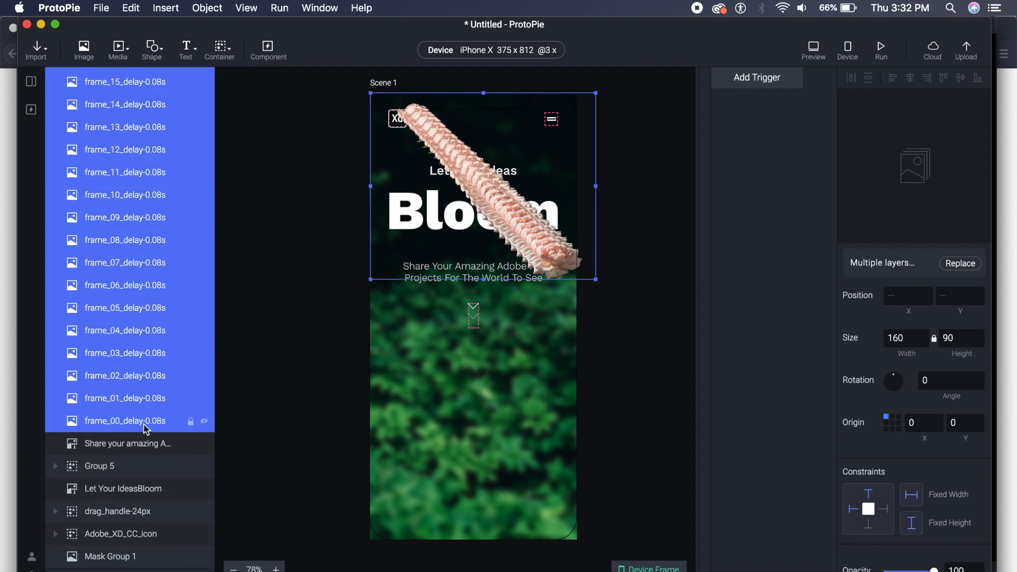
left_click(110, 556)
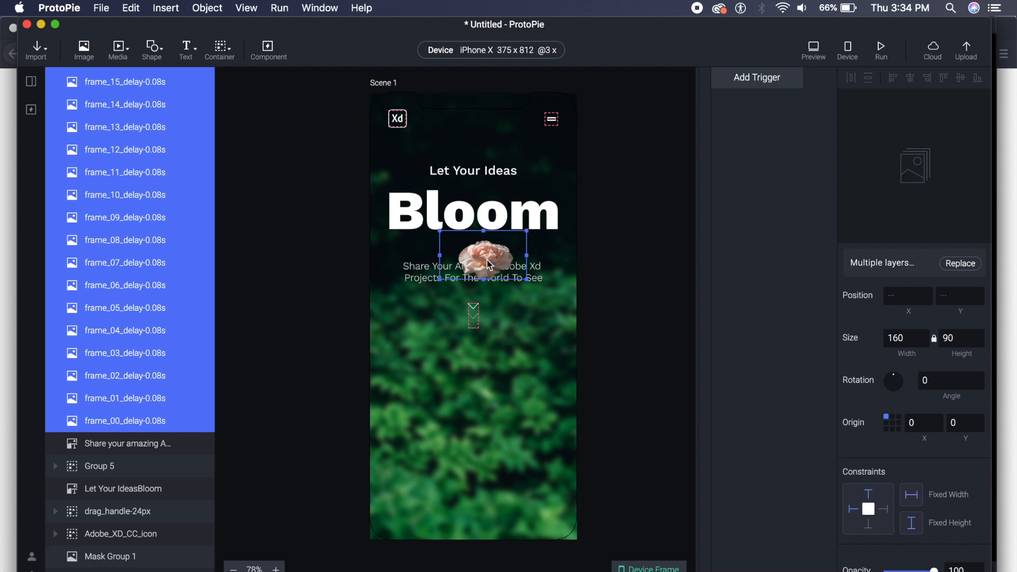
Move the stacked rose frames toward the bottom and set their width to 560 with ratio locked.
left_click_drag(472, 253, 480, 483)
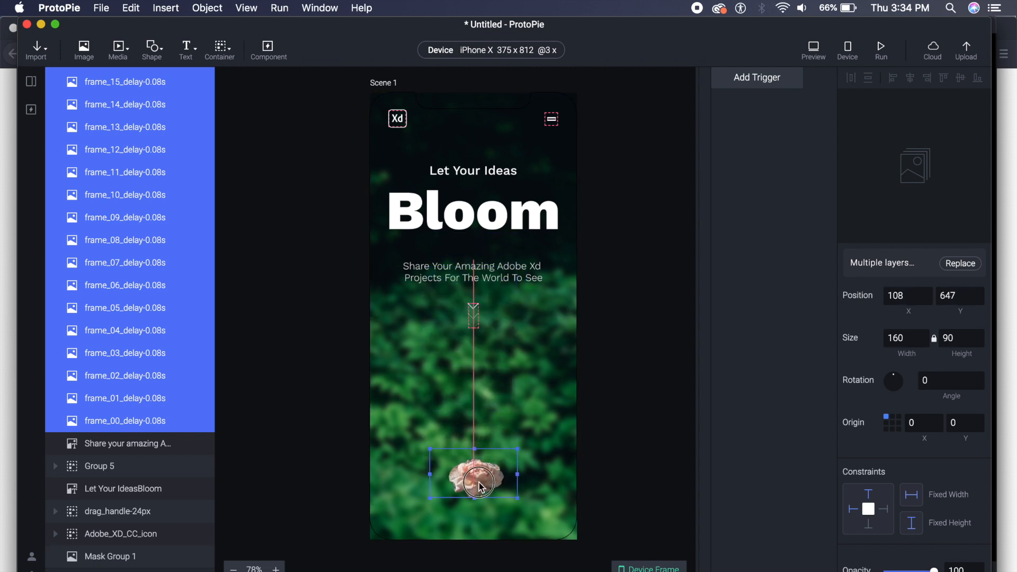
left_click_drag(474, 474, 474, 522)
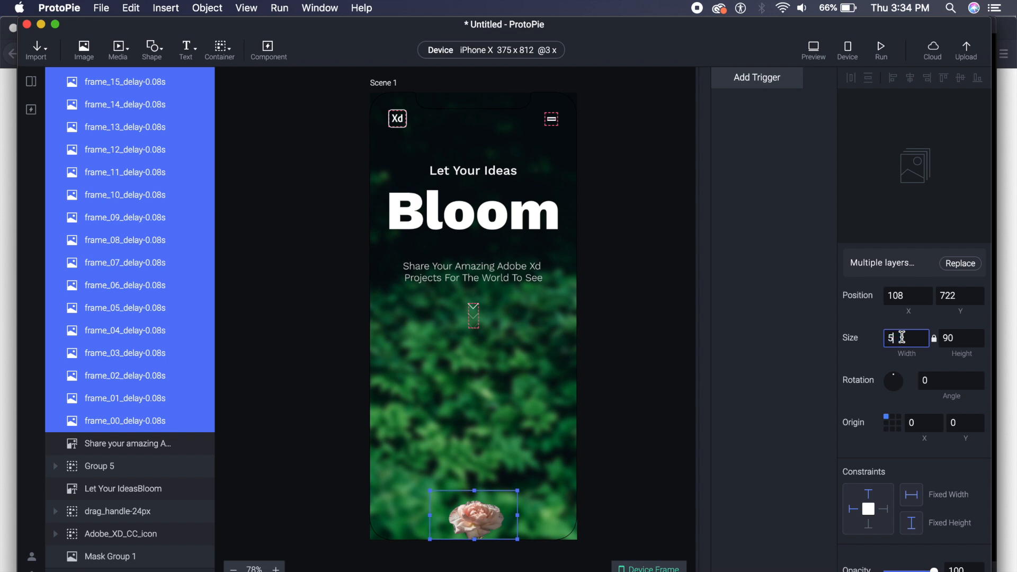
type("560")
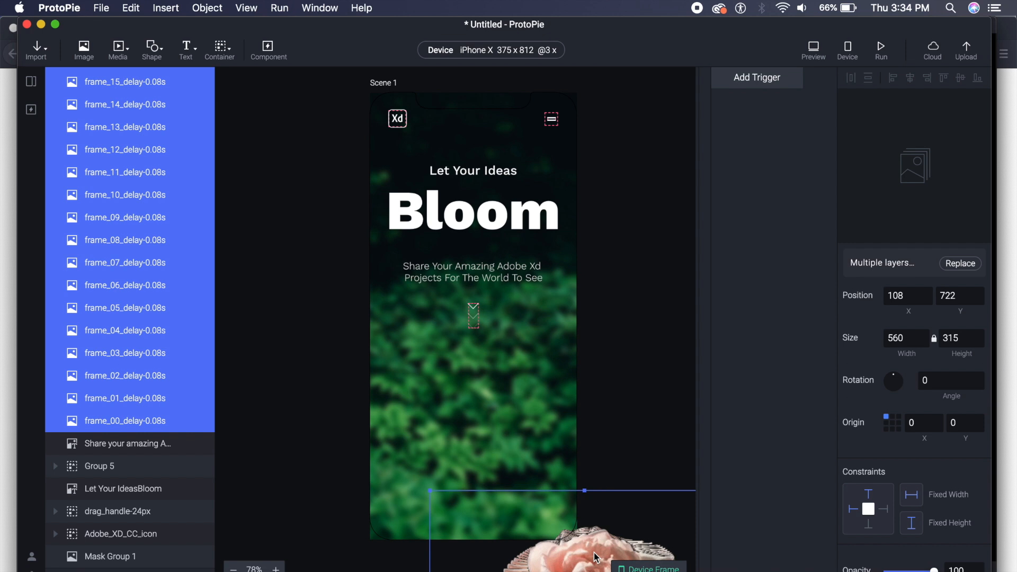
Centre the enlarged 560×315 rose across the bottom of the Bloom screen.
left_click_drag(596, 556, 475, 425)
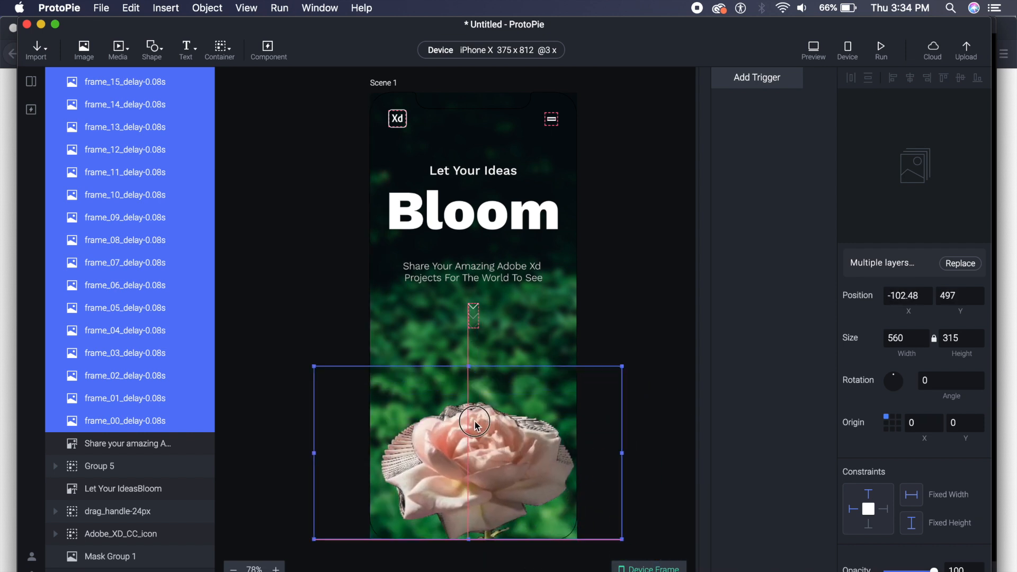
left_click_drag(475, 425, 472, 427)
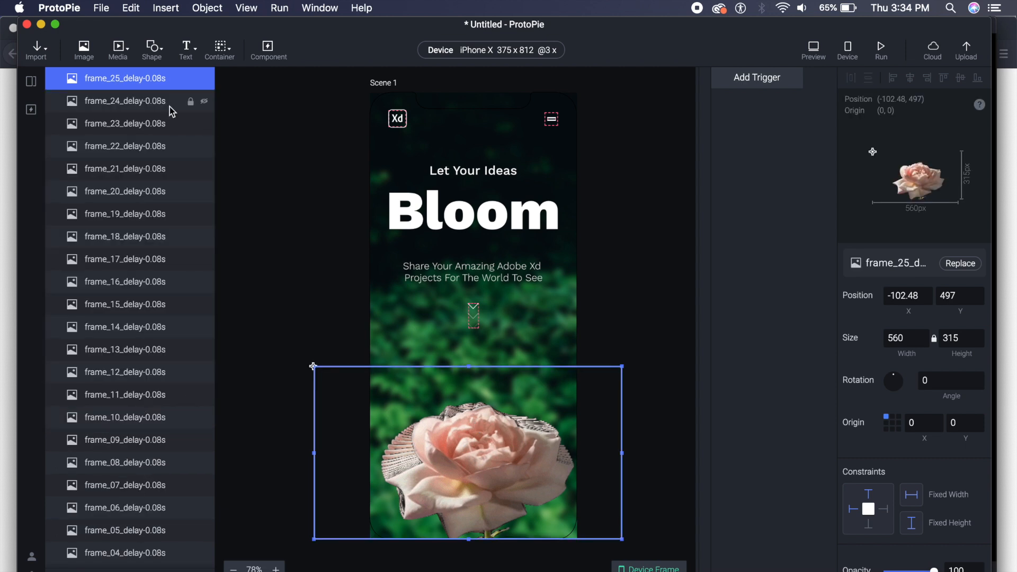
Set the selected rose frame layers' Opacity to 0.
scroll("down", 3)
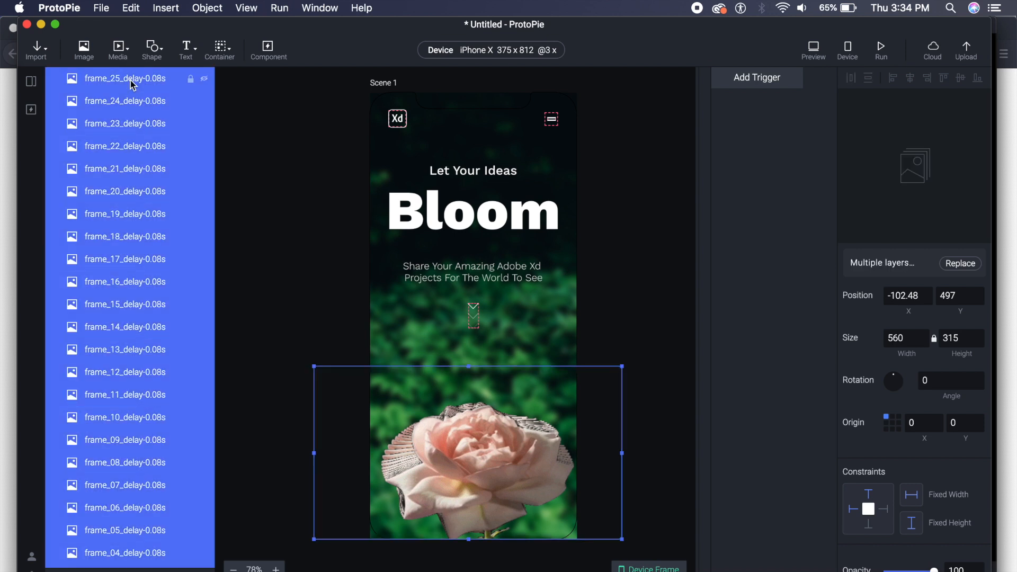
mouse_move(934, 376)
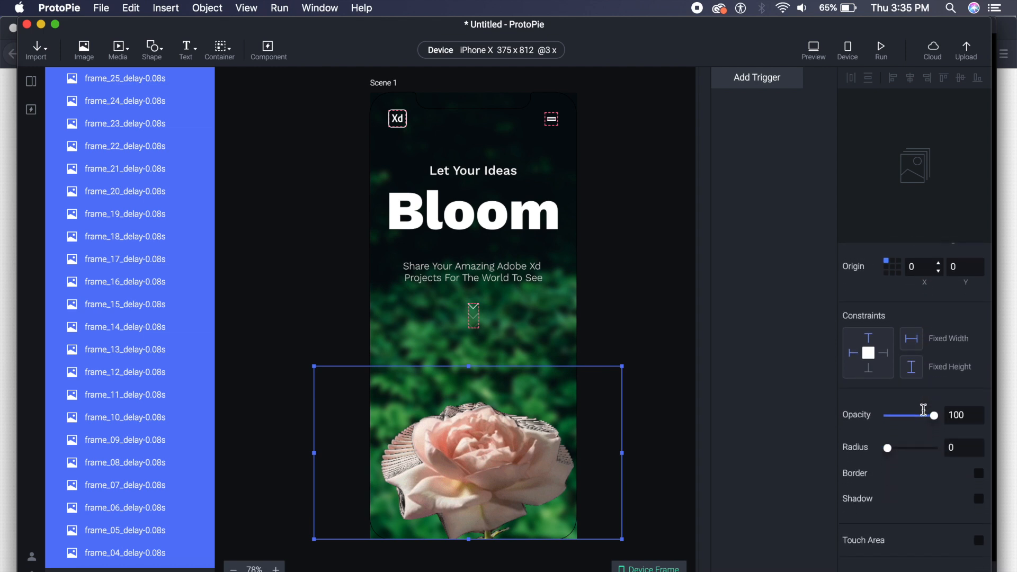
left_click(963, 414)
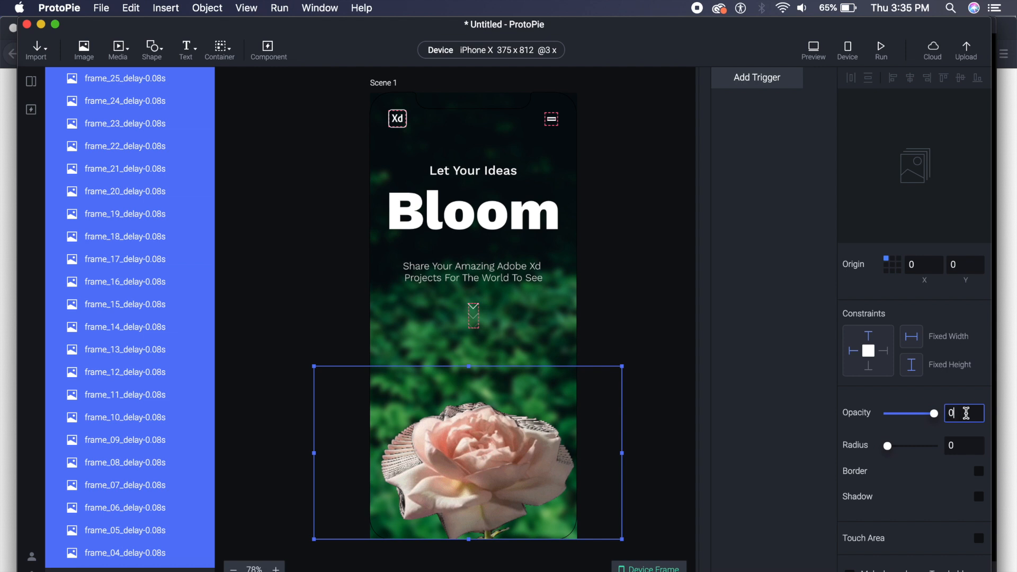
type("0")
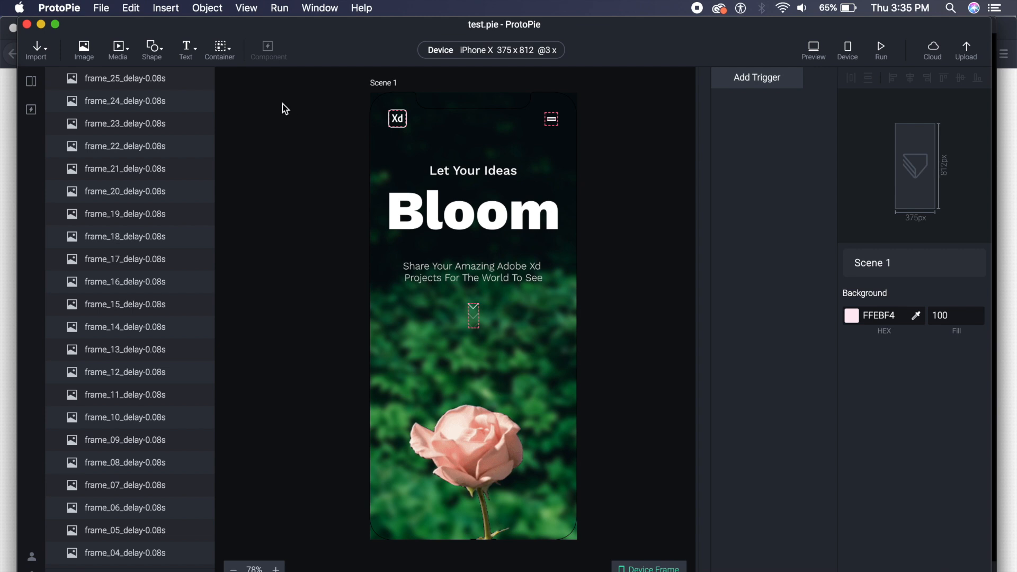
Clear the layer selection after saving test.pie.
left_click(219, 50)
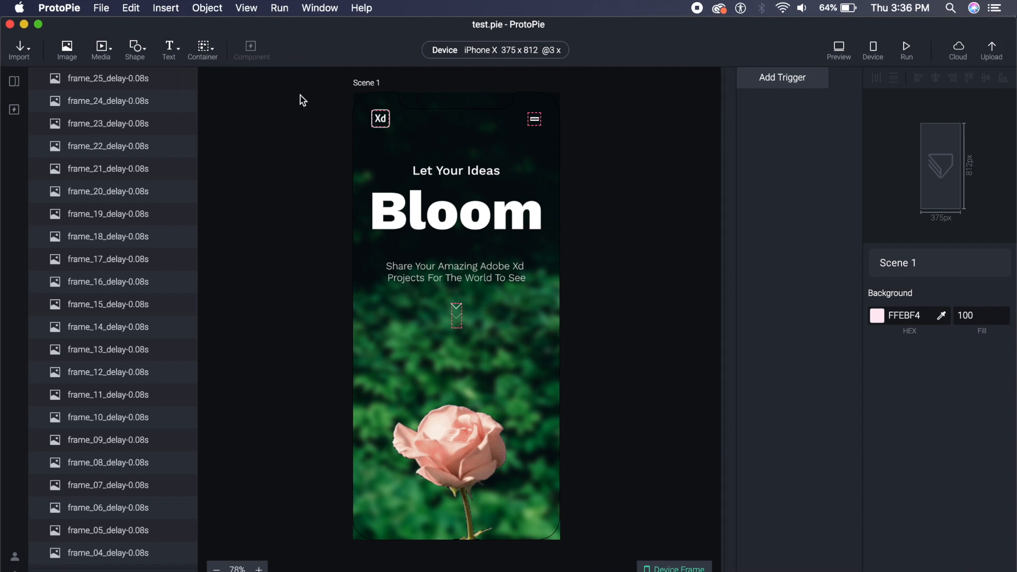
mouse_move(212, 59)
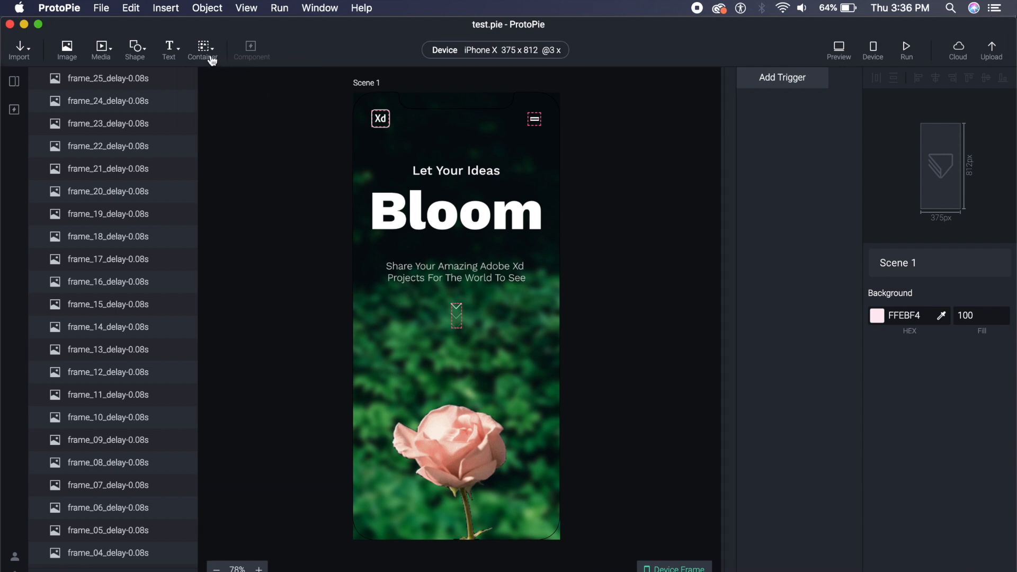
Add a Scroll Container and stretch it to cover the full 375×812 scene.
left_click(201, 49)
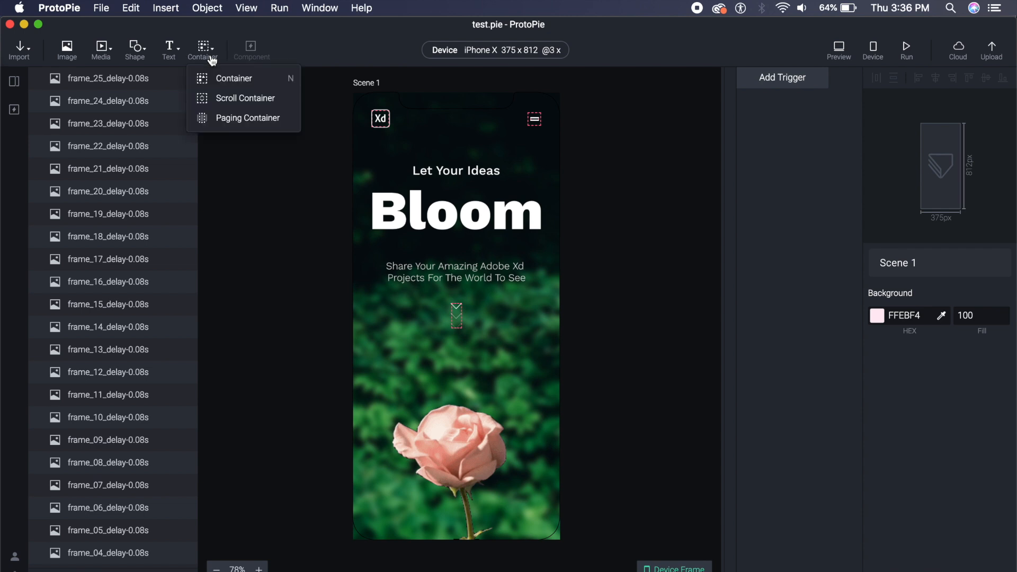
mouse_move(245, 98)
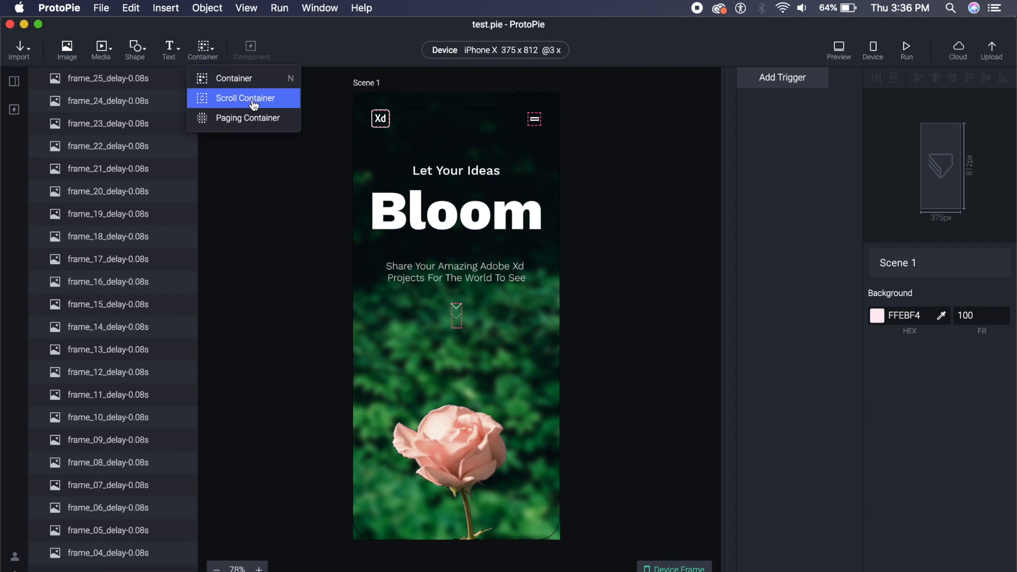
left_click(246, 97)
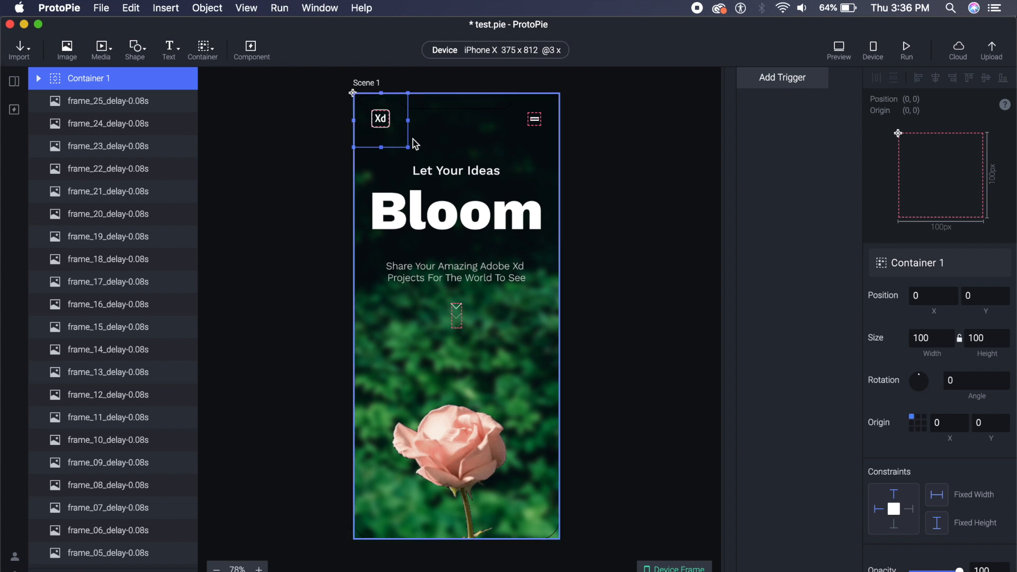
mouse_move(409, 160)
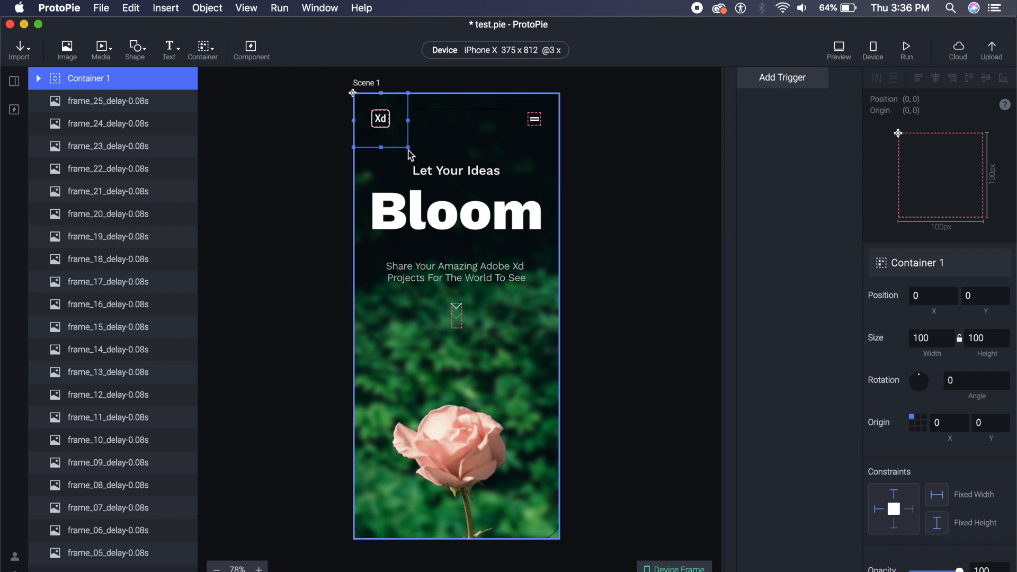
left_click_drag(396, 147, 561, 435)
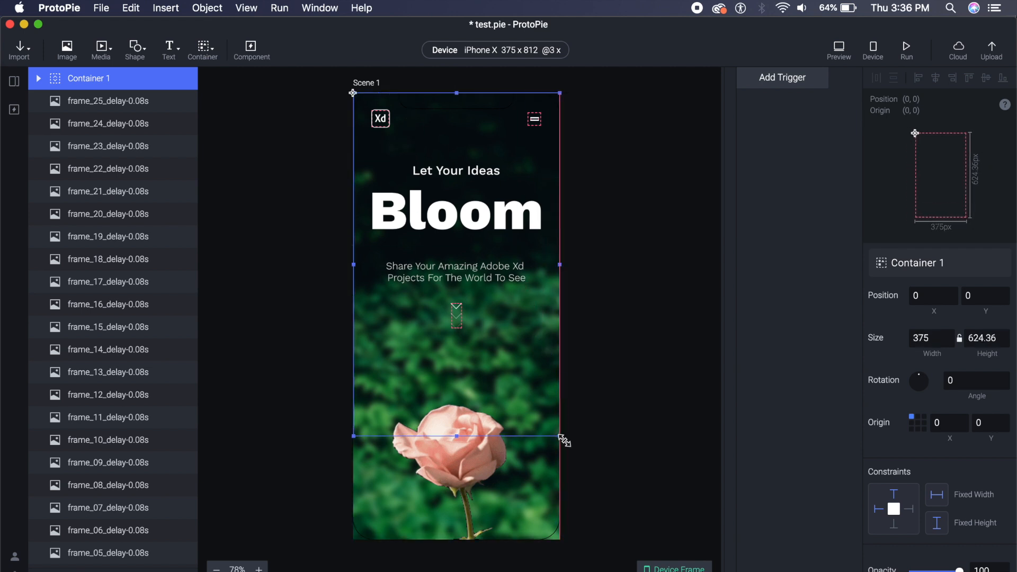
left_click_drag(561, 435, 561, 538)
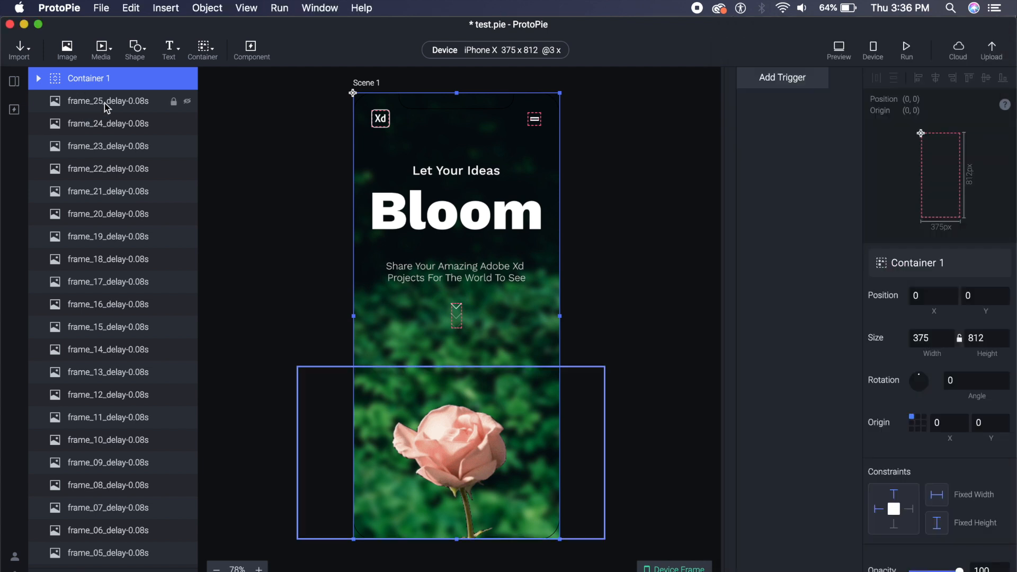
Move all rose frame layers into Container 1 and collapse it.
left_click(108, 101)
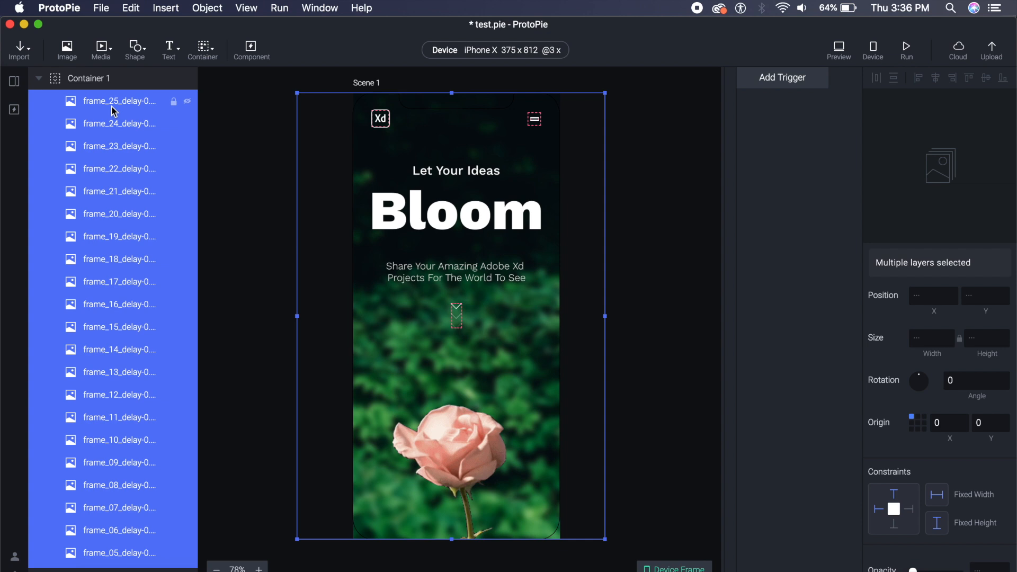
left_click(89, 78)
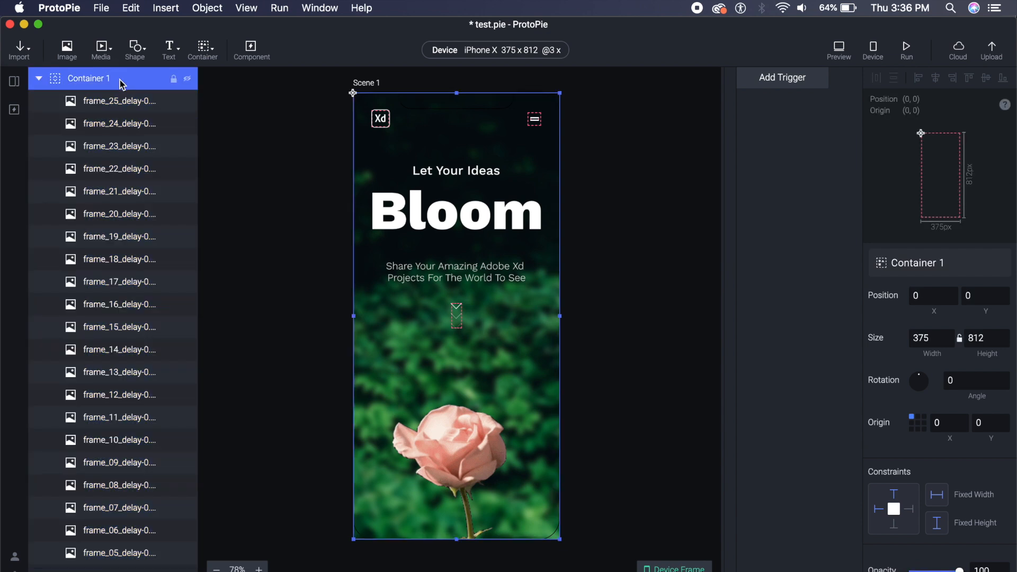
scroll("down", 3)
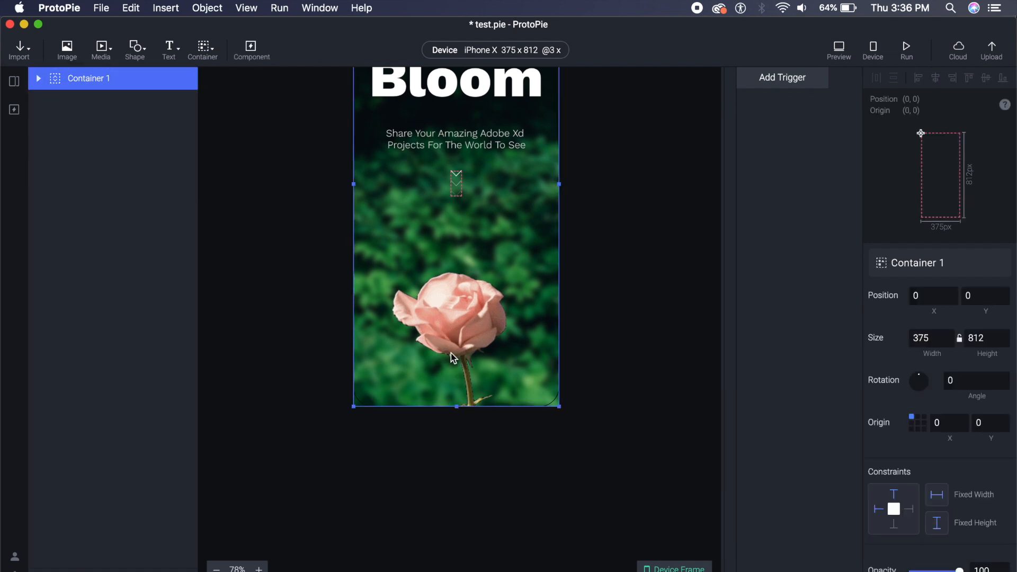
mouse_move(435, 427)
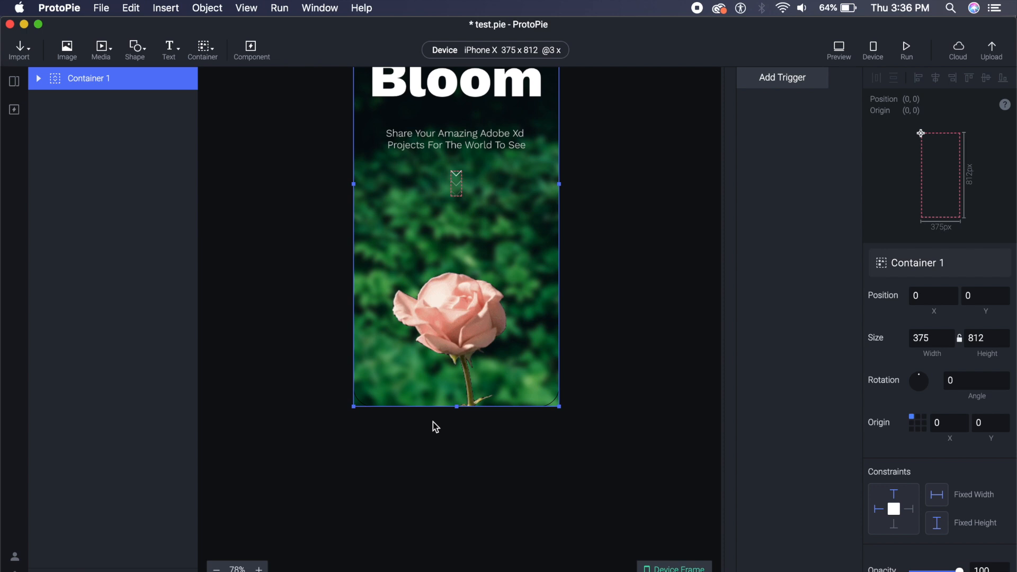
left_click(134, 50)
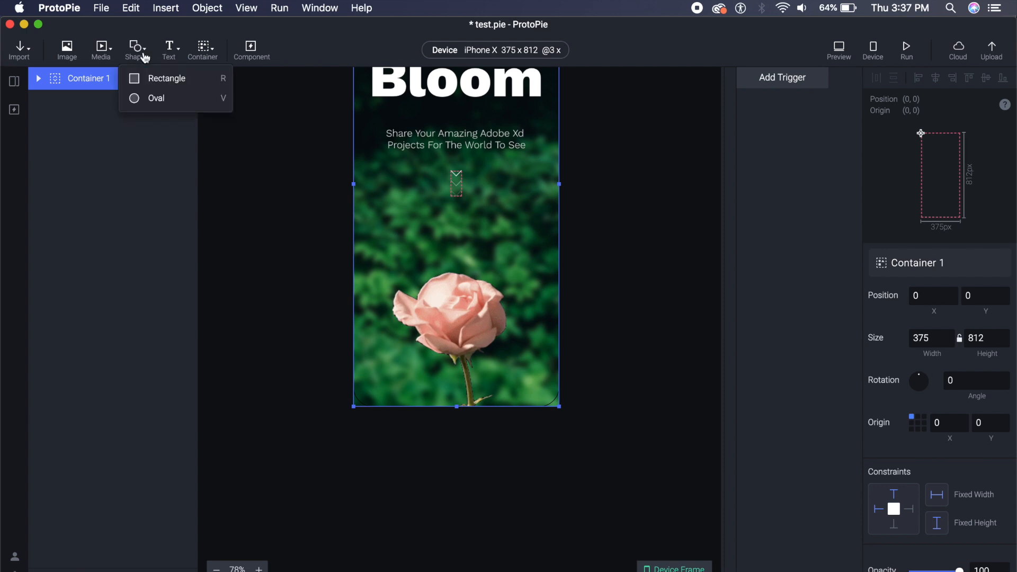
left_click(156, 98)
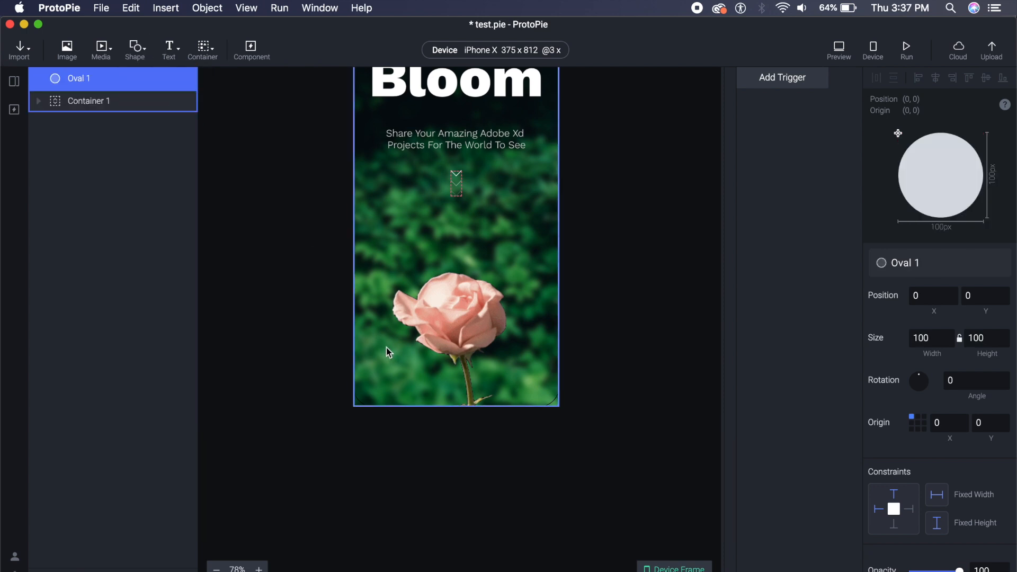
left_click_drag(456, 181, 441, 416)
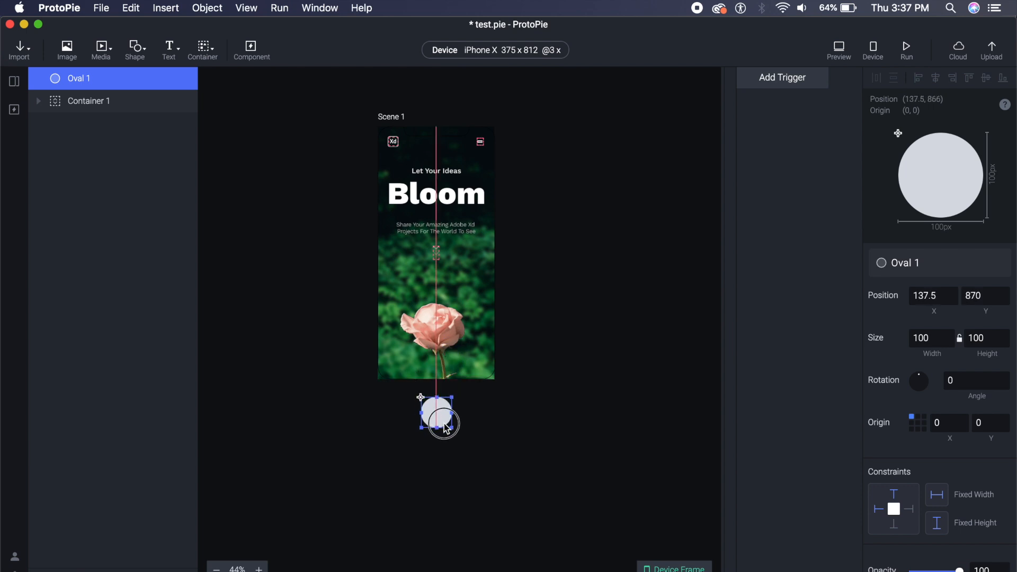
left_click_drag(442, 421, 436, 429)
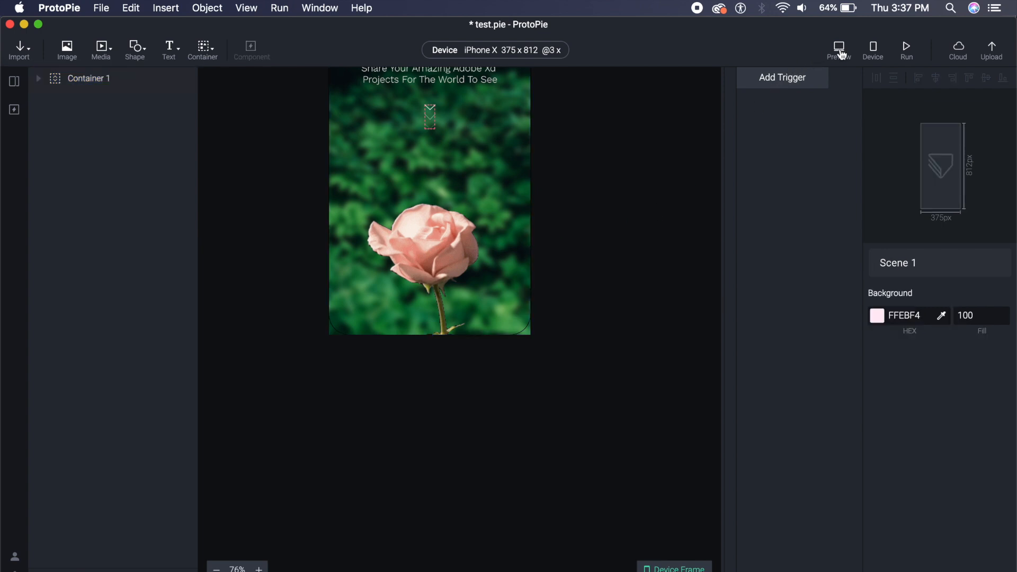
left_click(839, 50)
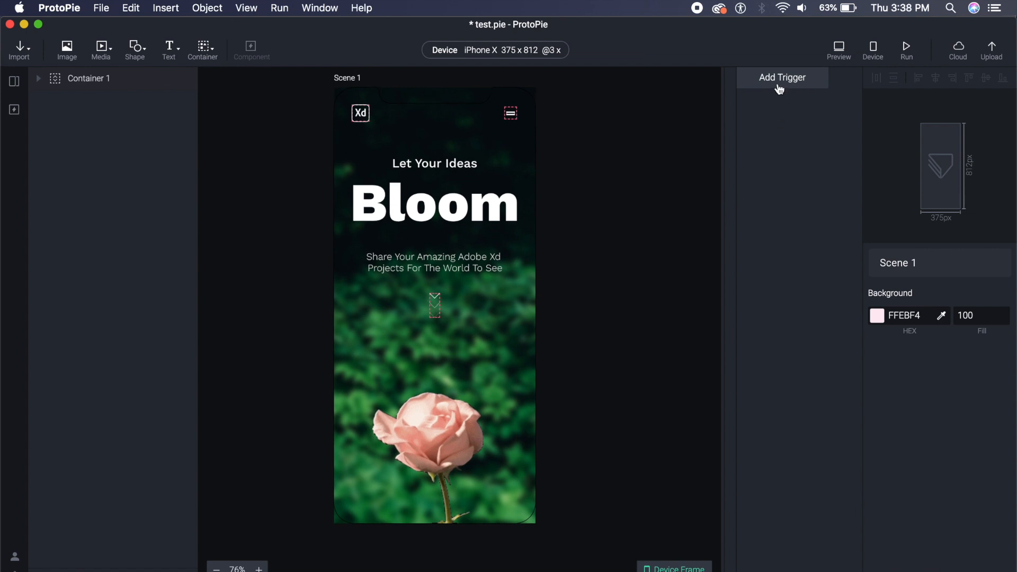
Add a Range trigger from the Conditional trigger list.
left_click(782, 78)
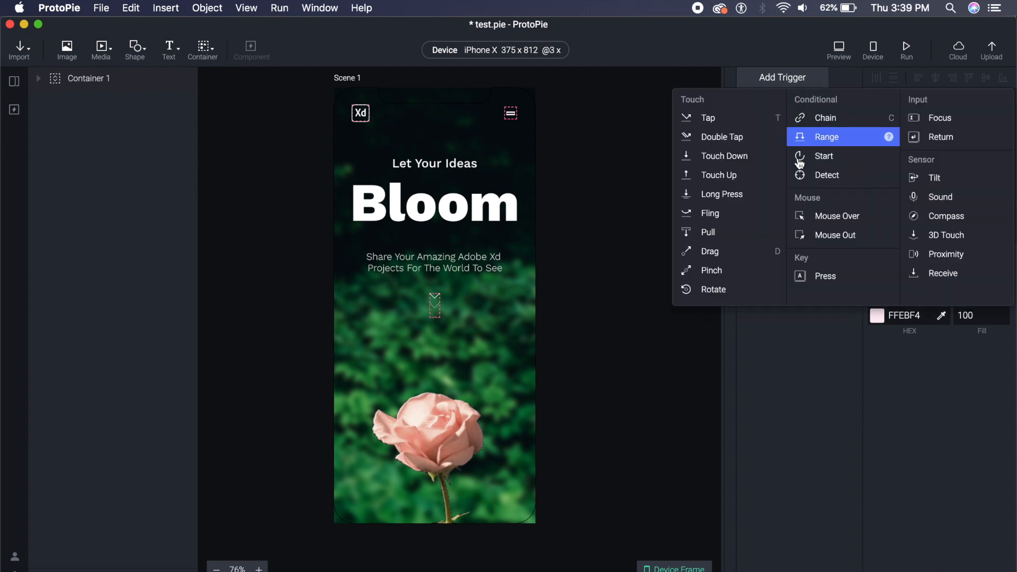
mouse_move(827, 175)
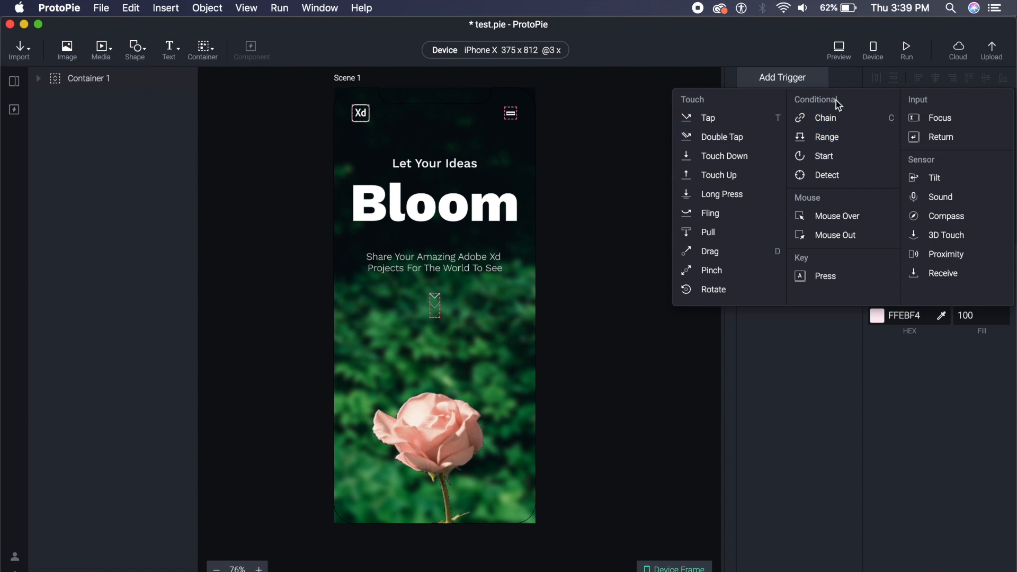
mouse_move(841, 136)
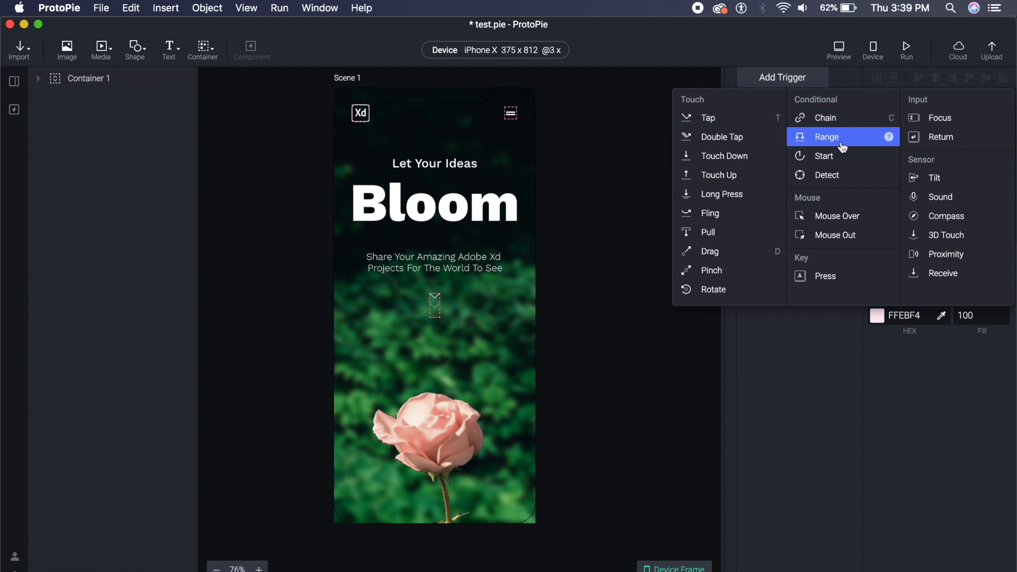
left_click(828, 137)
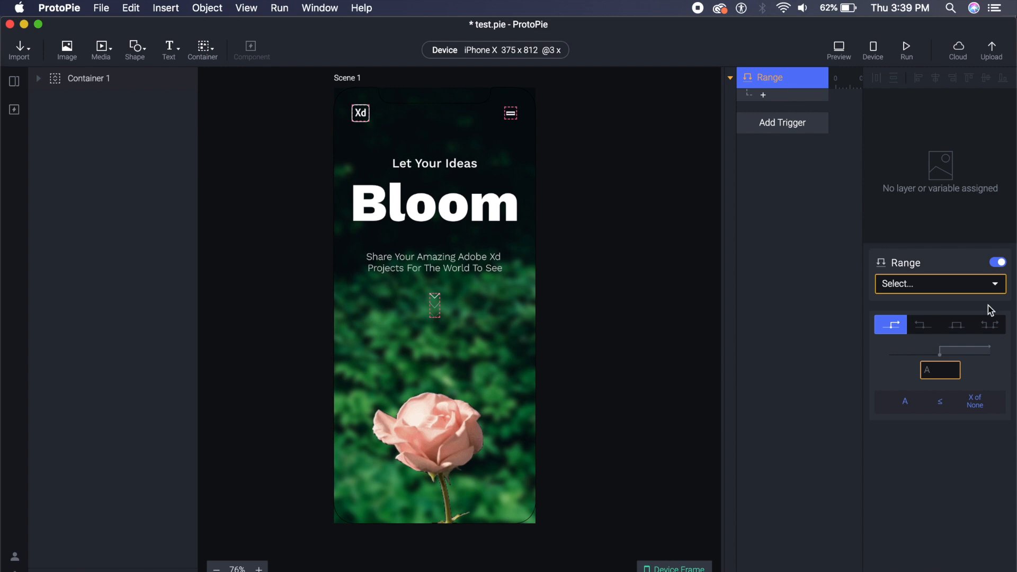
Make the Range trigger watch Container 1's X between 20 and 40.
left_click(938, 284)
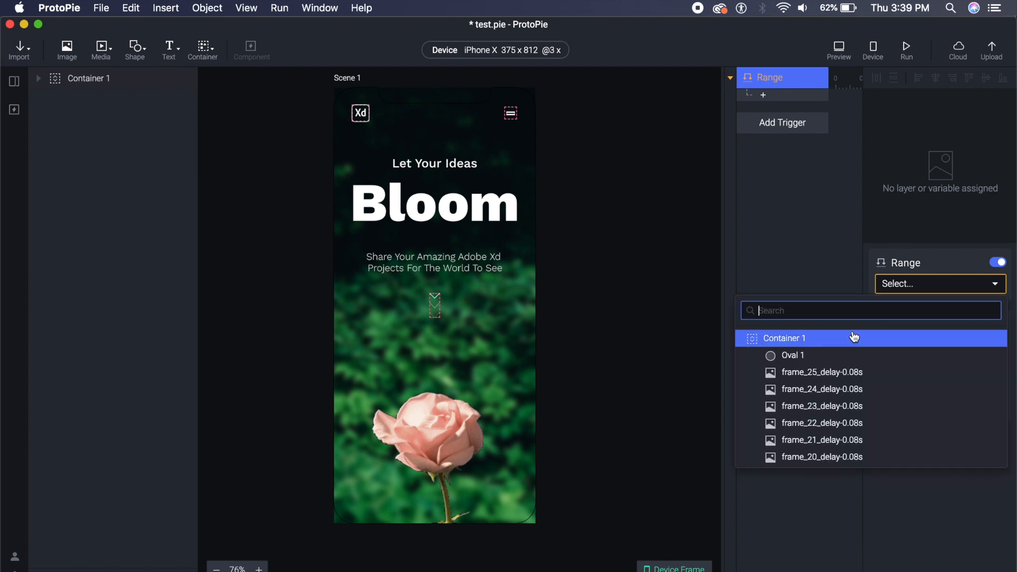
left_click(784, 338)
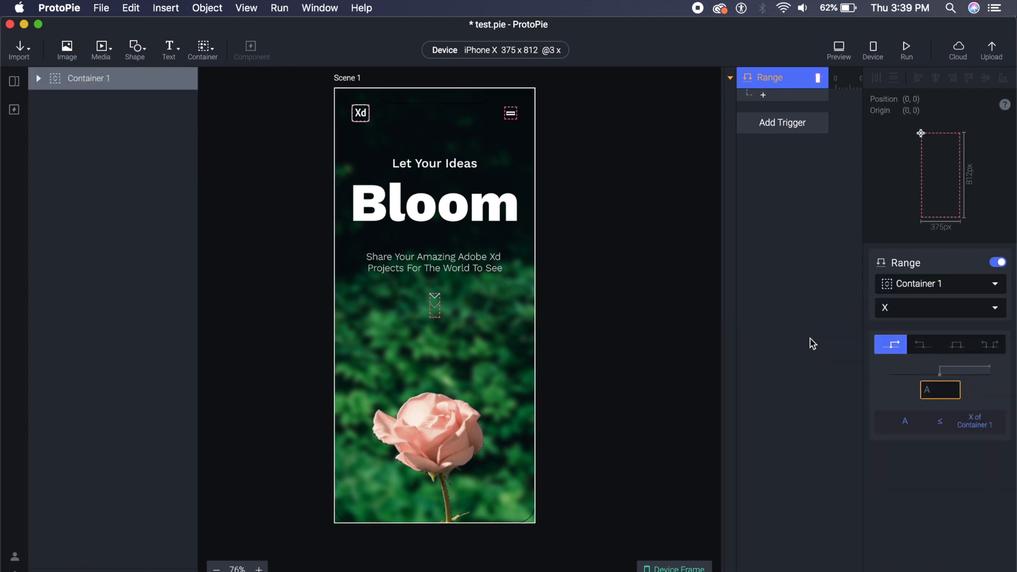
mouse_move(490, 296)
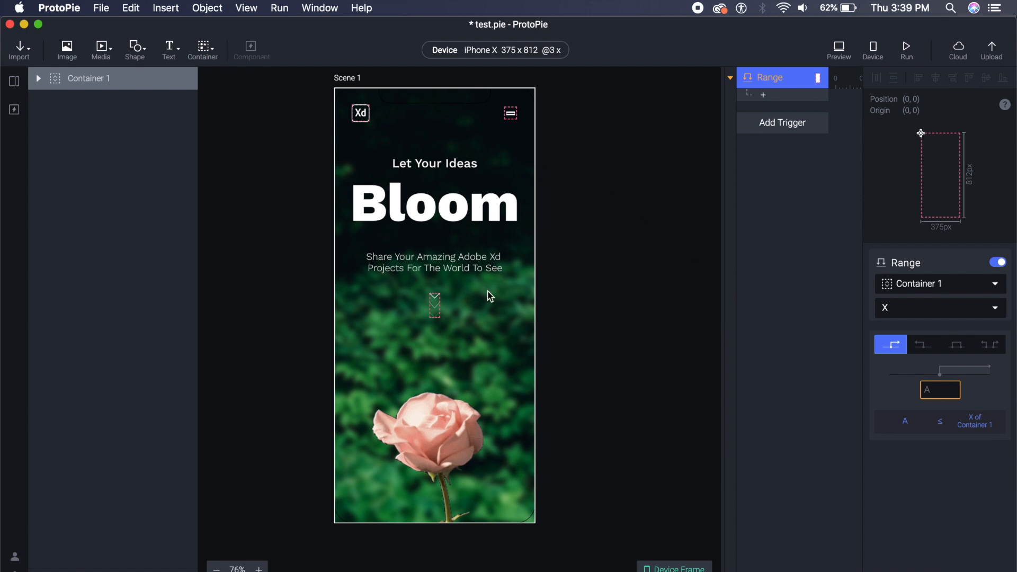
mouse_move(967, 357)
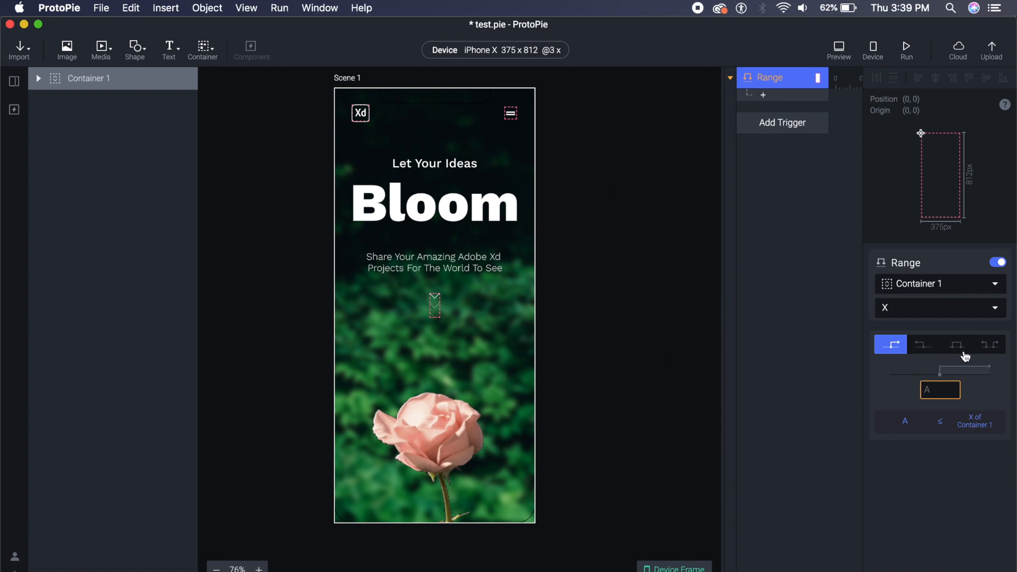
left_click(957, 344)
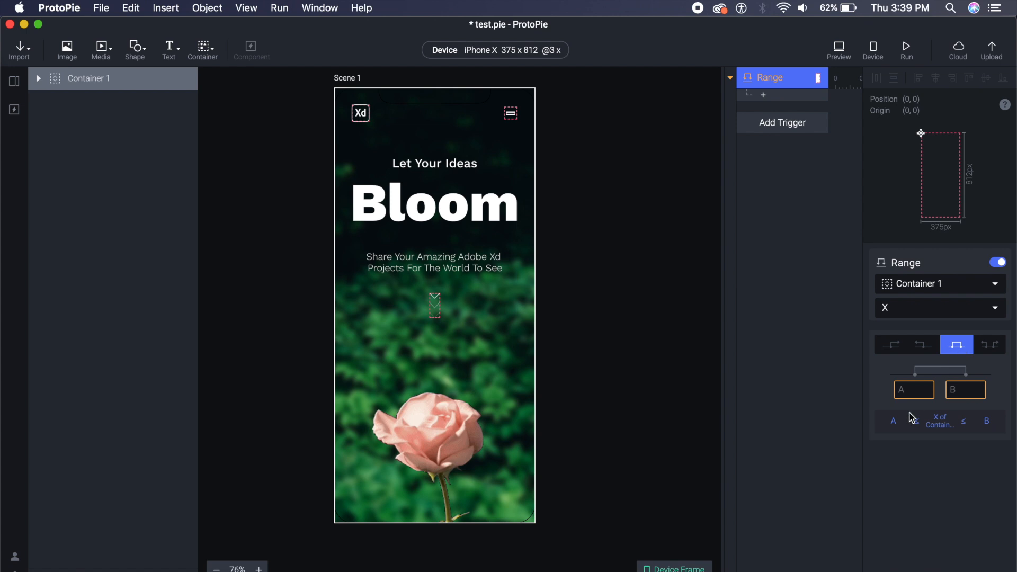
left_click(914, 390)
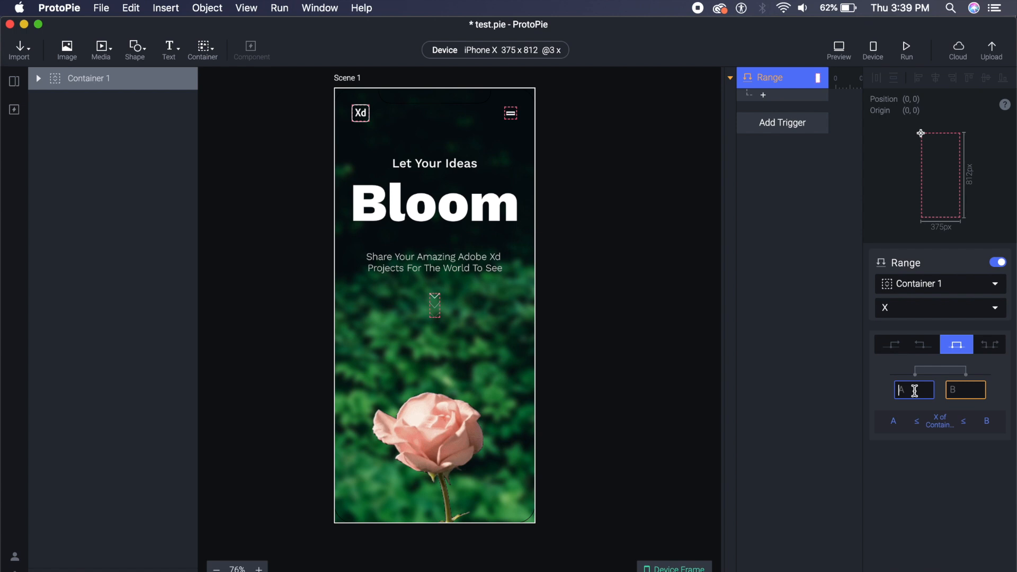
type("20")
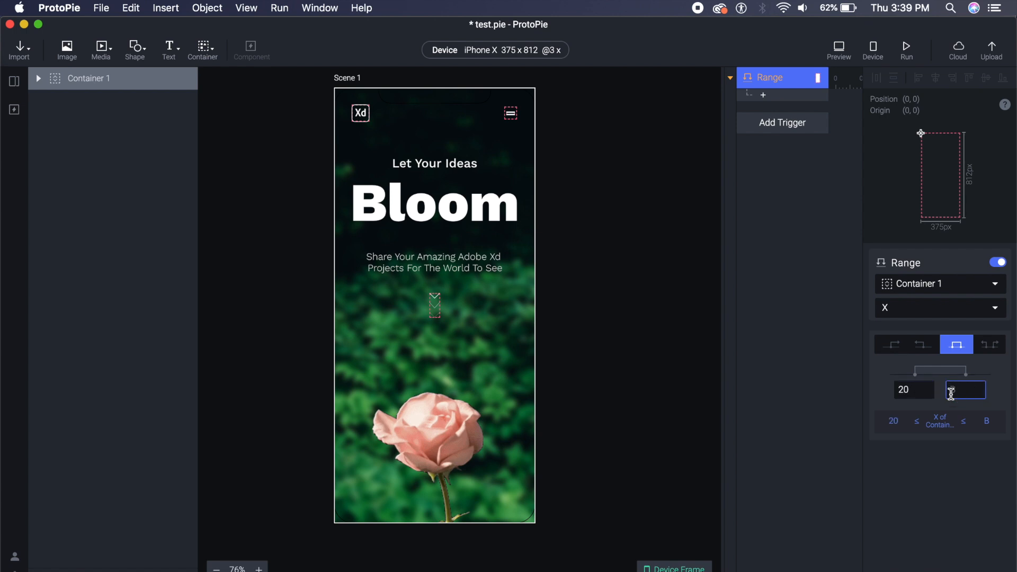
type("40")
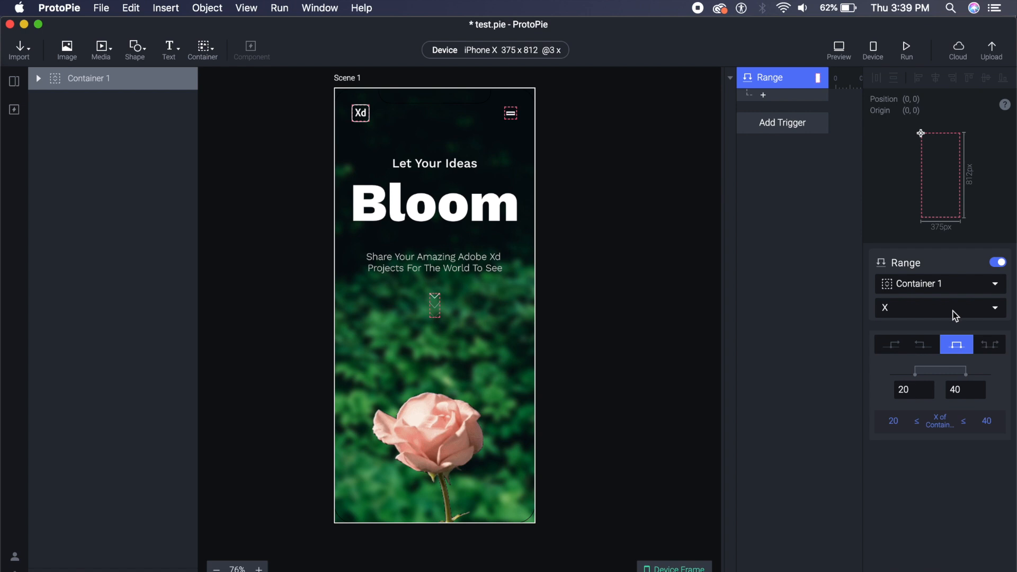
mouse_move(895, 315)
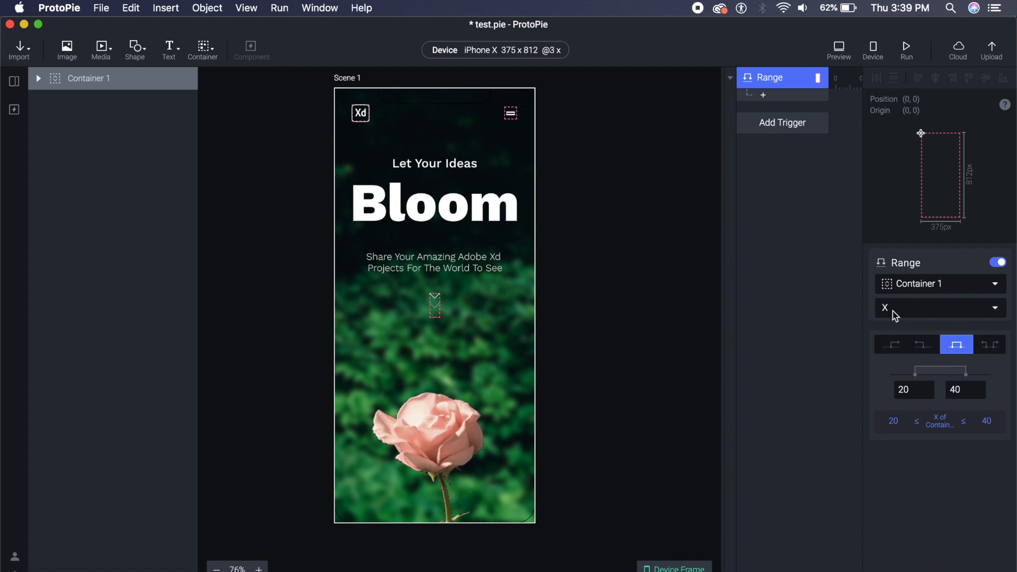
mouse_move(921, 316)
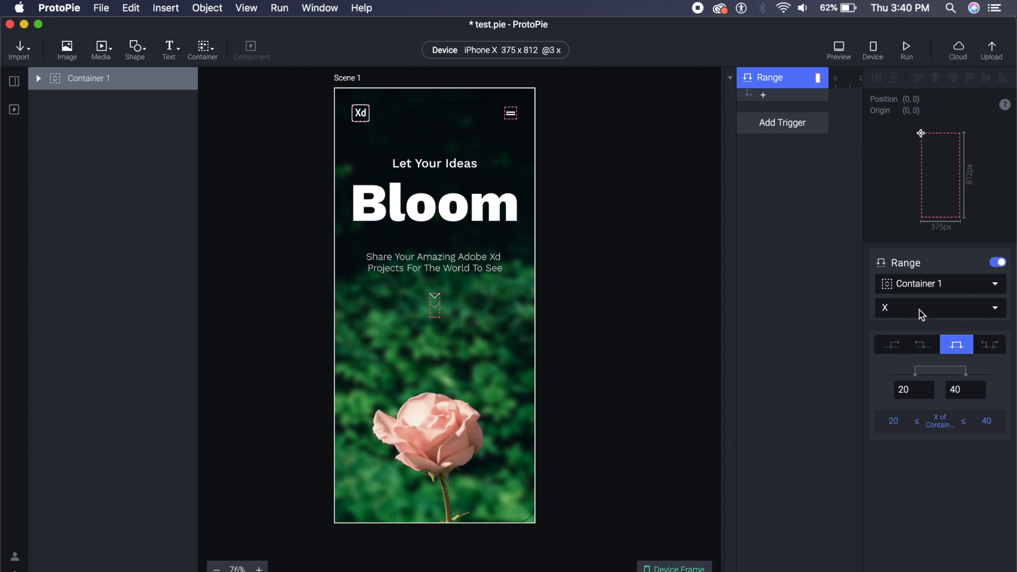
Switch the Range trigger's monitored property from X to Scroll.
left_click(937, 307)
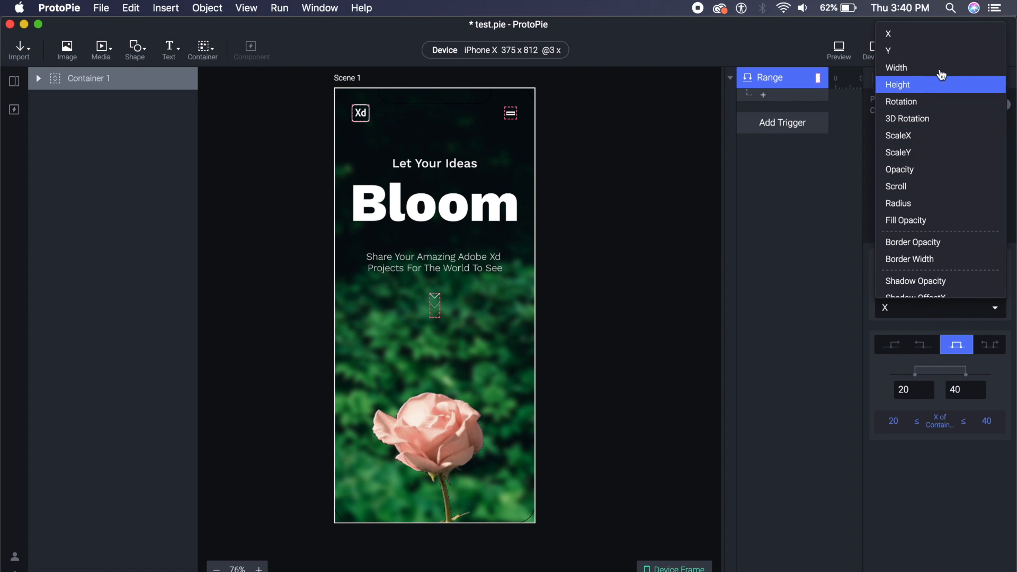
mouse_move(925, 152)
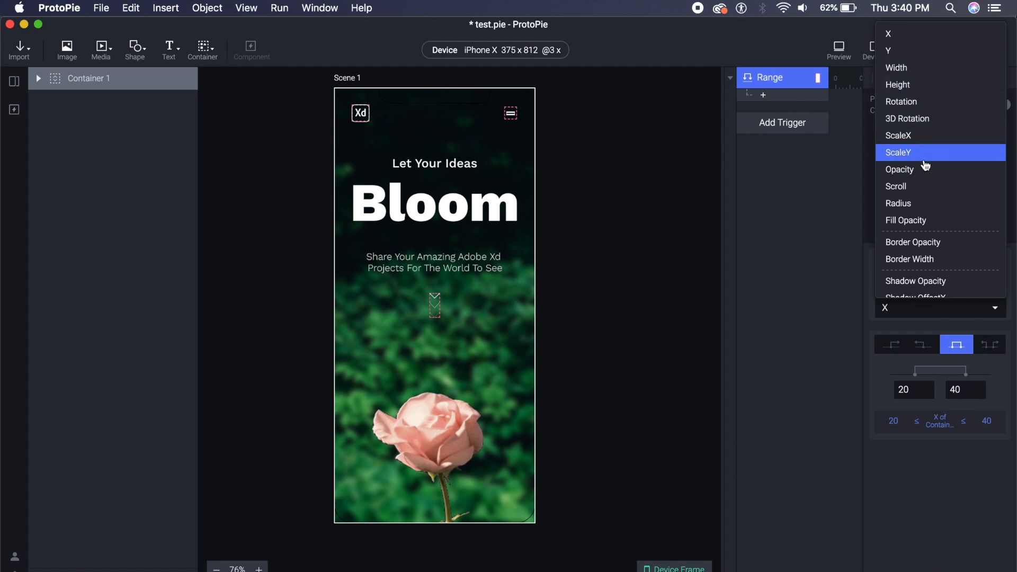
left_click(897, 187)
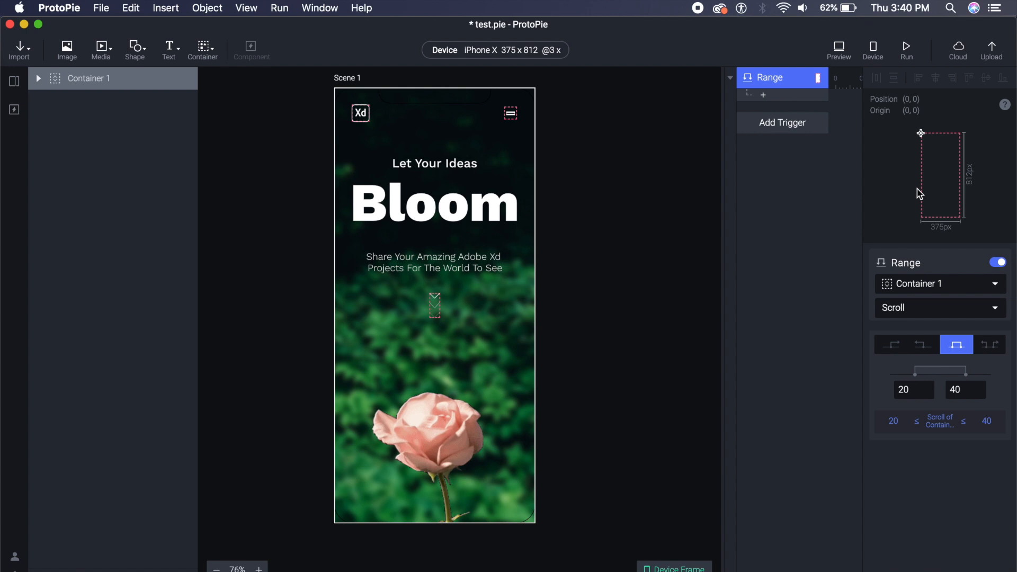
mouse_move(947, 229)
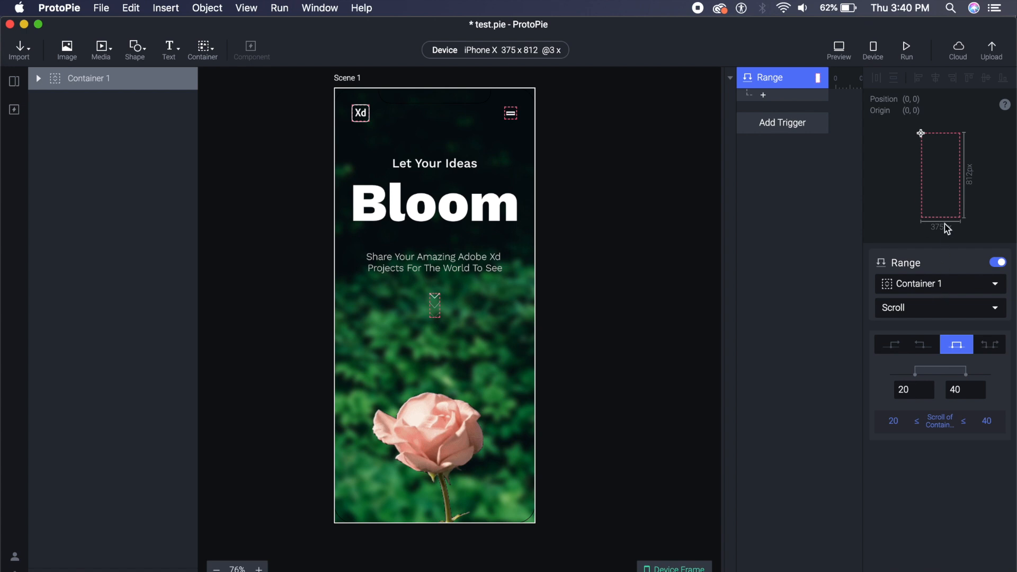
mouse_move(908, 264)
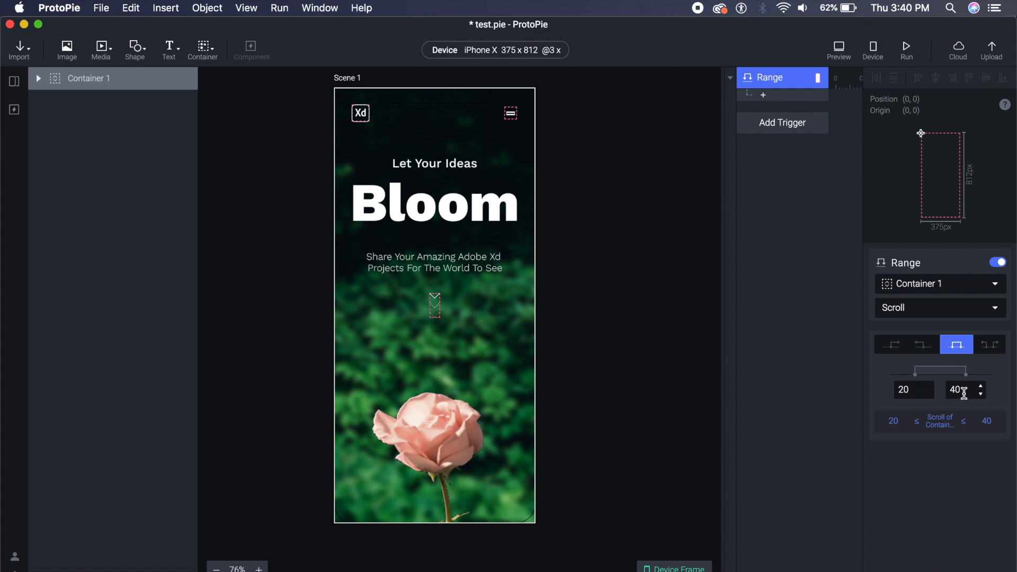
mouse_move(776, 103)
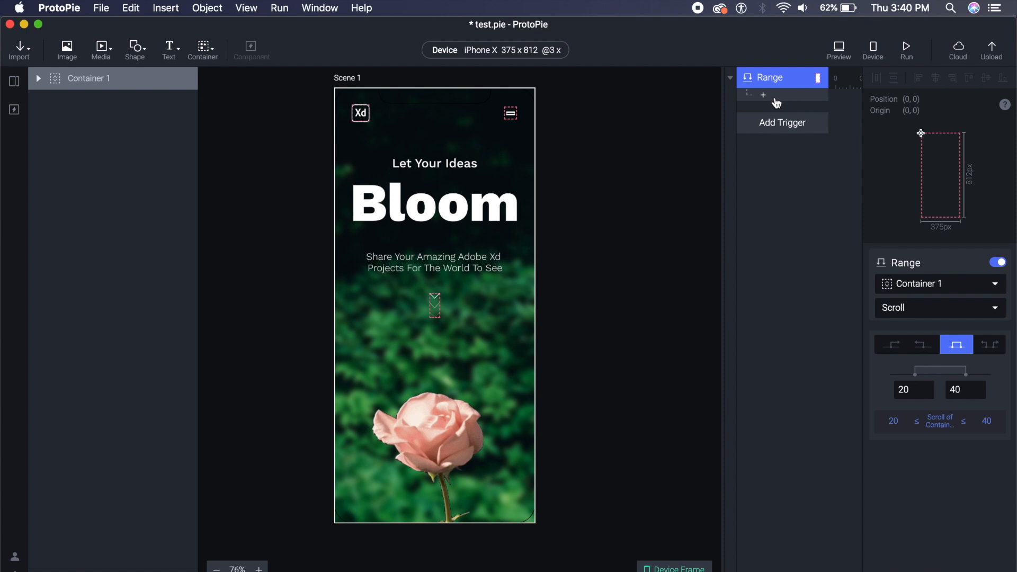
Add an Opacity response setting frame_00_delay-0.08s to opacity 0.
left_click(763, 95)
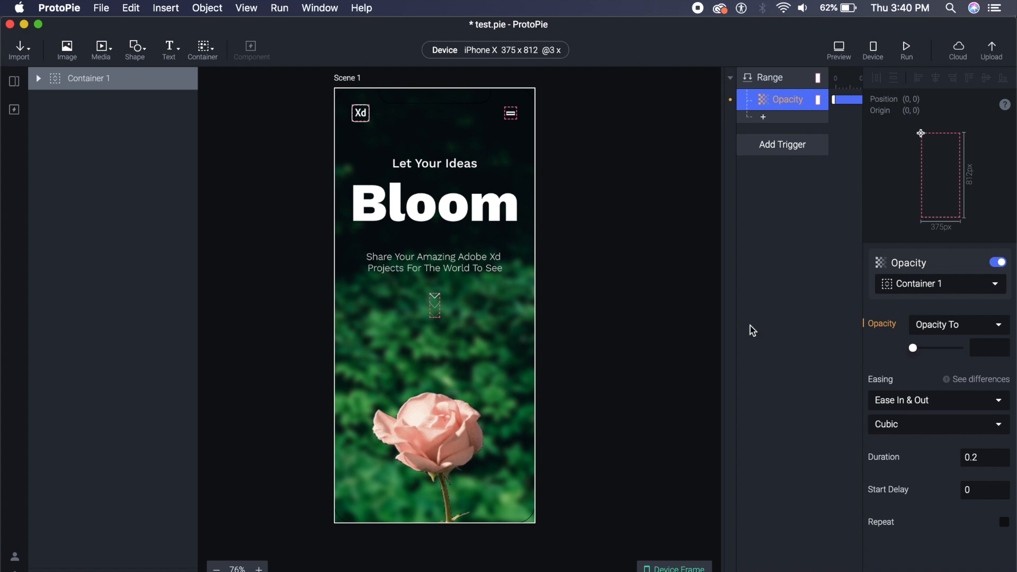
mouse_move(947, 305)
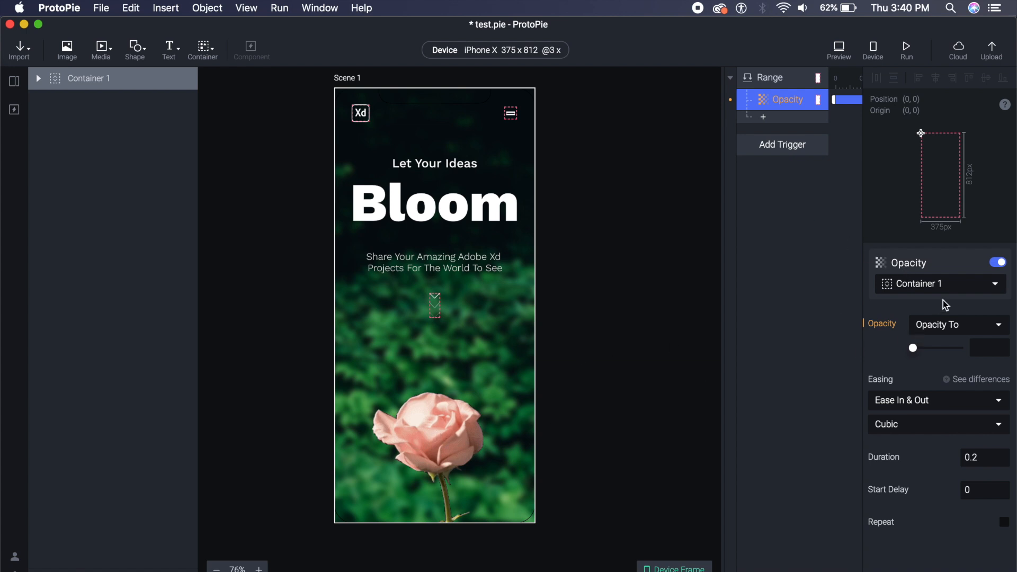
left_click(938, 284)
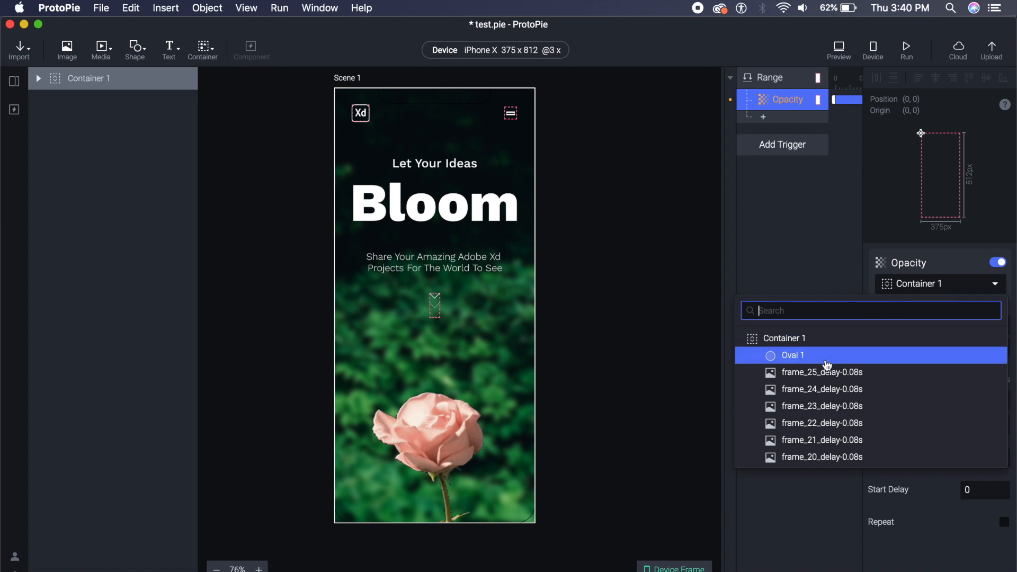
scroll("down", 3)
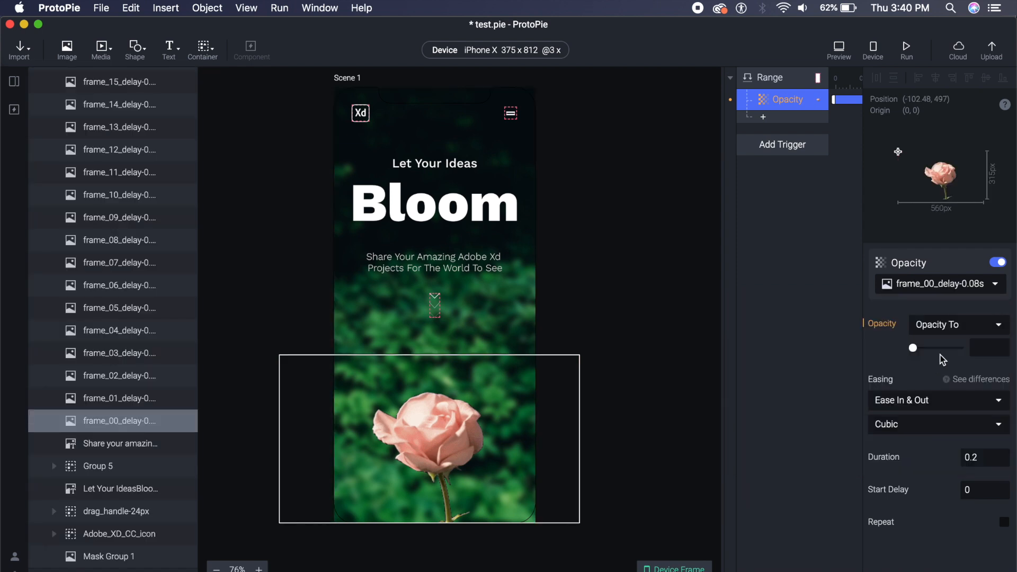
left_click(957, 325)
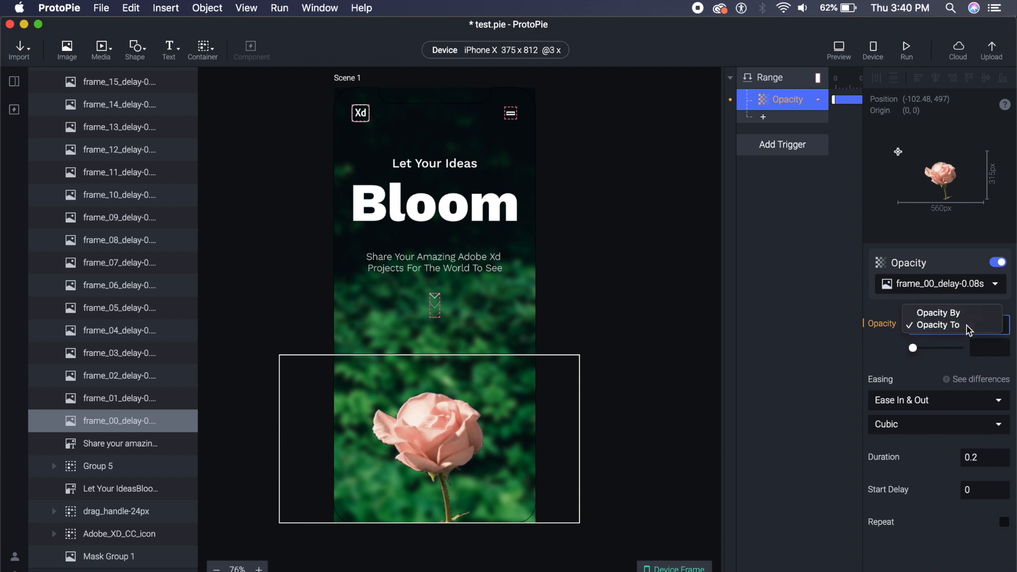
left_click(936, 326)
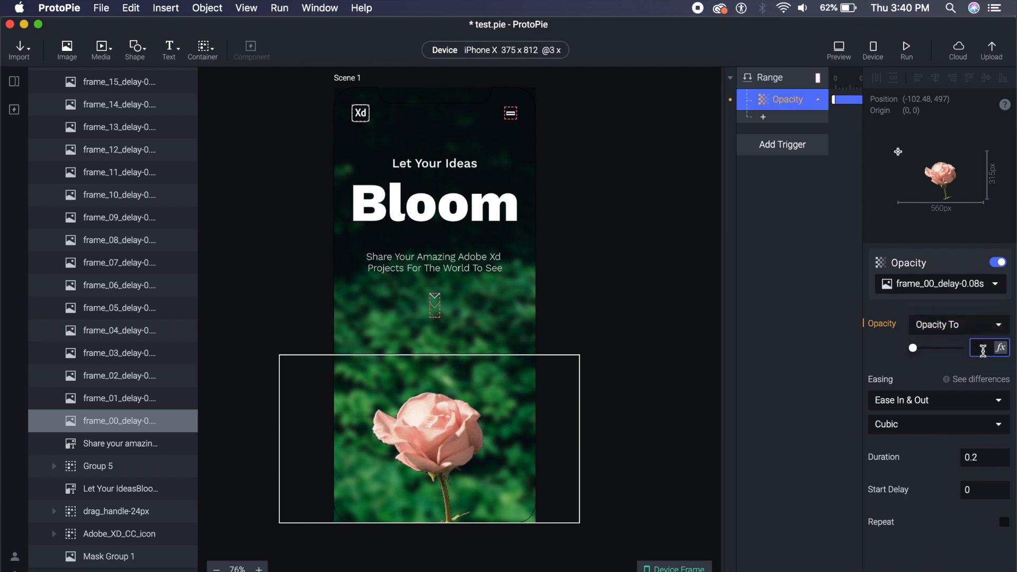
type("0")
left_click(985, 458)
type("0")
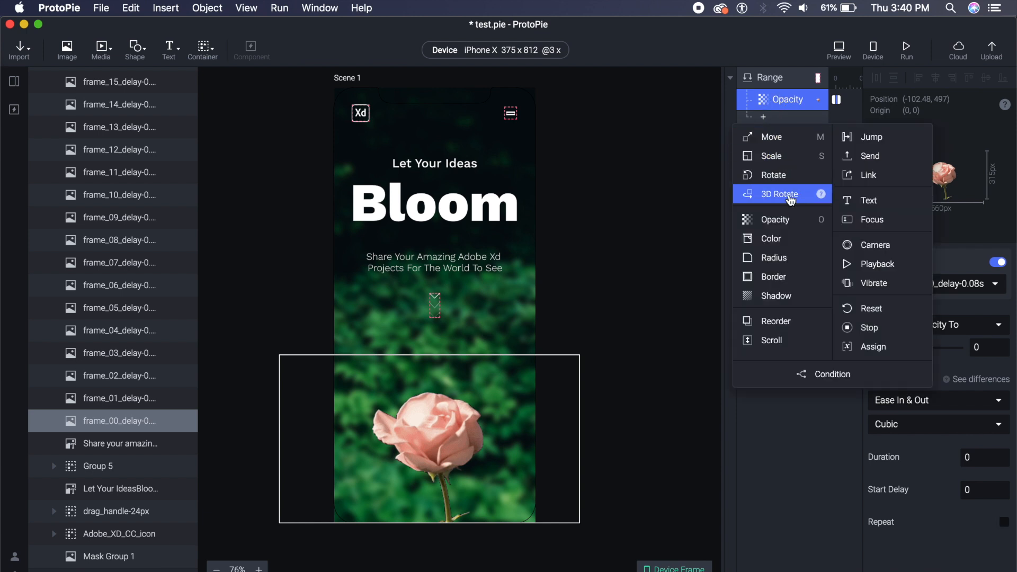
Add a second Opacity response targeting frame_01_delay-0.08s at opacity 100.
left_click(775, 220)
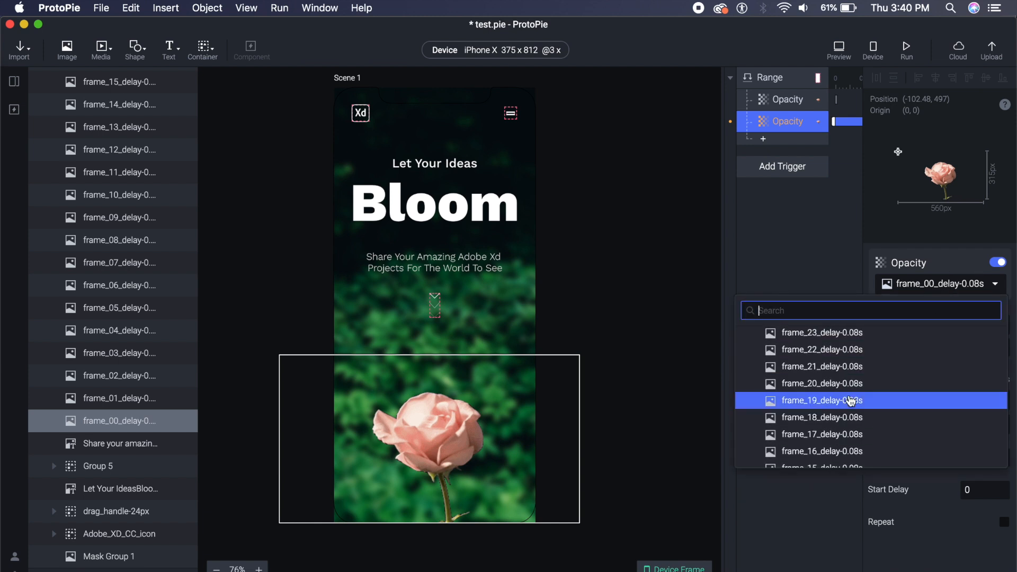
scroll("down", 3)
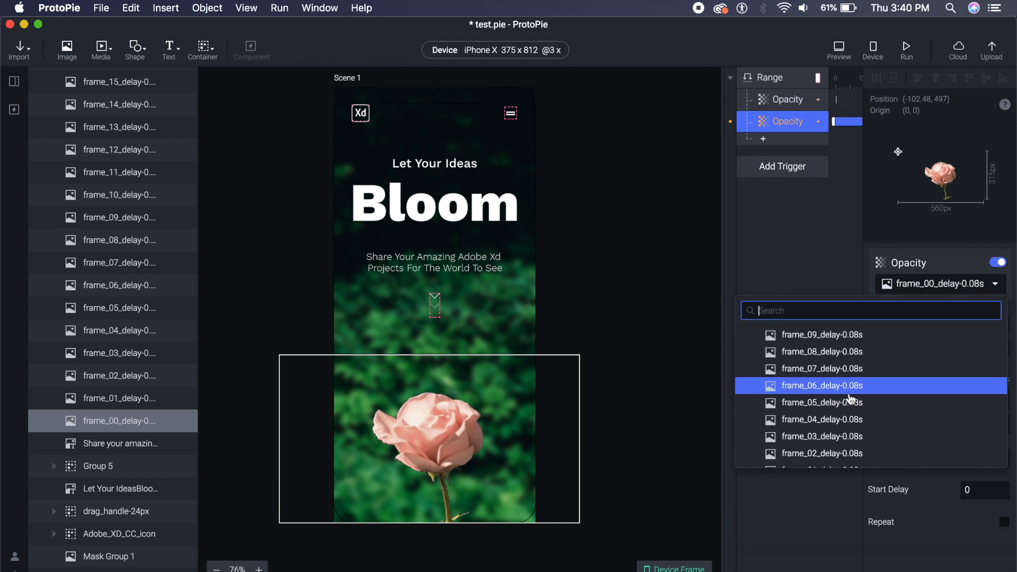
scroll("down", 3)
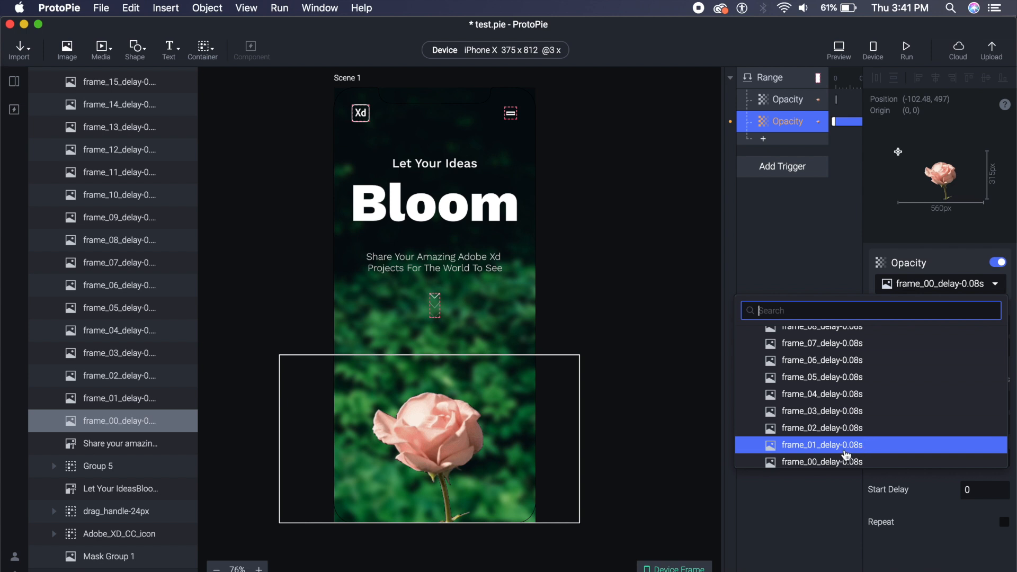
left_click(822, 444)
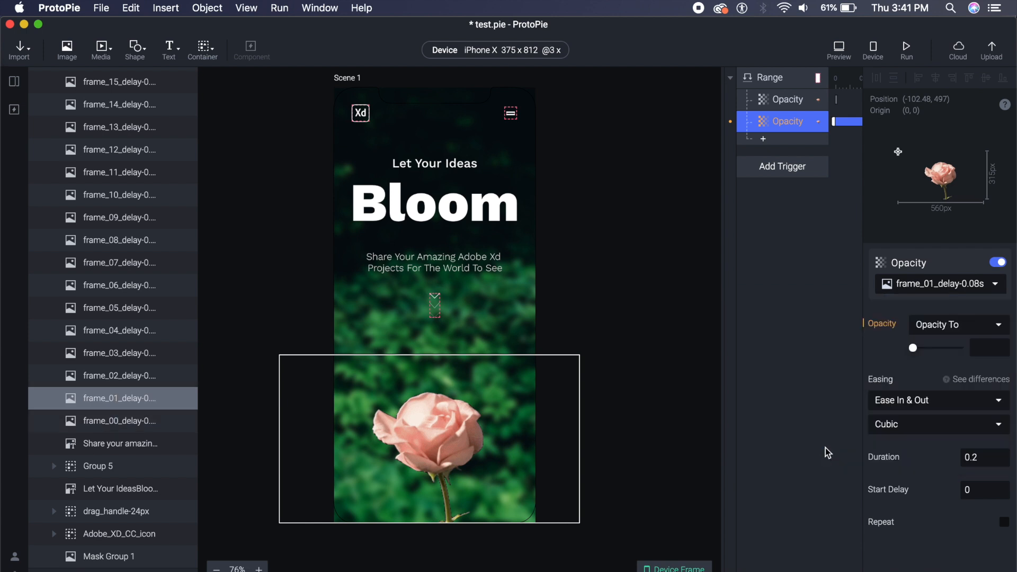
left_click(982, 348)
type("100")
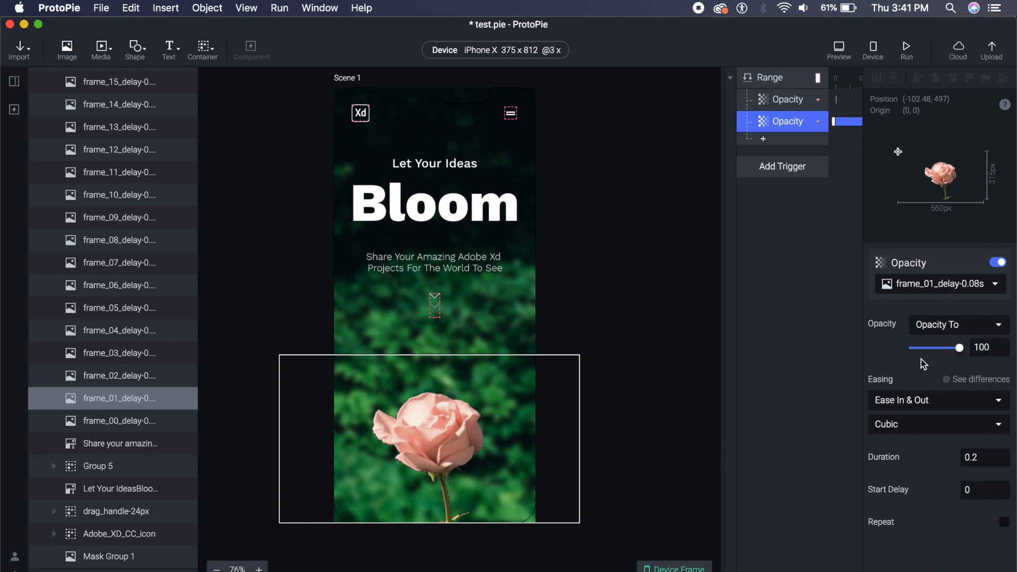
Set that response's Duration to 0 so the frame shows instantly.
left_click(976, 457)
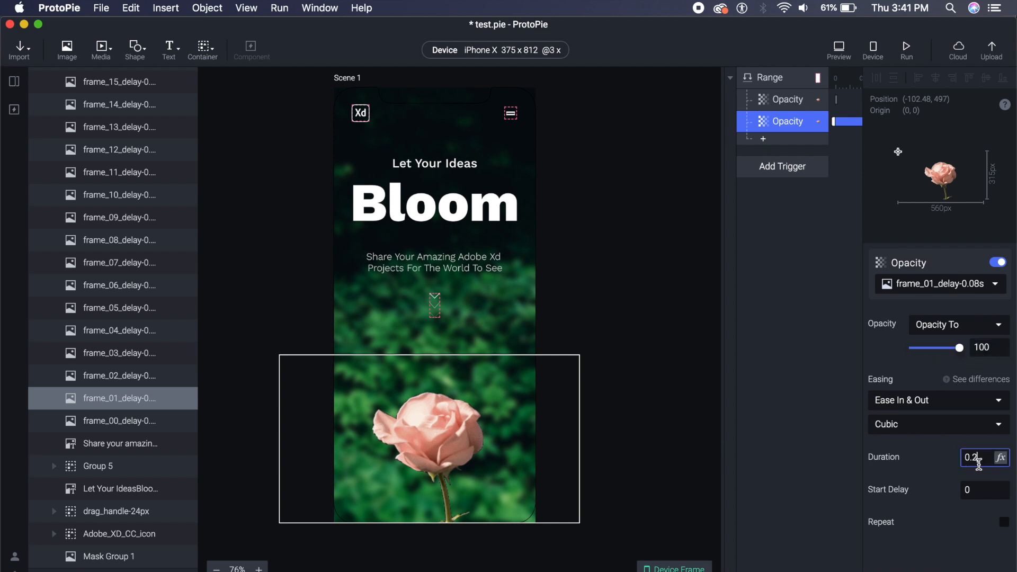
type("0.0")
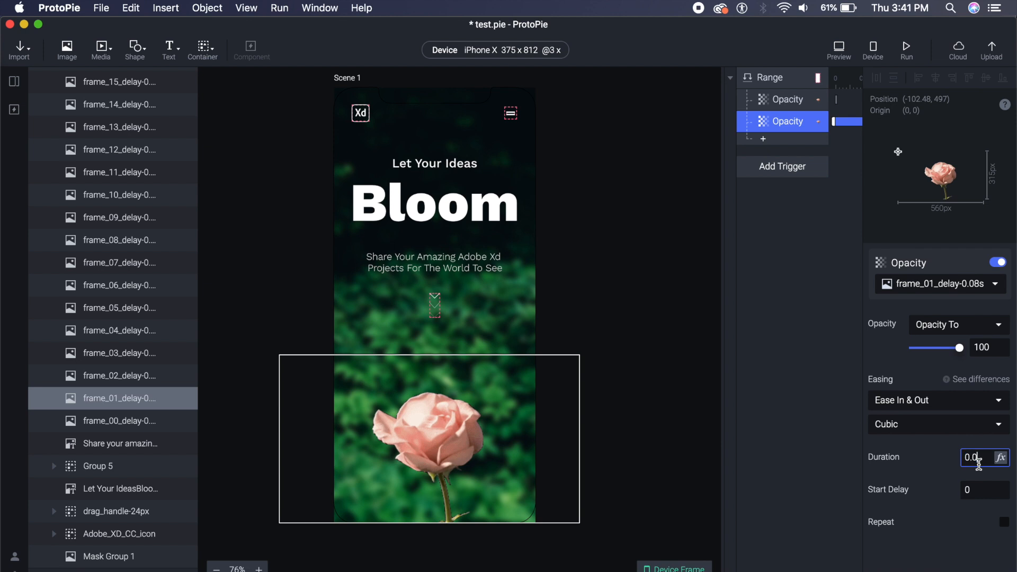
left_click(840, 50)
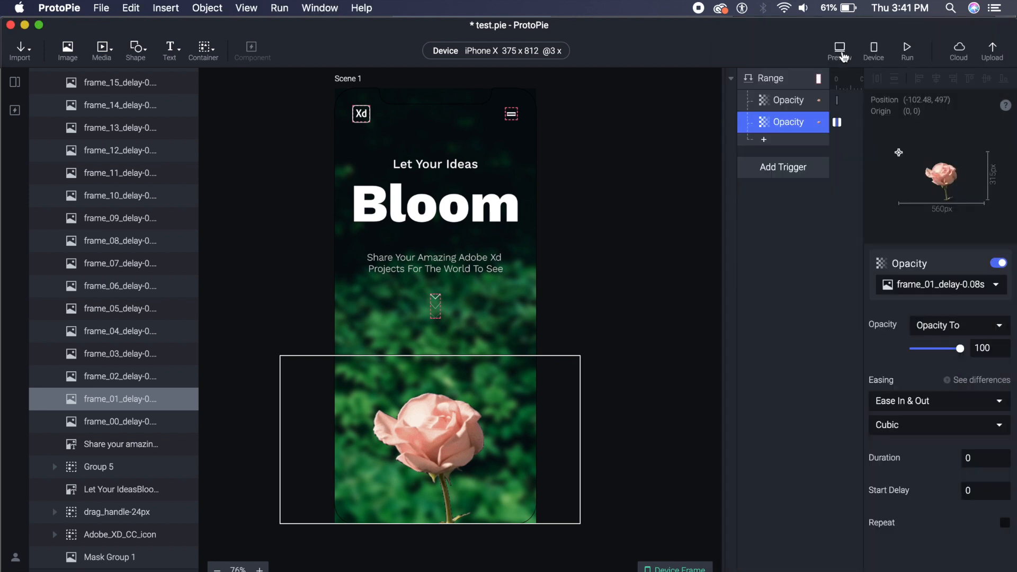
Deselect the rose frame and show the Range trigger watching Container 1's scroll 20–40.
left_click(839, 49)
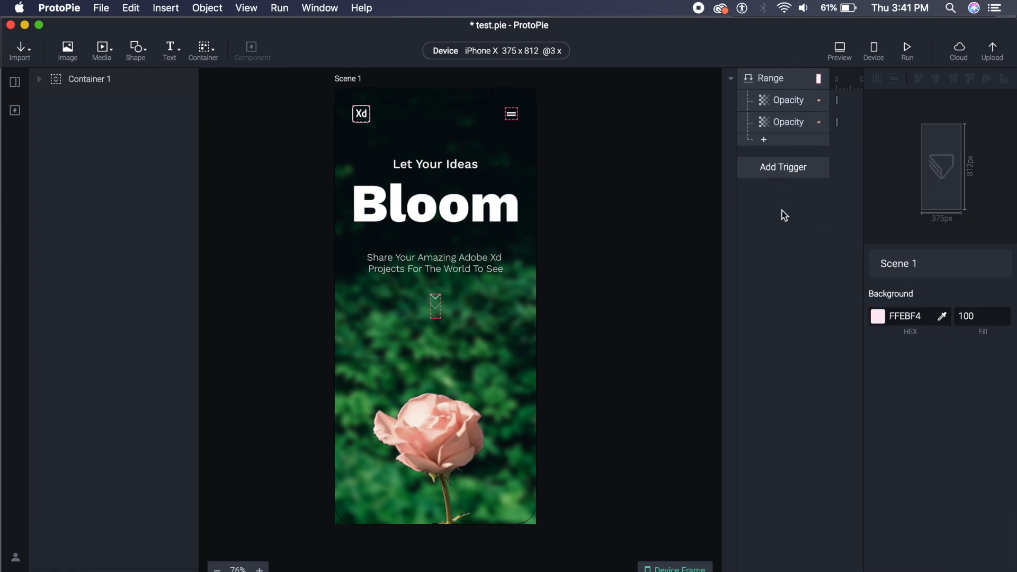
left_click(772, 77)
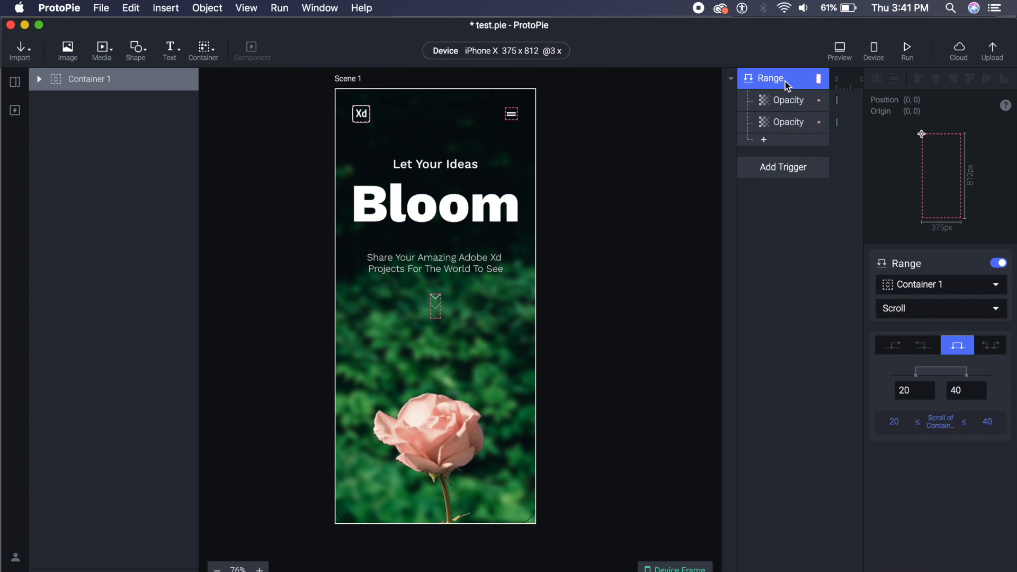
Duplicate the Range trigger and change the copy's scroll band to 40–60.
left_click(130, 8)
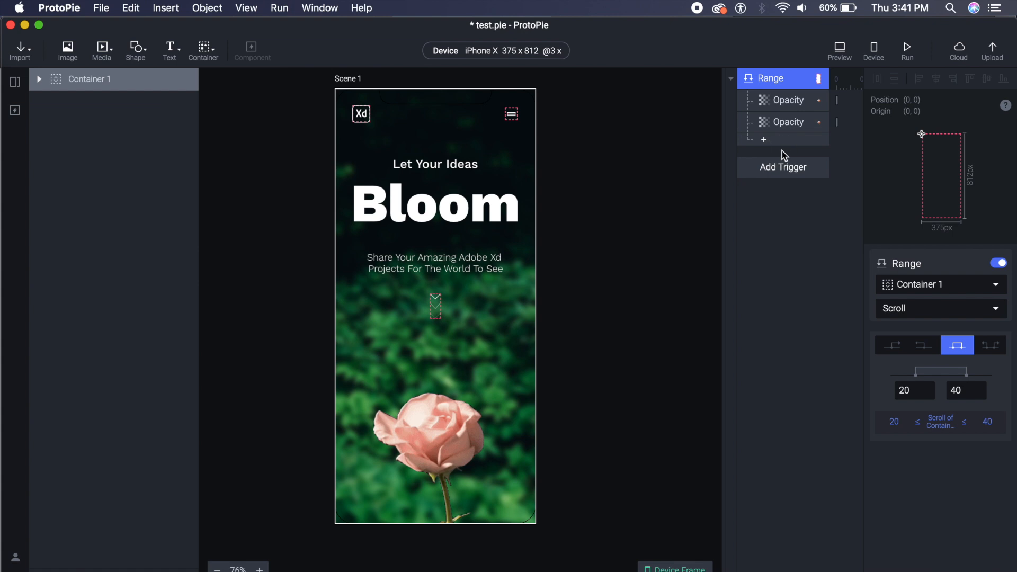
left_click(782, 167)
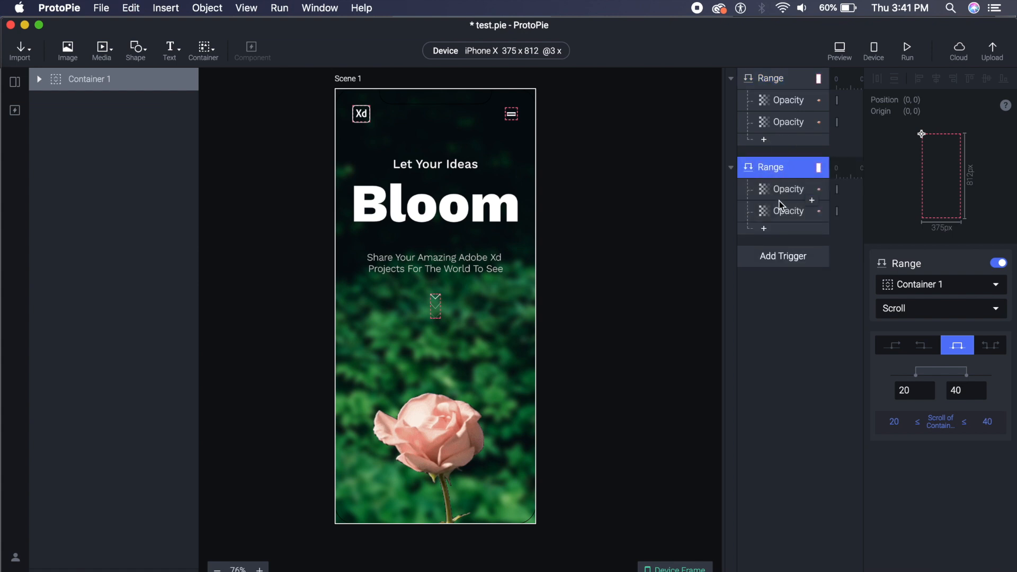
mouse_move(914, 356)
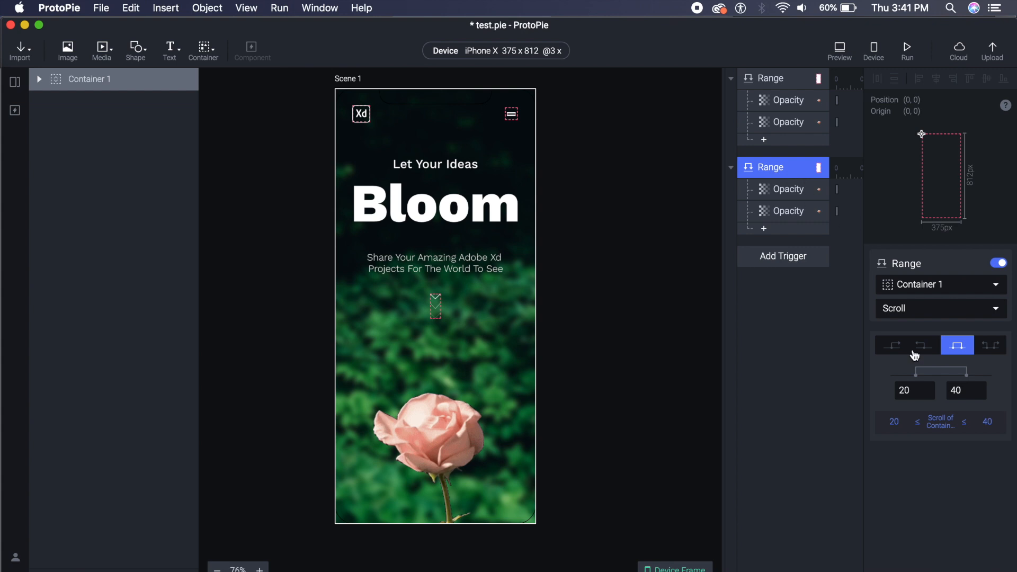
left_click(913, 390)
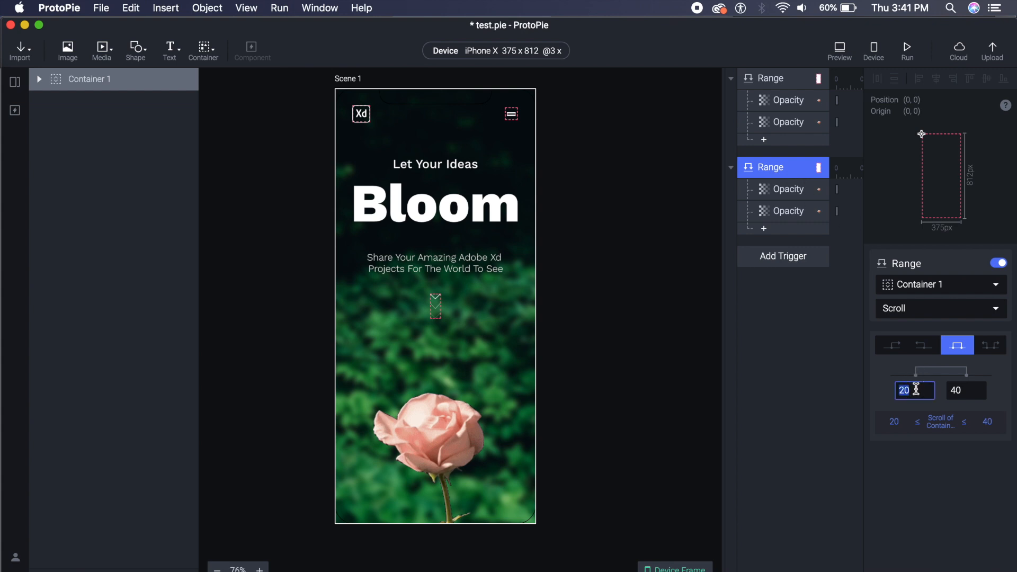
left_click(966, 390)
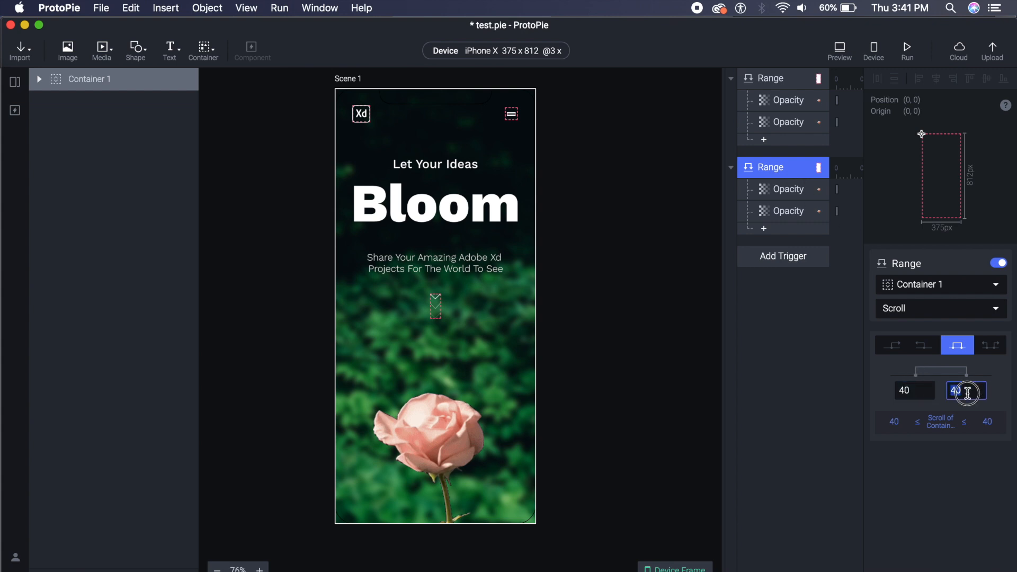
type("60")
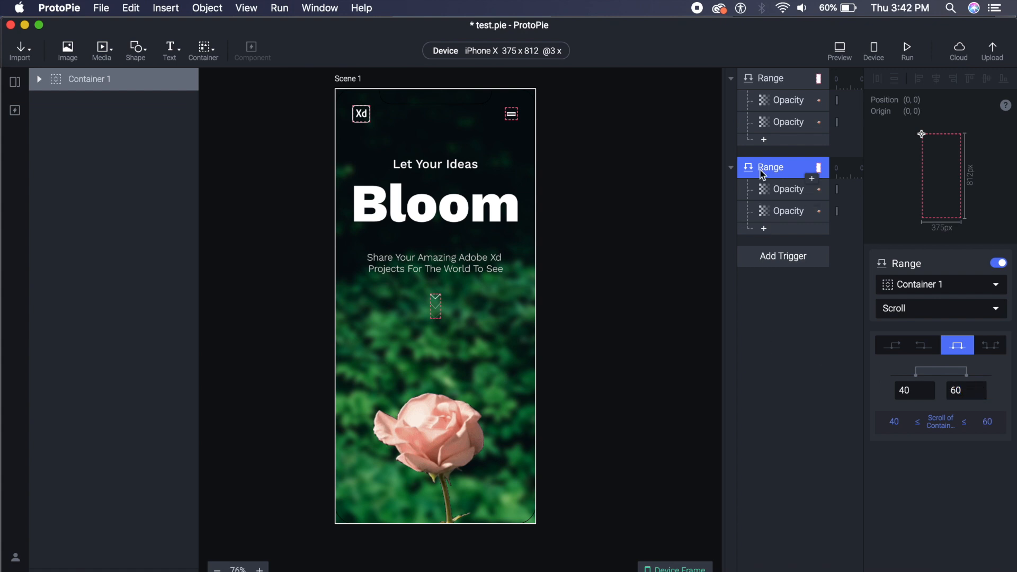
Retarget the copy's first Opacity response to frame_01_delay-0.08s, then continue duplicating Range triggers for the remaining frames.
left_click(789, 189)
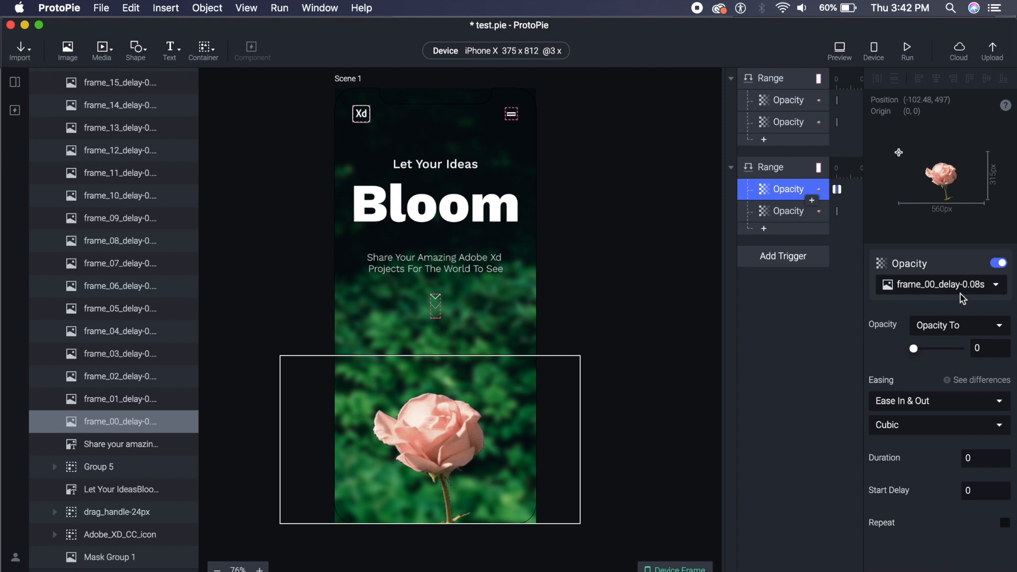
left_click(939, 284)
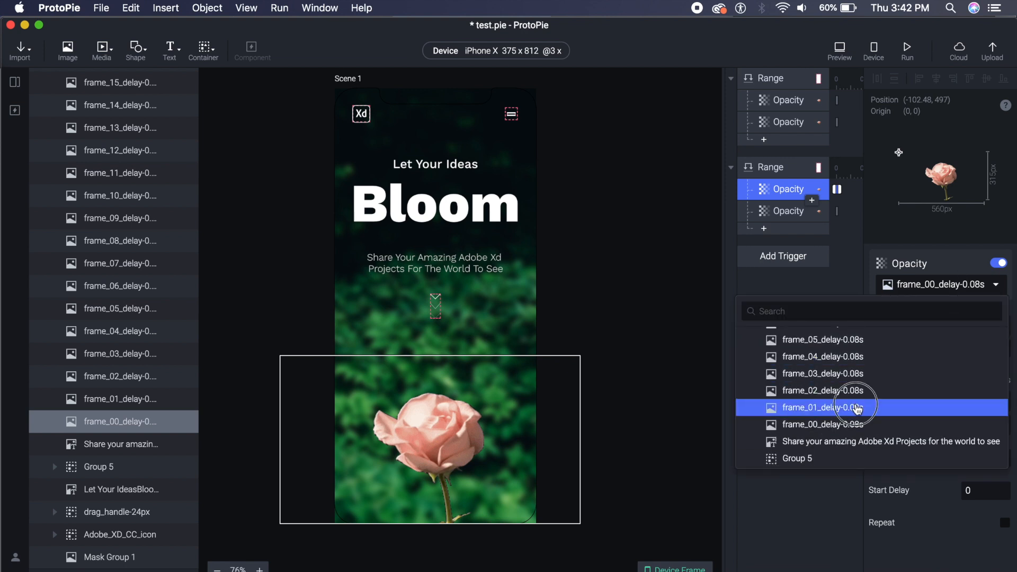
left_click(822, 406)
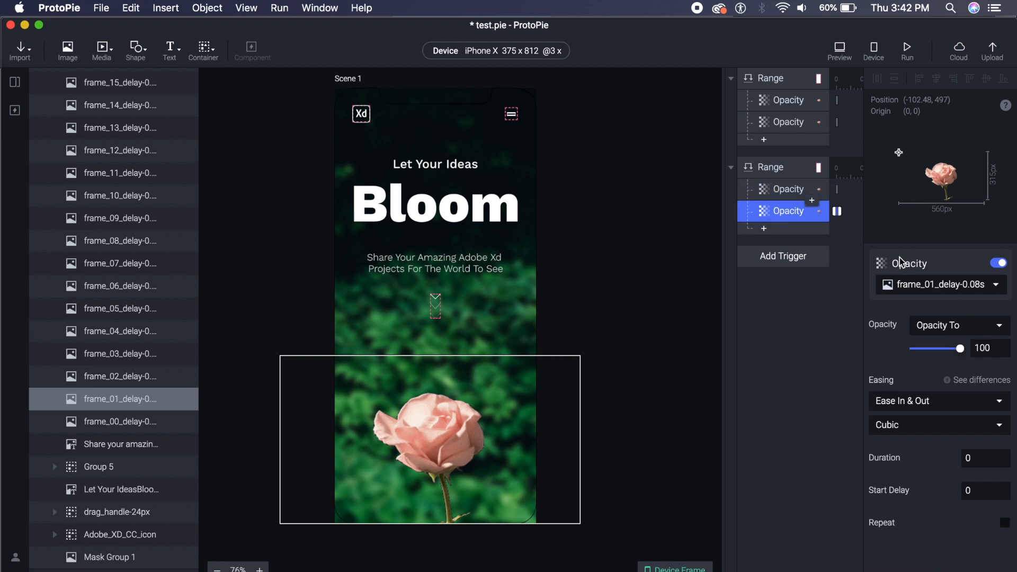
left_click(940, 284)
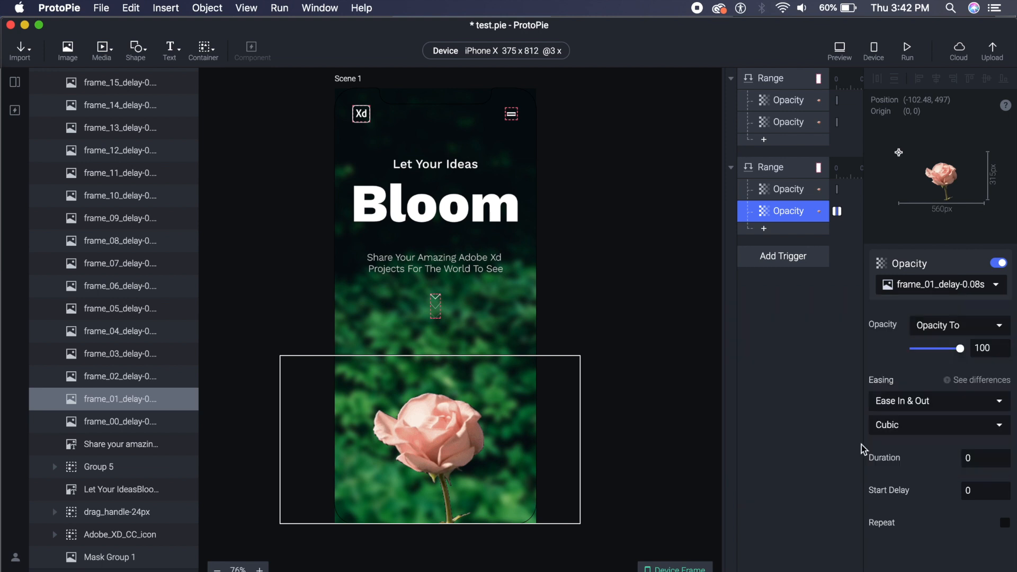
left_click(120, 376)
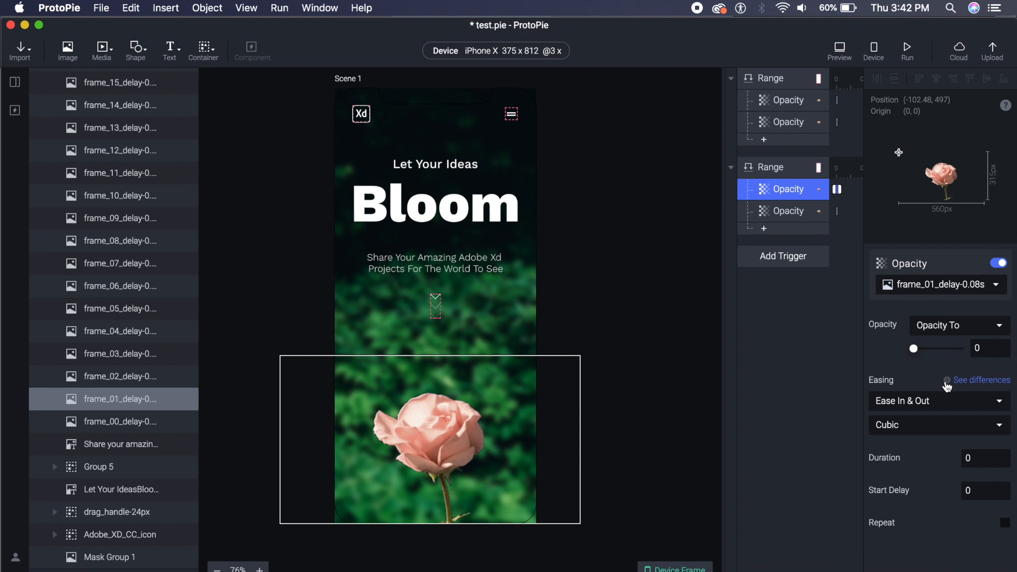
left_click(770, 168)
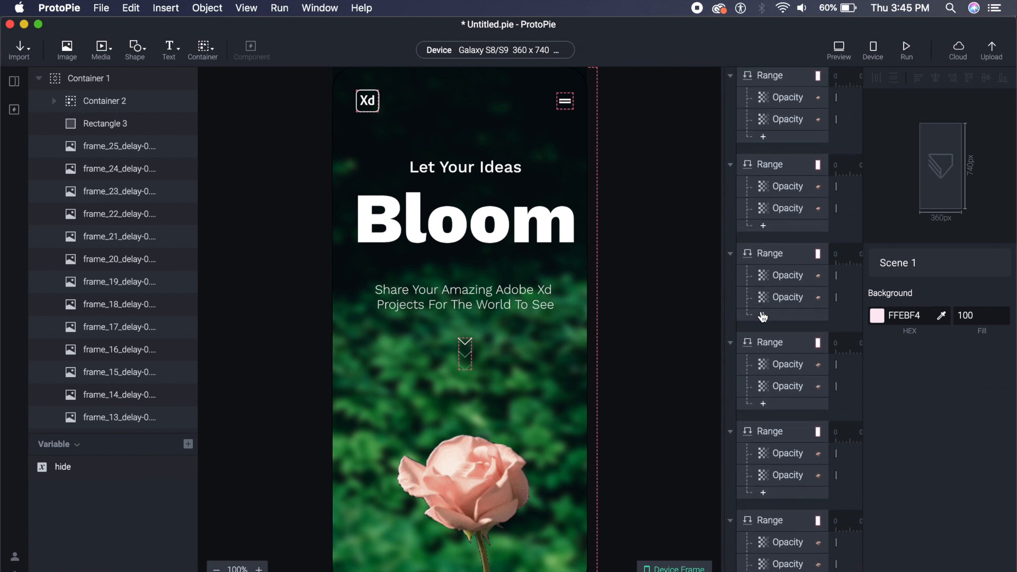
left_click(788, 300)
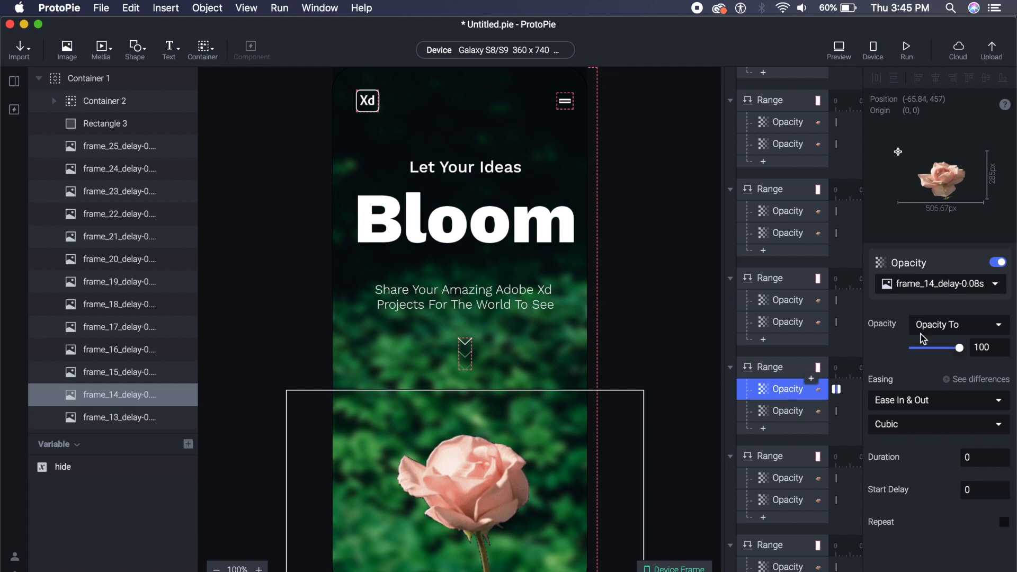
mouse_move(975, 323)
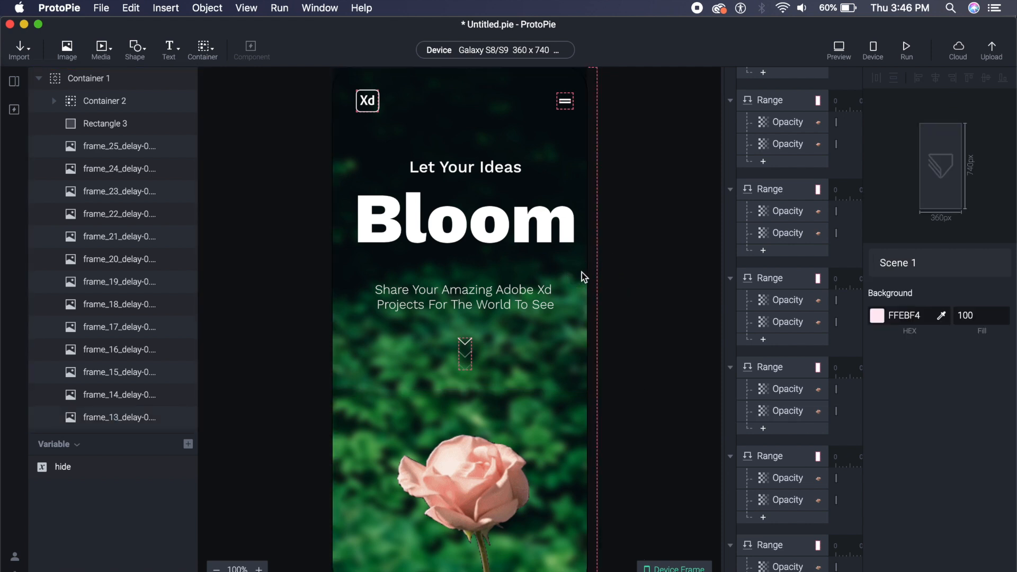
Preview the Bloom prototype with Container 1 selected, close it, then replay the preview.
left_click(89, 77)
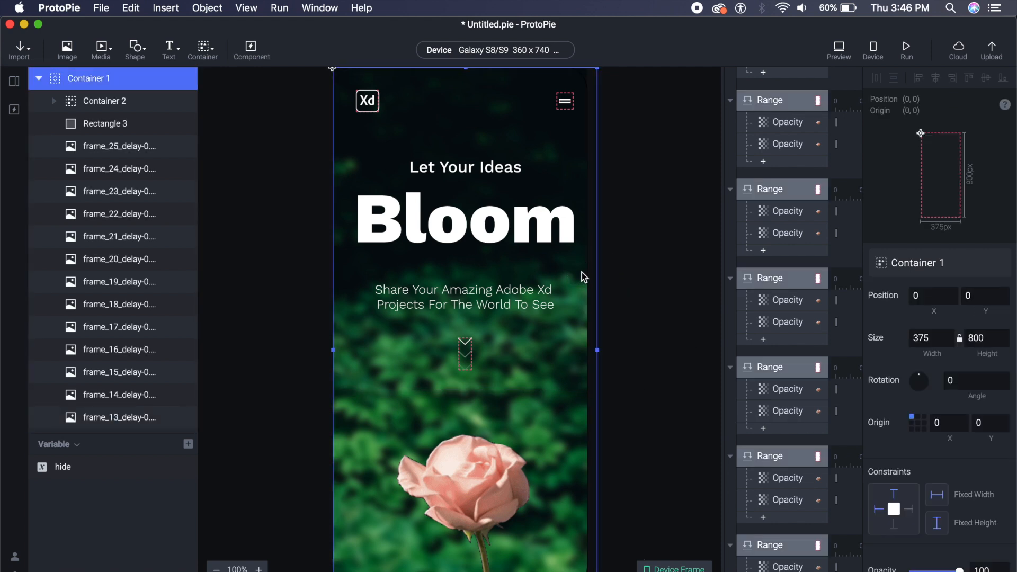
mouse_move(692, 202)
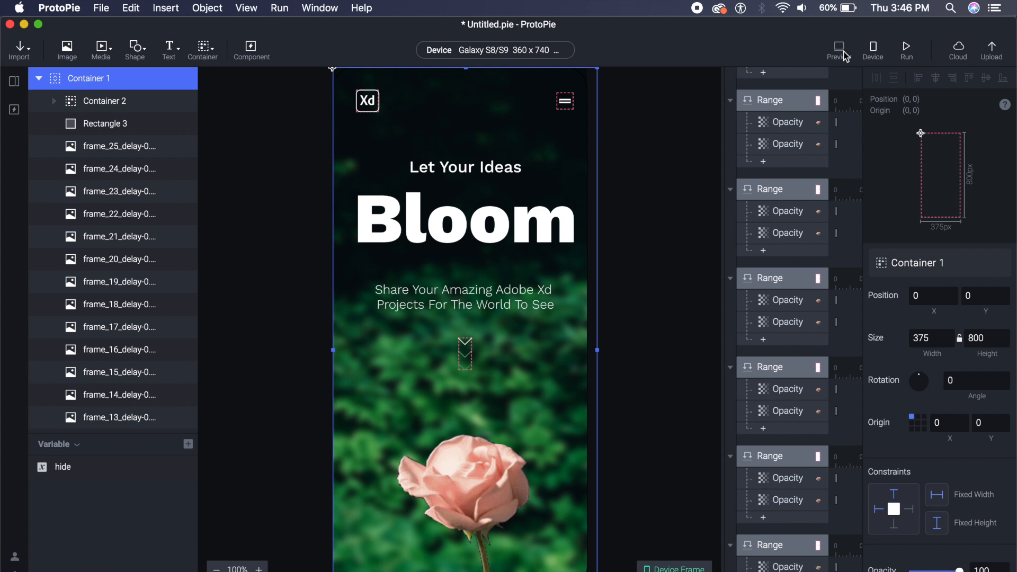
left_click(839, 50)
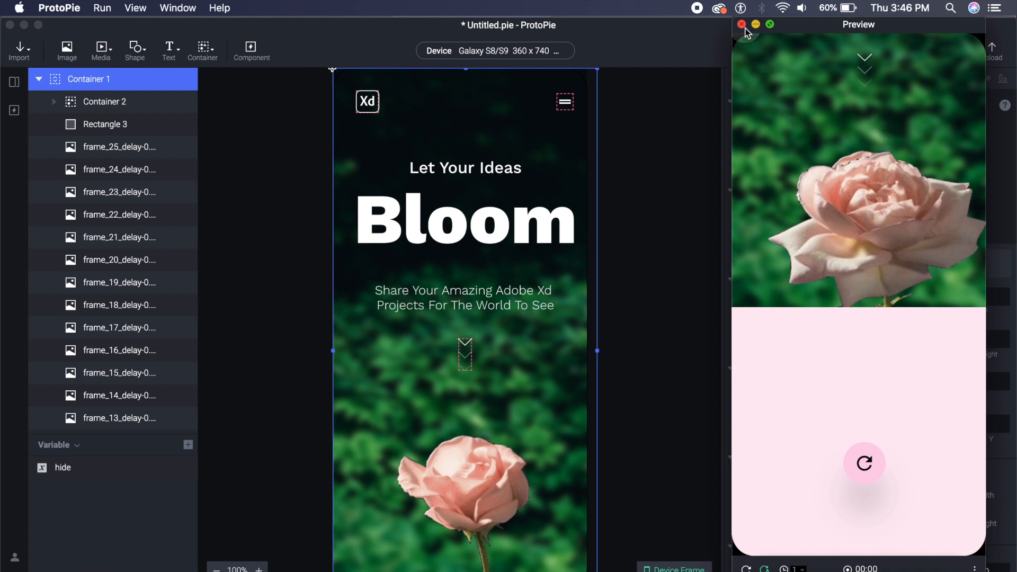
left_click(742, 25)
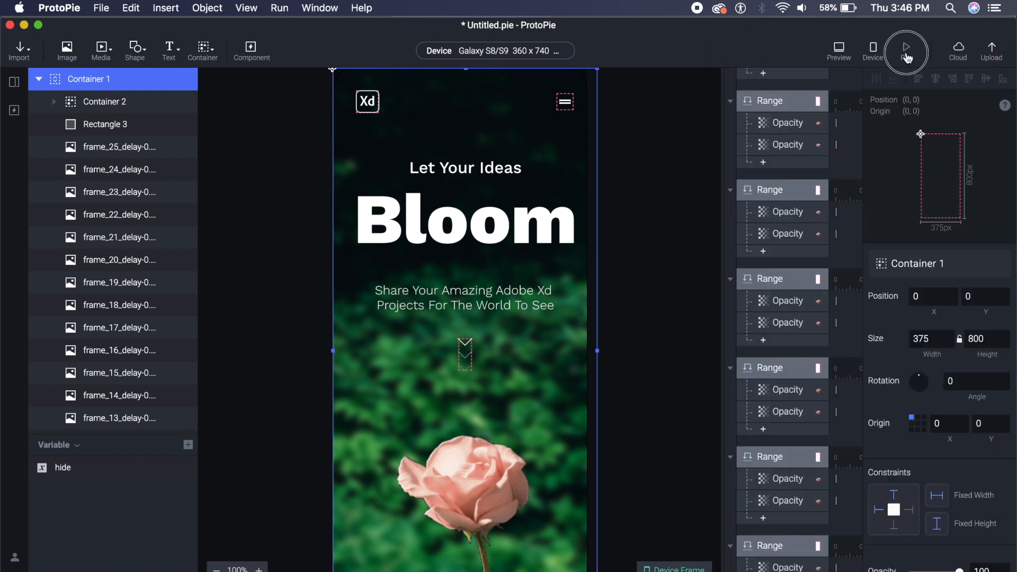
left_click(906, 51)
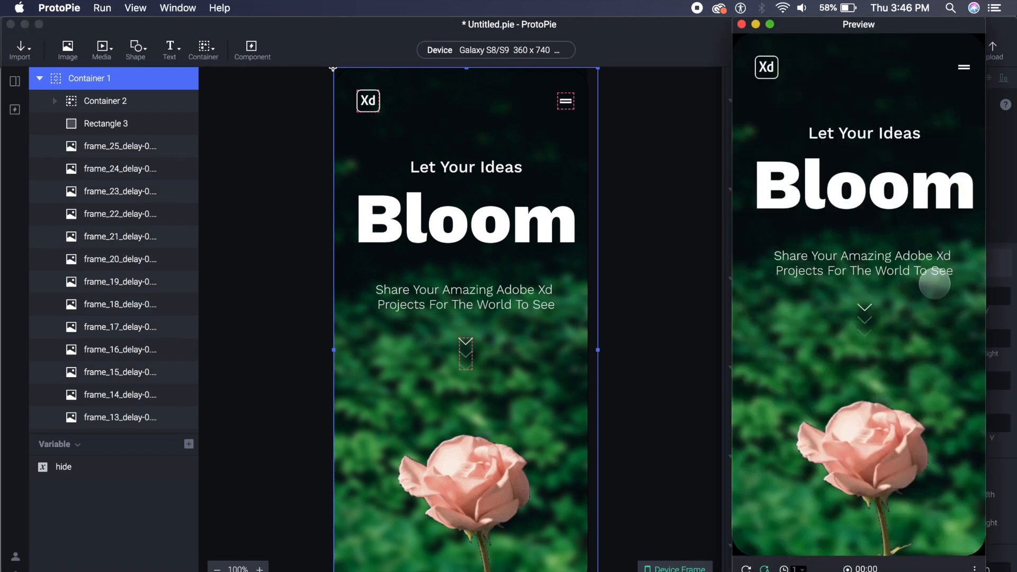